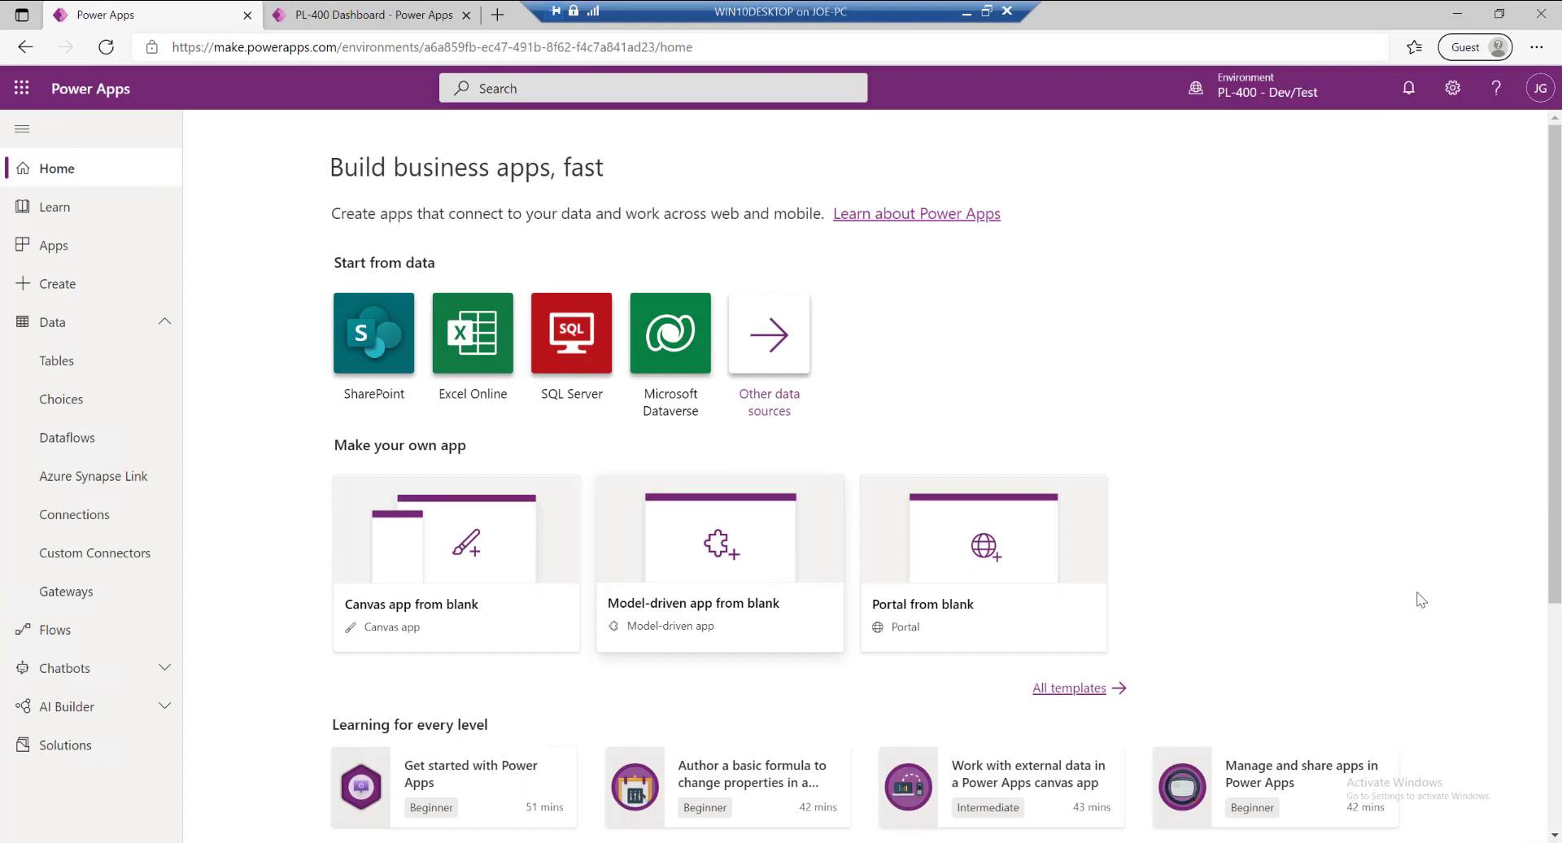
{"action": "mouse_move", "coordinate": [1474, 611]}
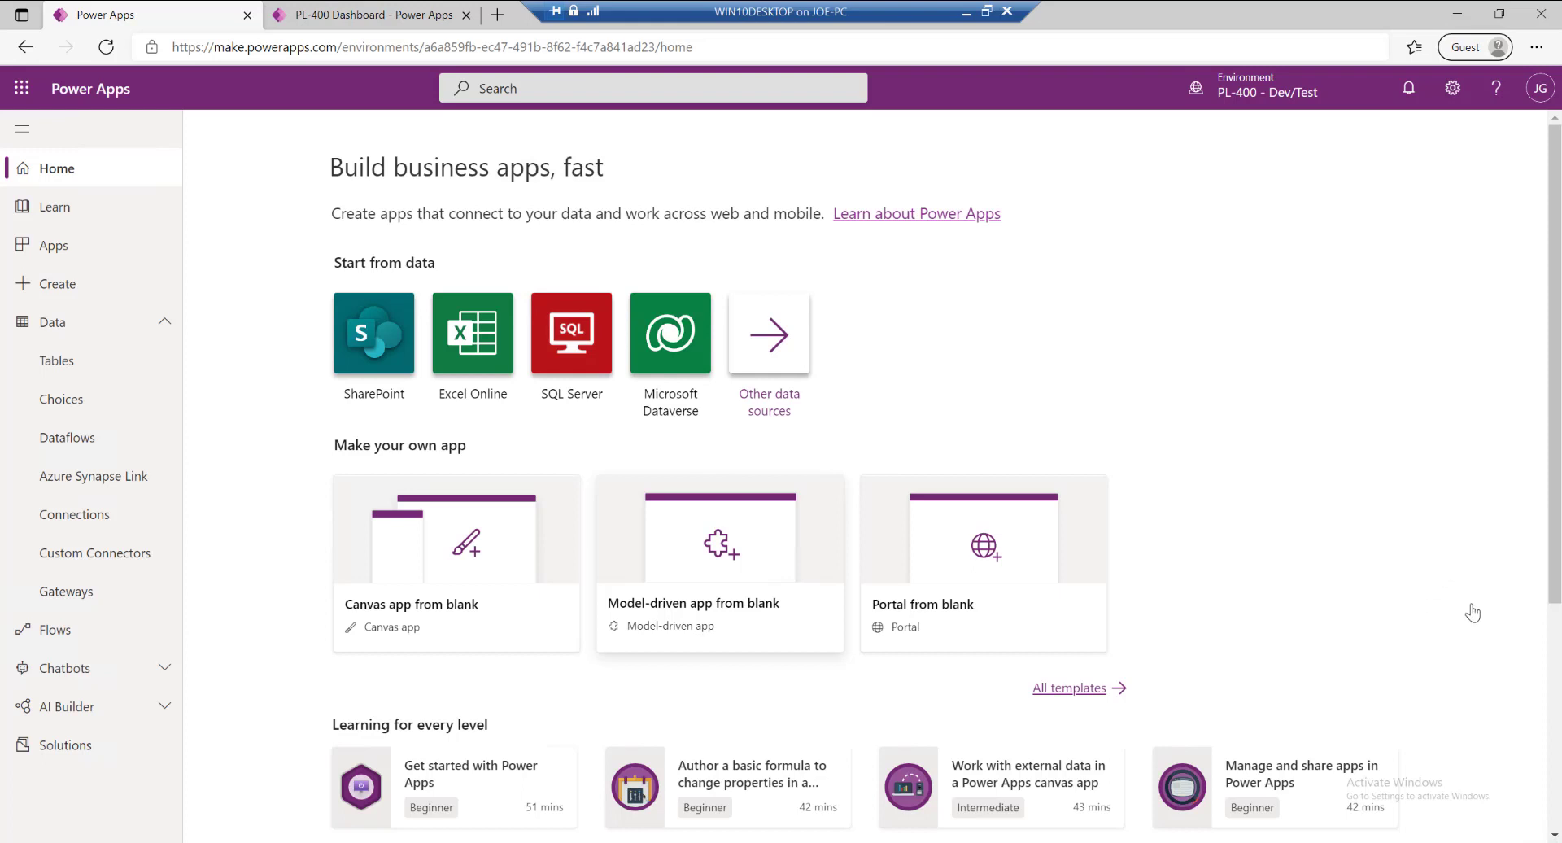
{"action": "mouse_move", "coordinate": [760, 587]}
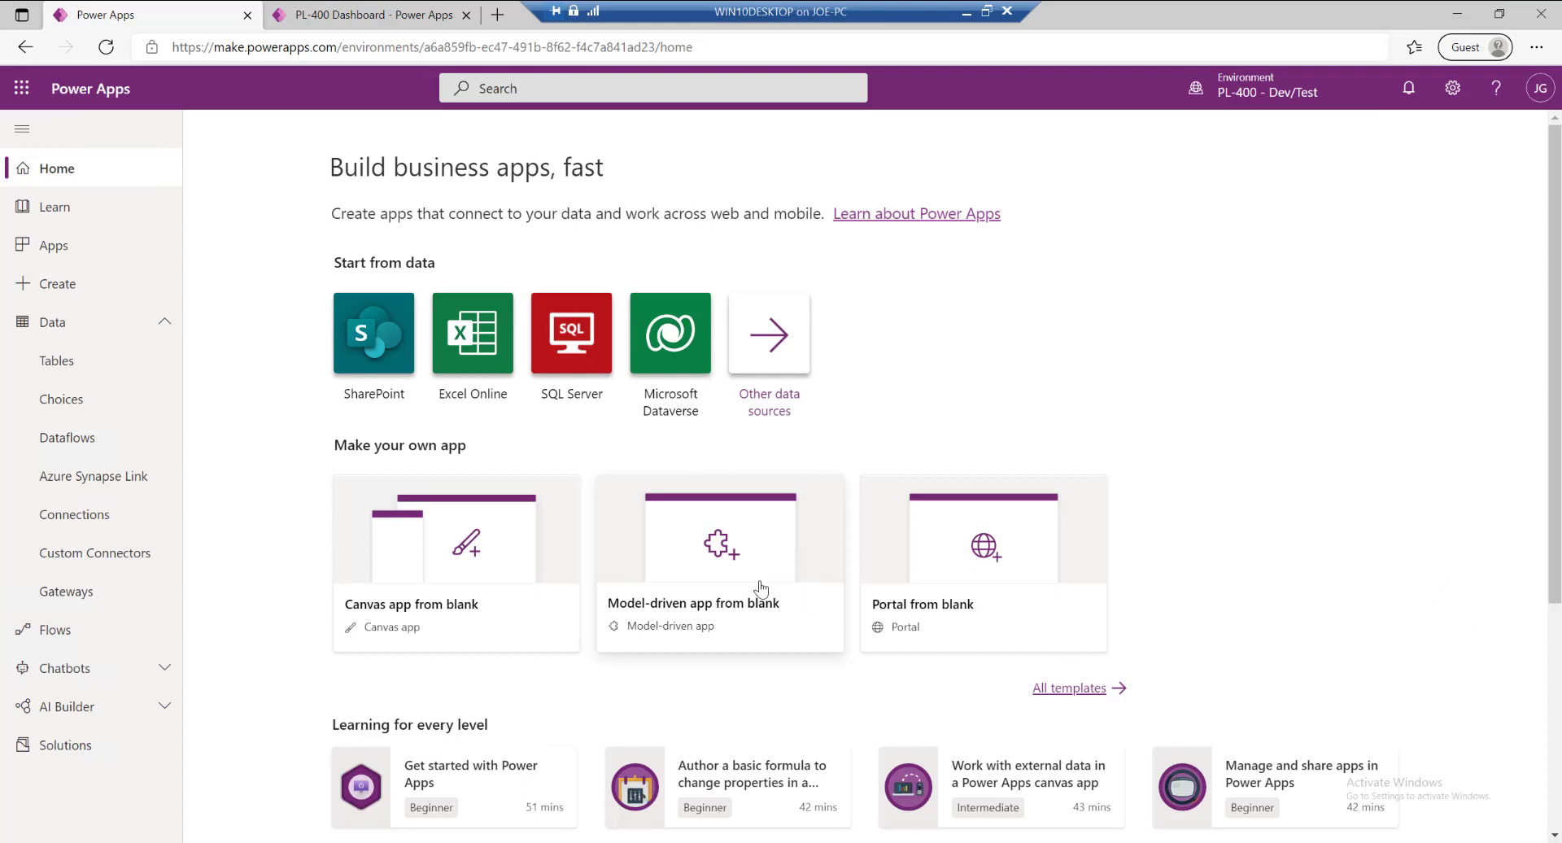
{"action": "mouse_move", "coordinate": [652, 491]}
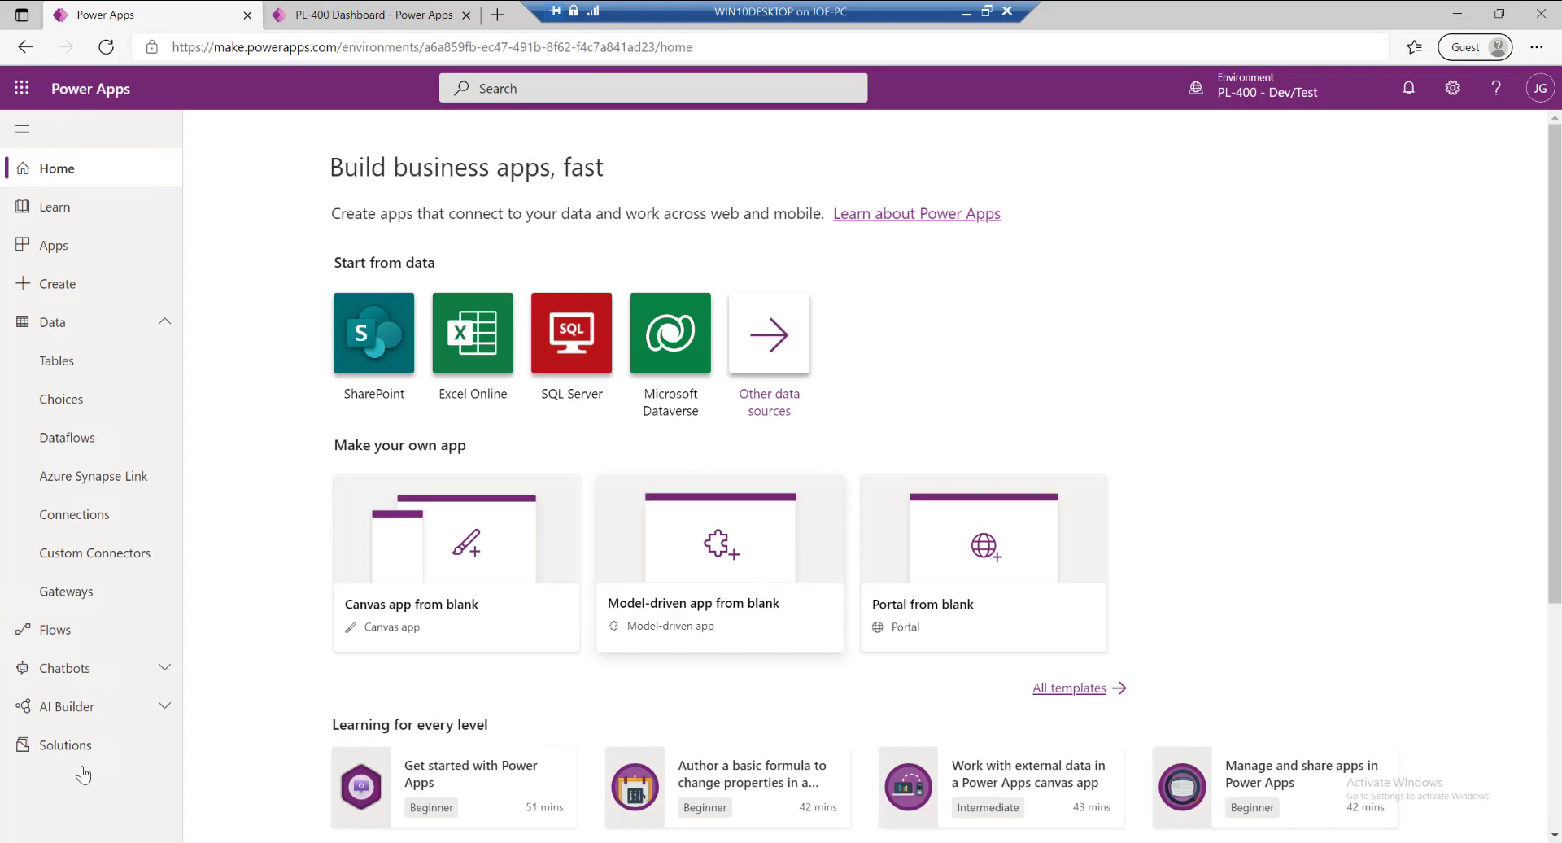
Step: Navigate Solutions > PL-400 Demo Solution and open its Permit table
{"action": "left_click", "coordinate": [65, 743]}
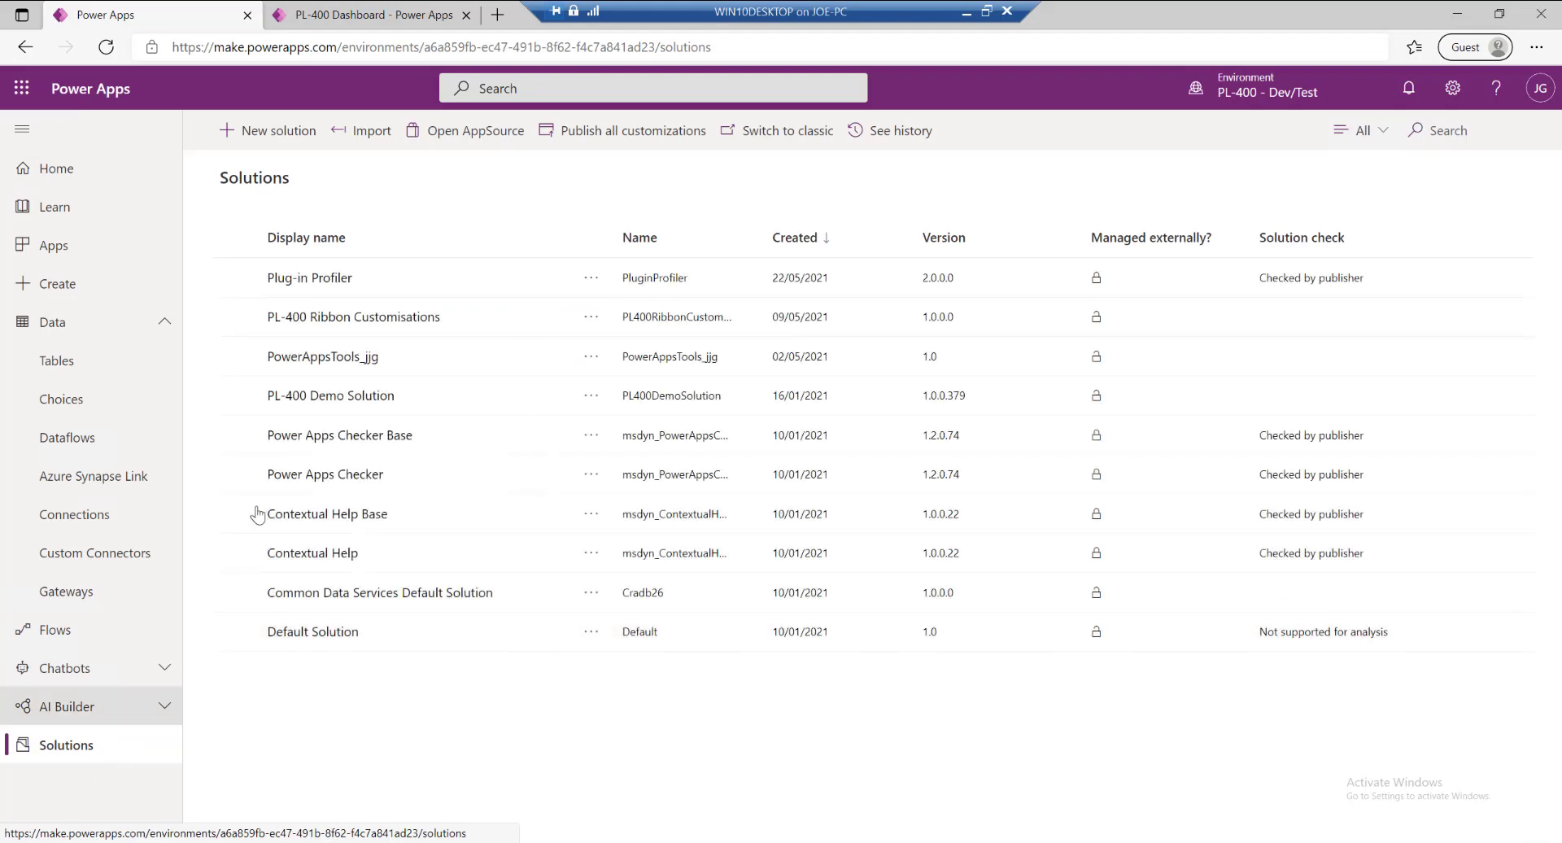
{"action": "left_click", "coordinate": [332, 394]}
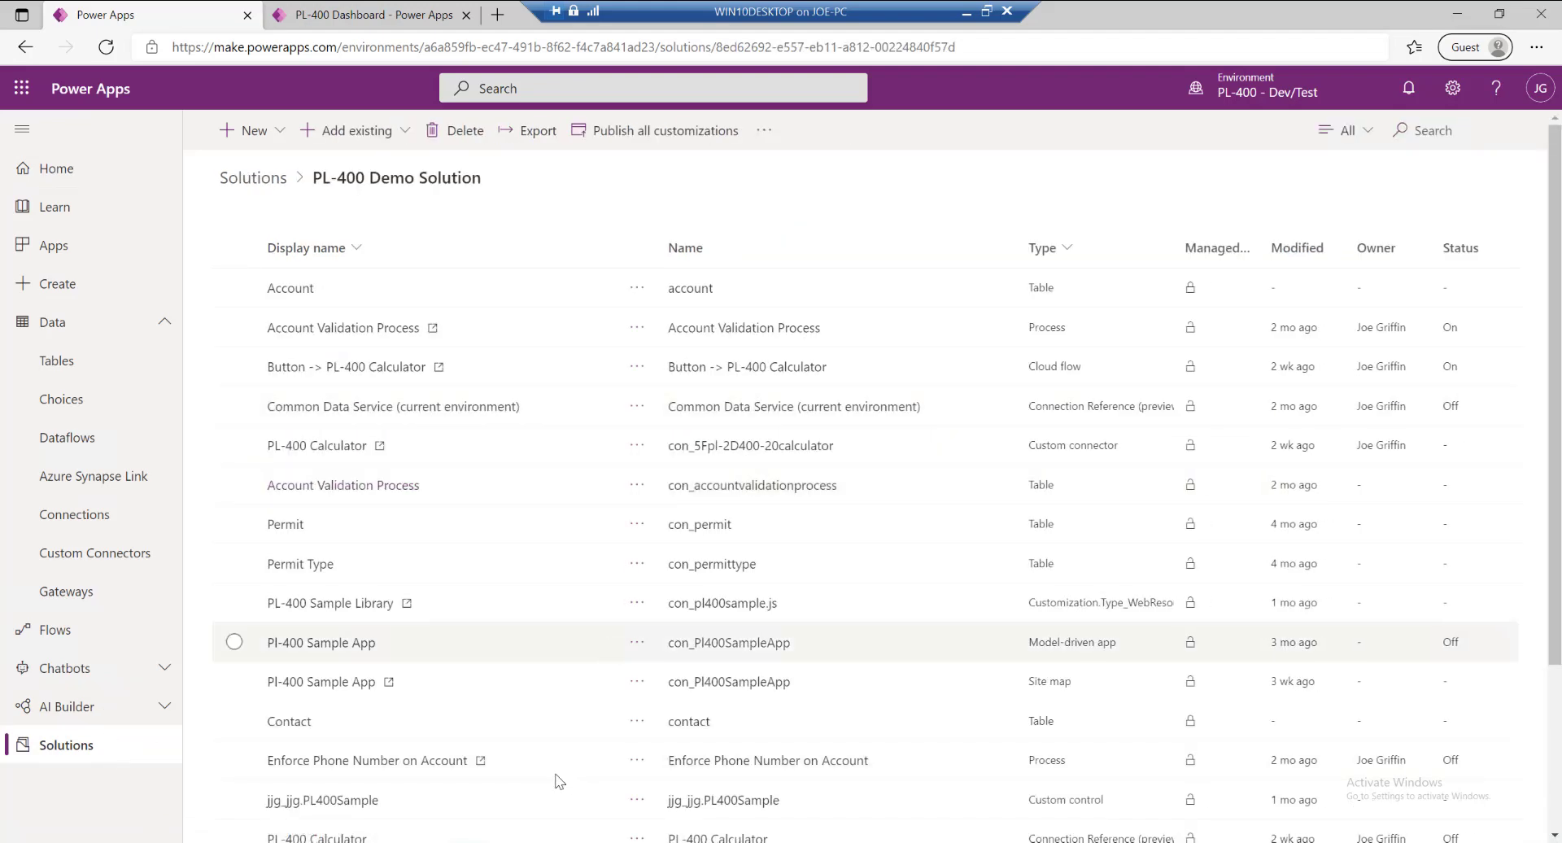
{"action": "left_click", "coordinate": [234, 524]}
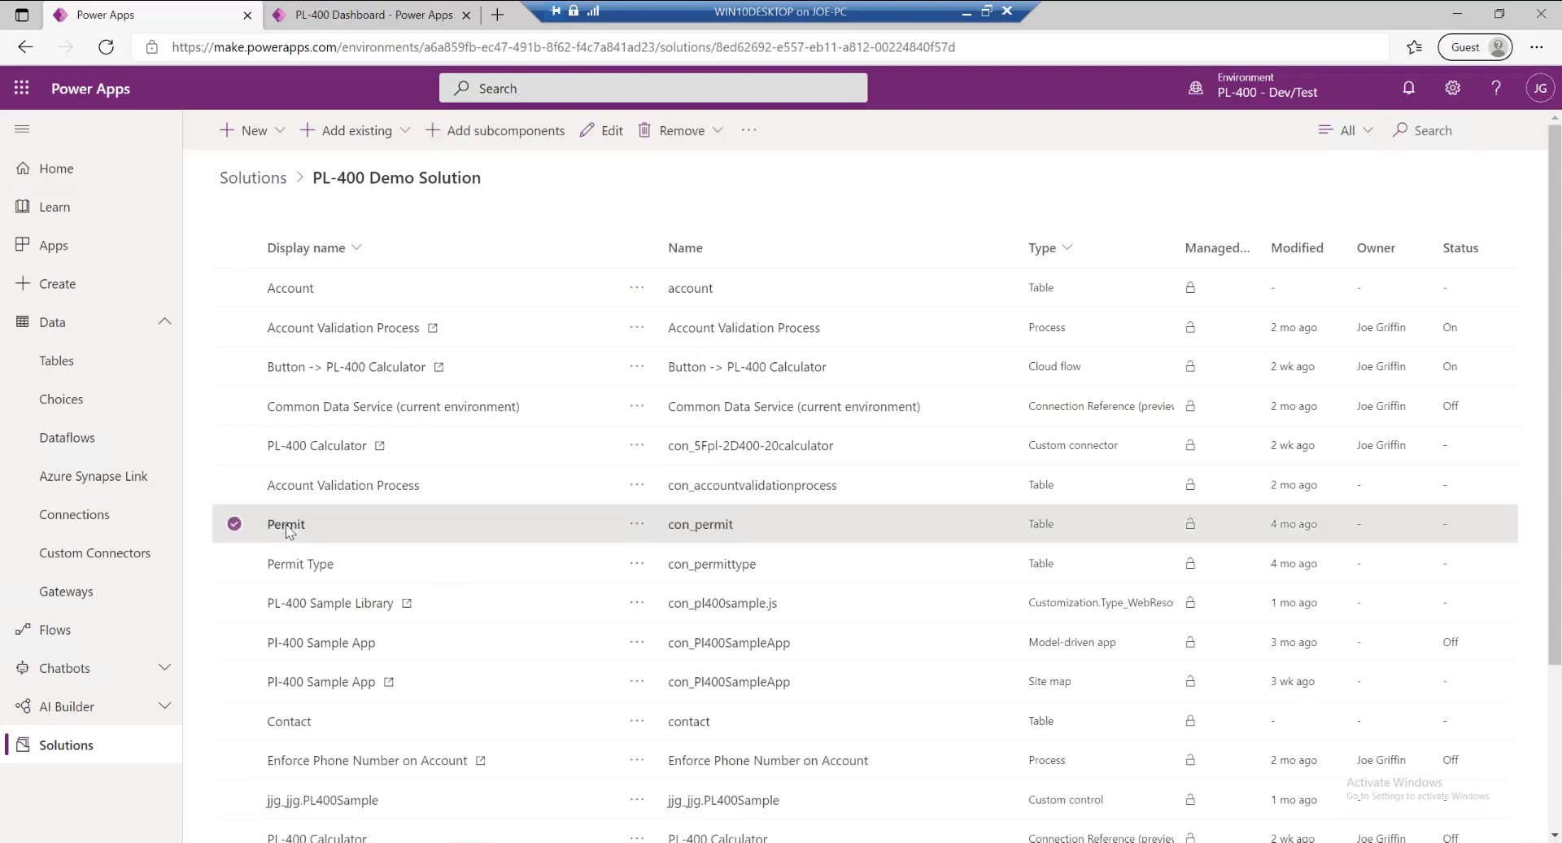
{"action": "left_click", "coordinate": [287, 524]}
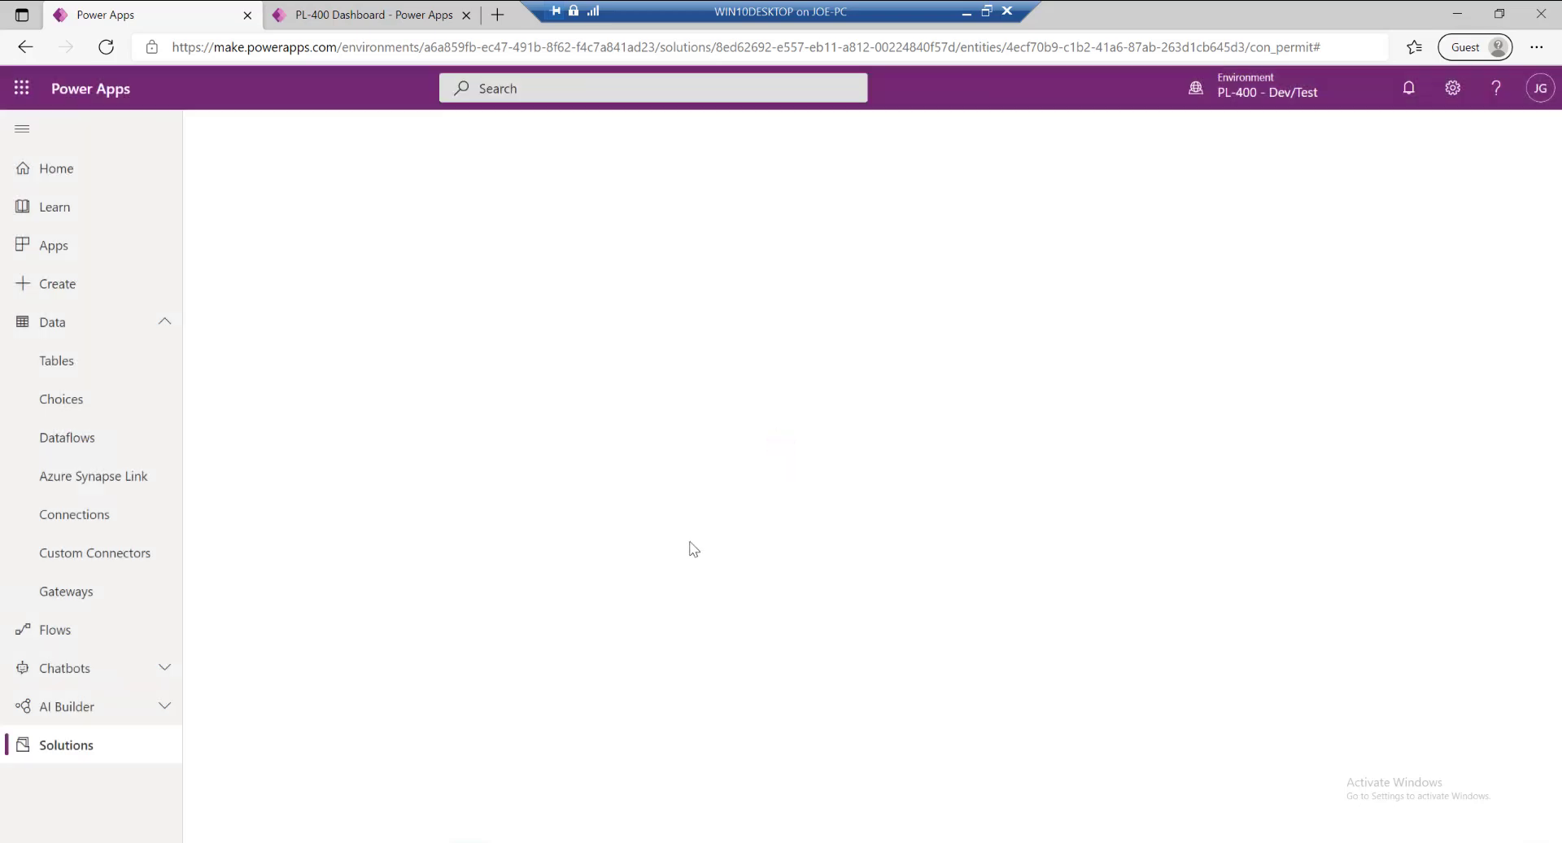
{"action": "mouse_move", "coordinate": [638, 450]}
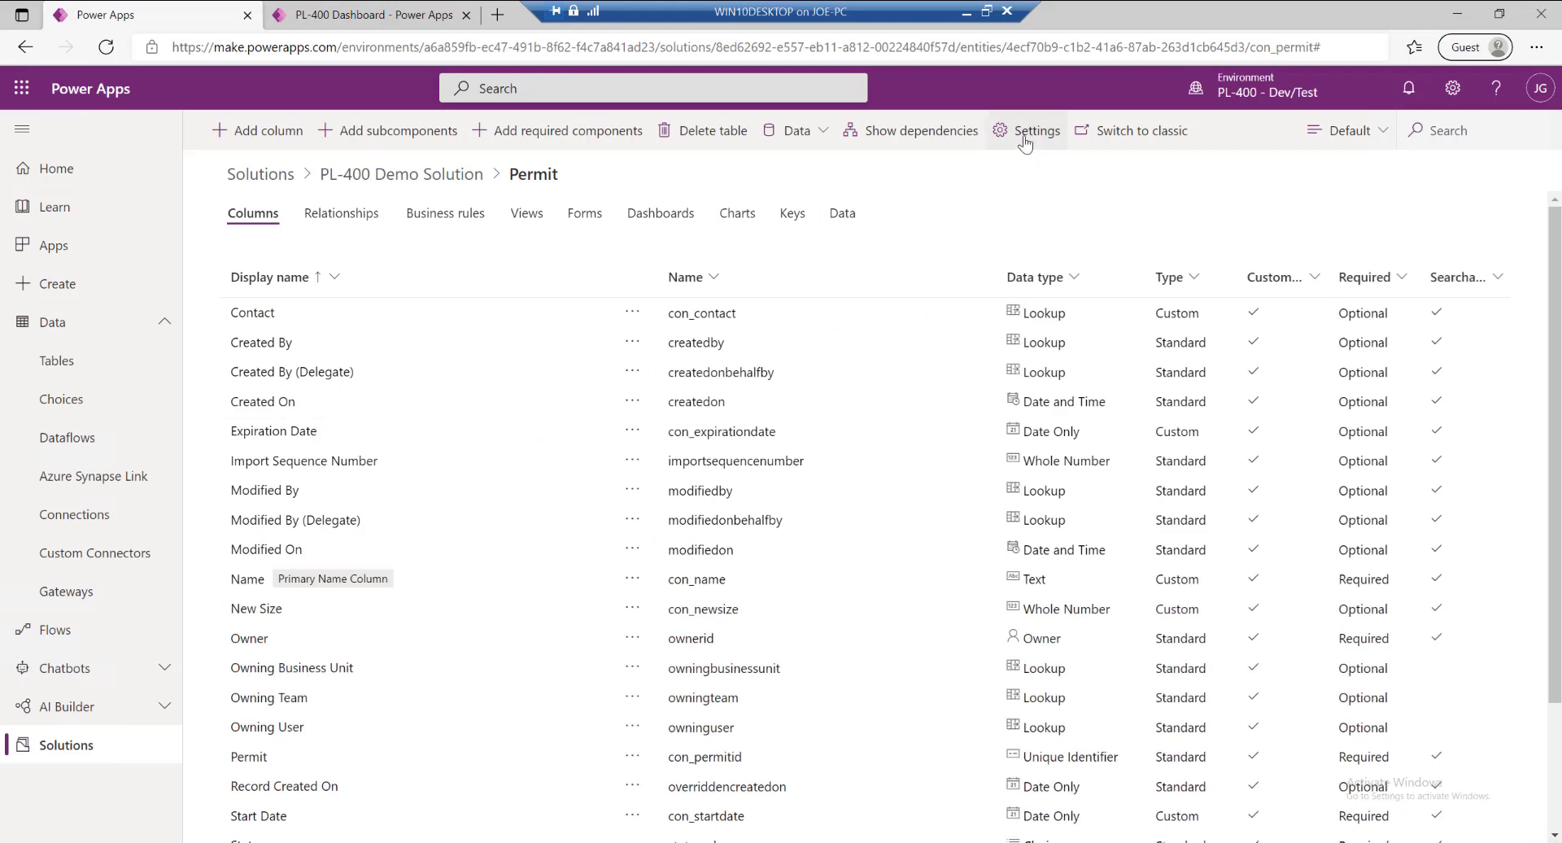
Step: Enable change tracking under Create and update settings, then save the Permit table
{"action": "left_click", "coordinate": [1036, 130]}
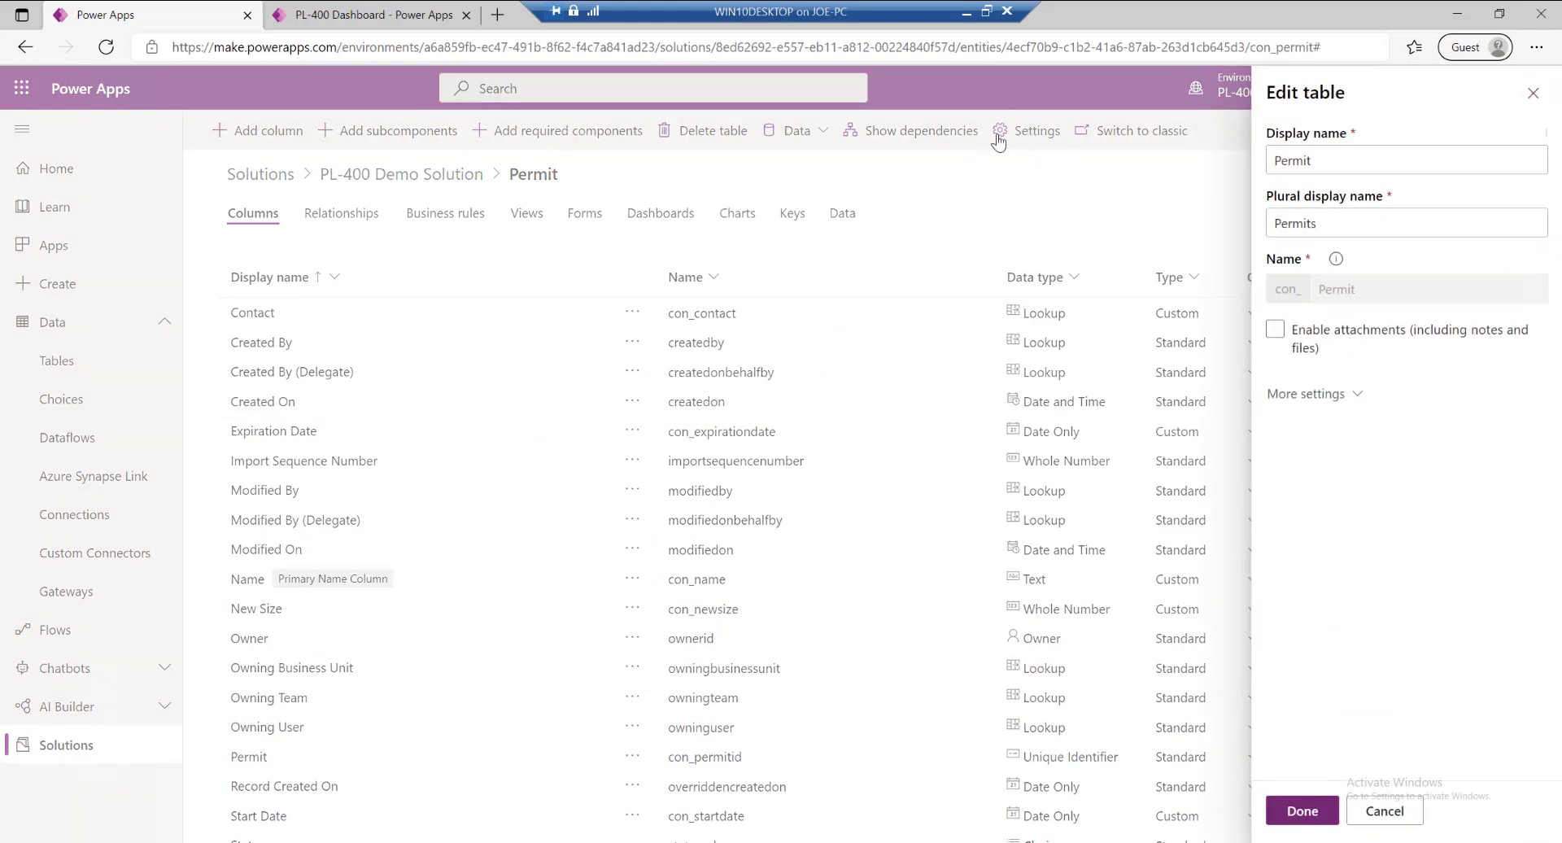
{"action": "left_click", "coordinate": [1306, 394]}
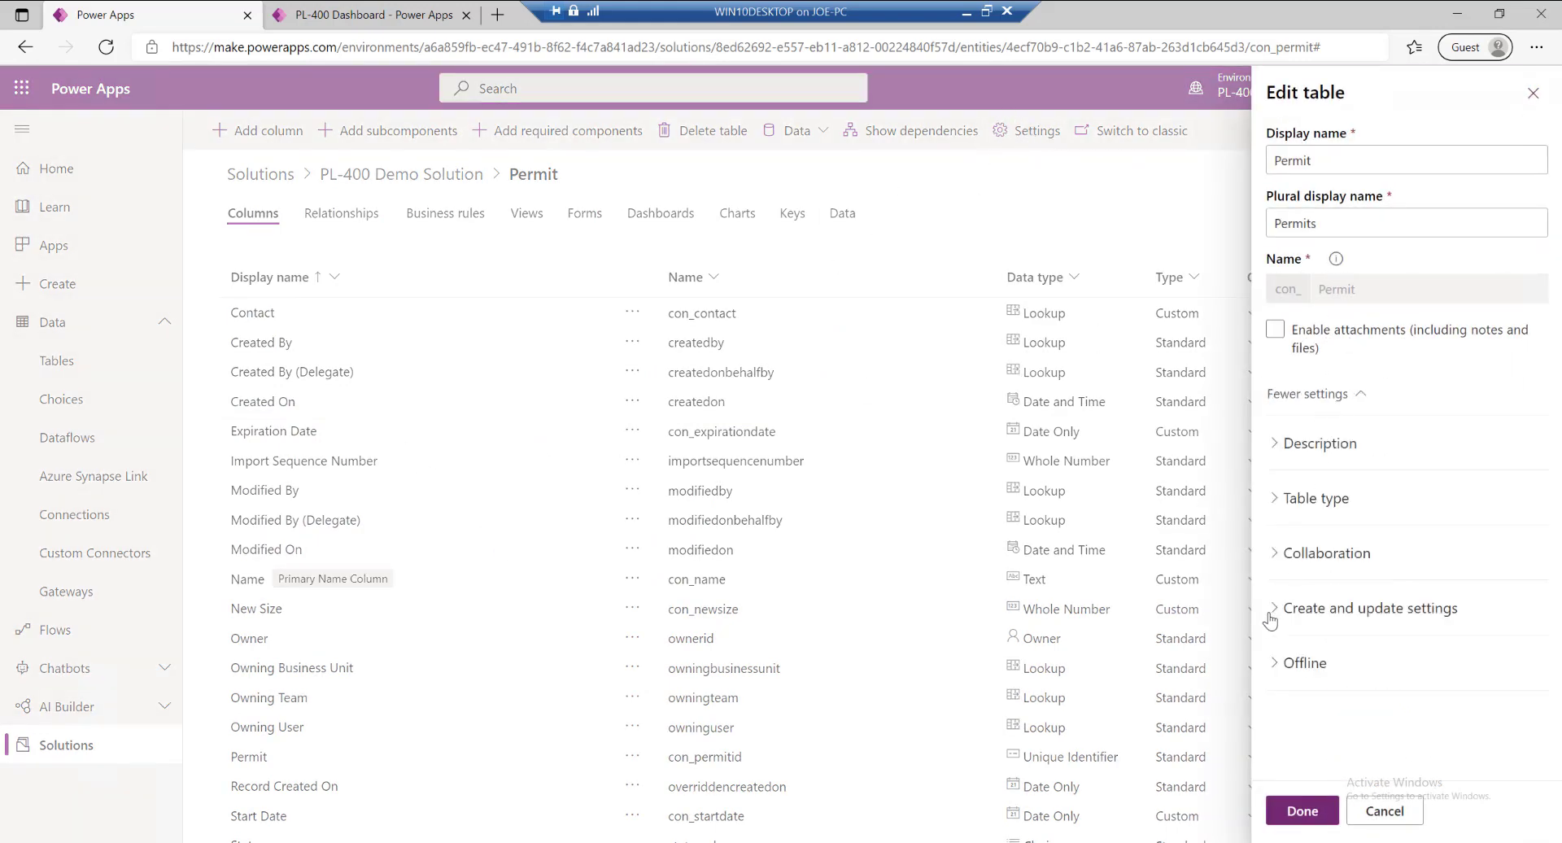
{"action": "left_click", "coordinate": [1371, 607]}
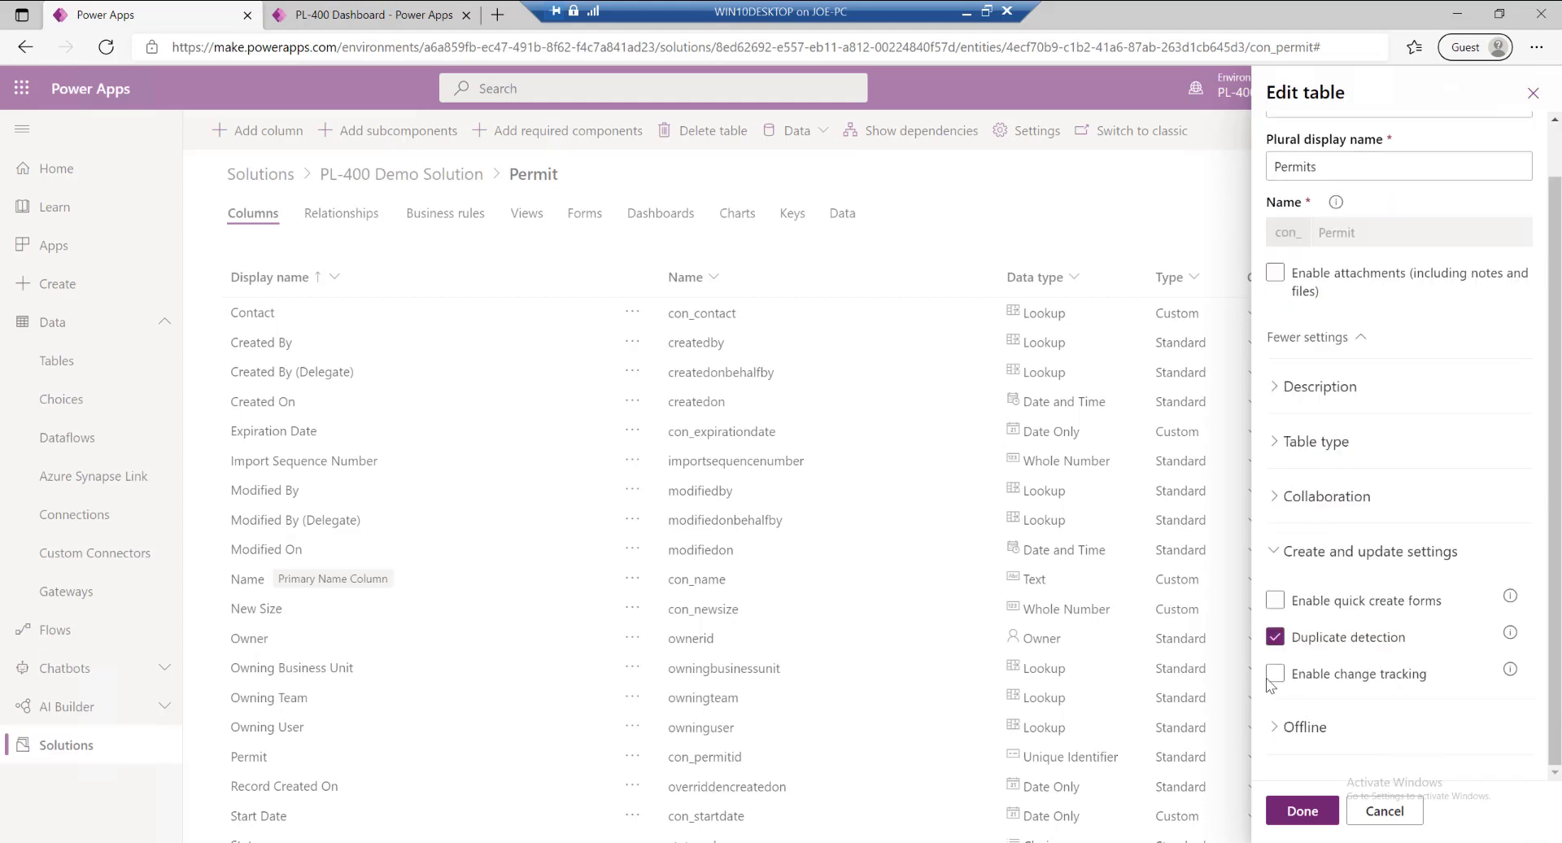
{"action": "left_click", "coordinate": [1276, 673]}
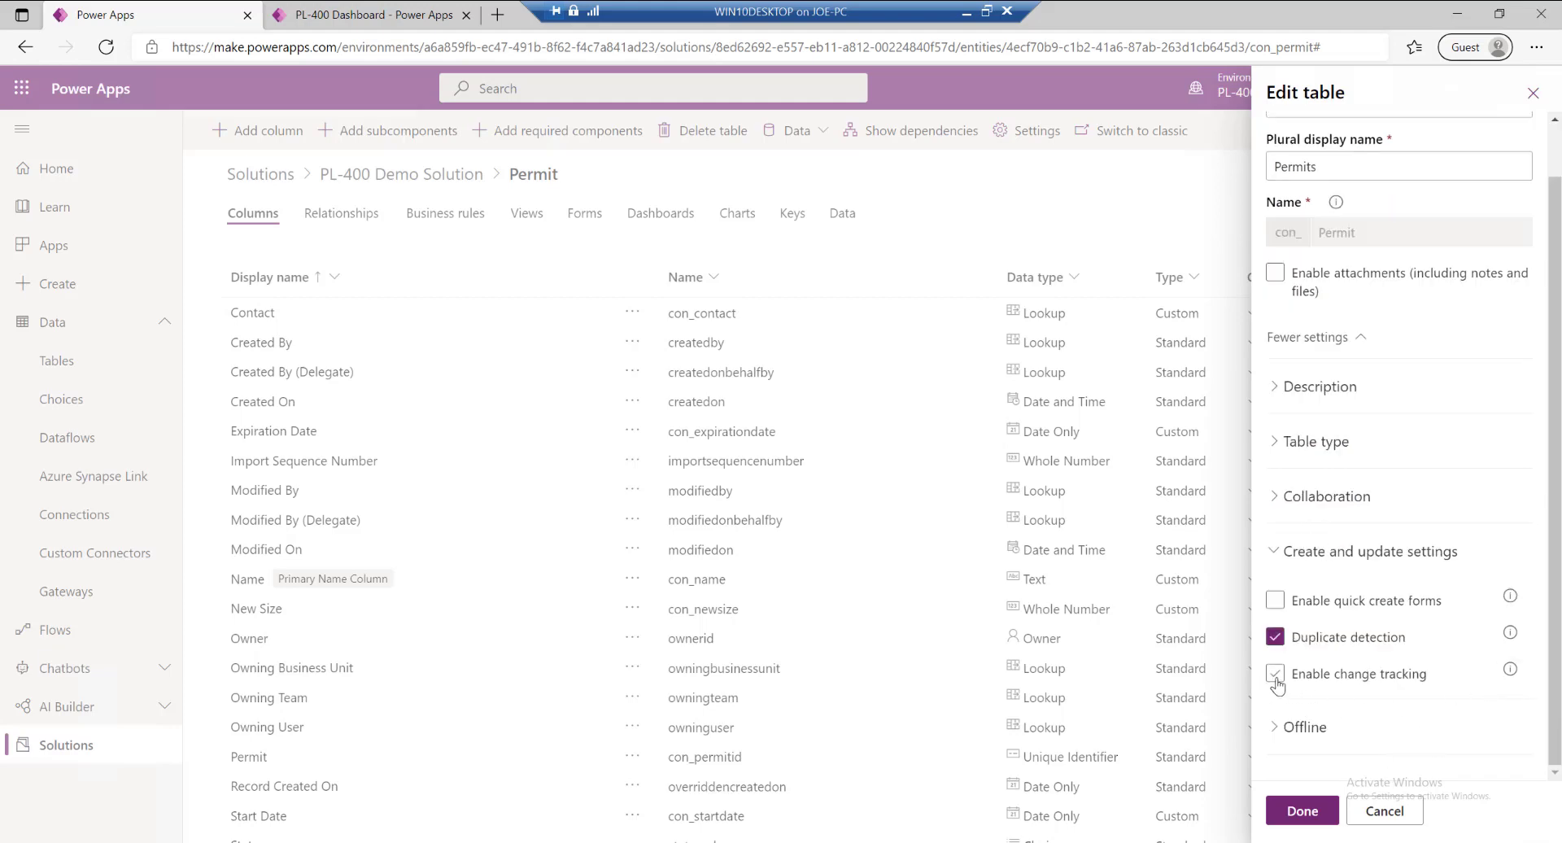
{"action": "left_click", "coordinate": [1275, 674]}
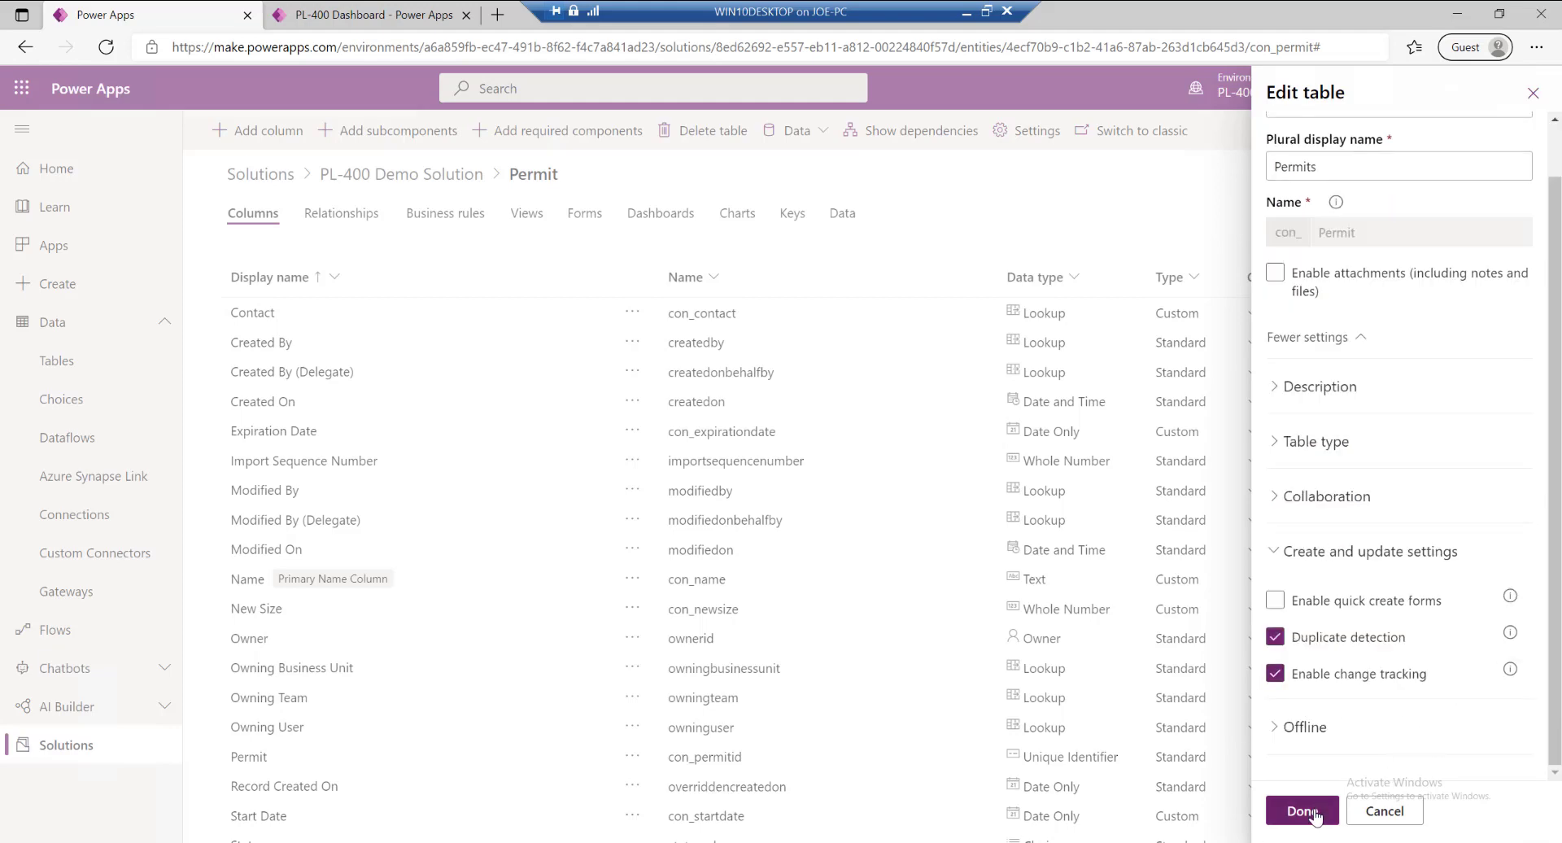
{"action": "left_click", "coordinate": [1302, 810]}
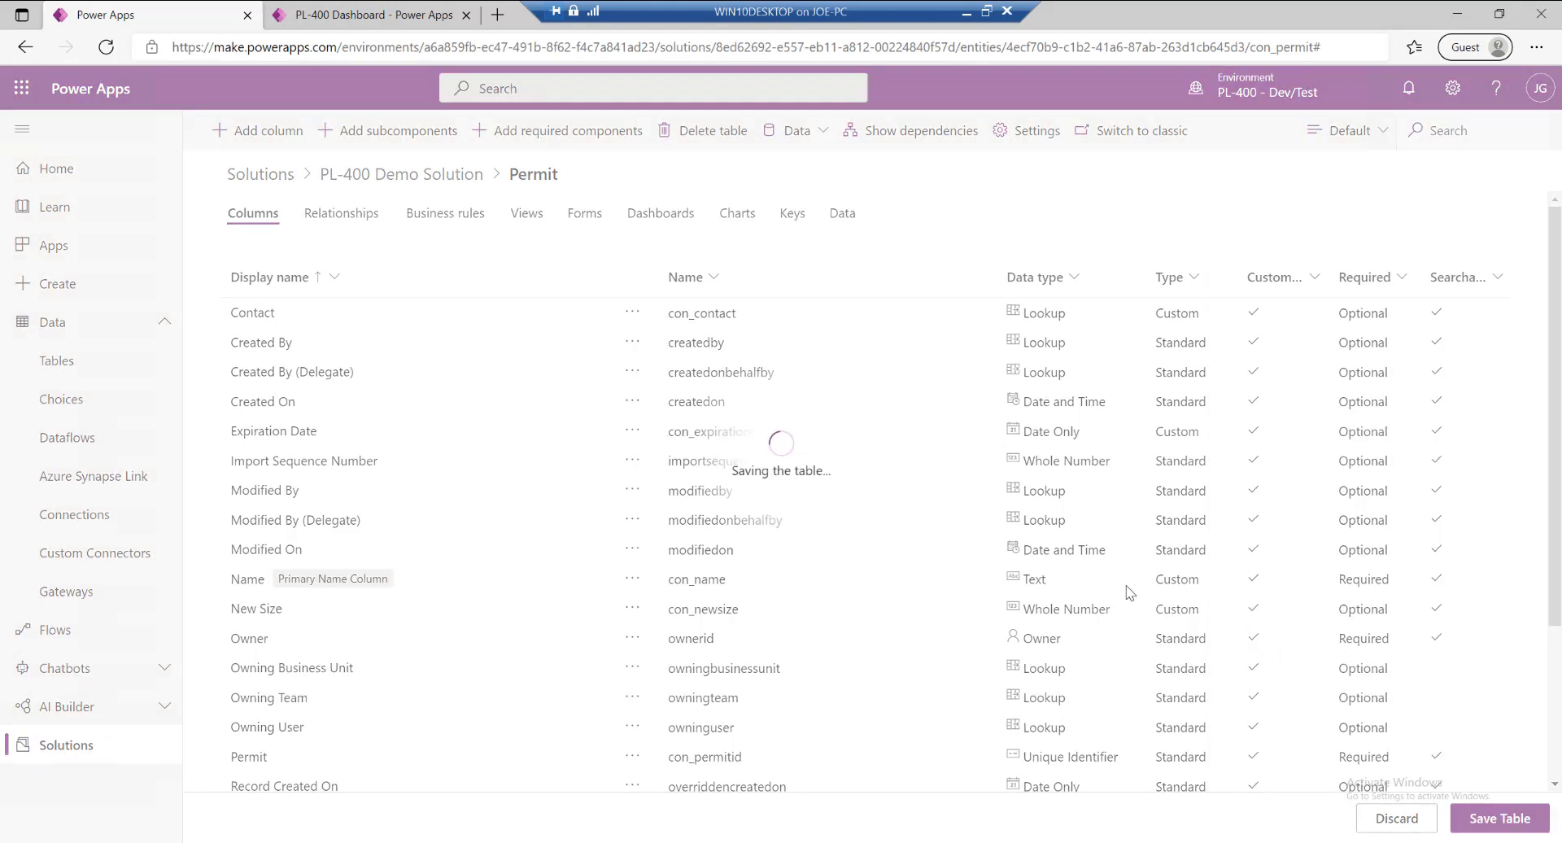
{"action": "mouse_move", "coordinate": [704, 436]}
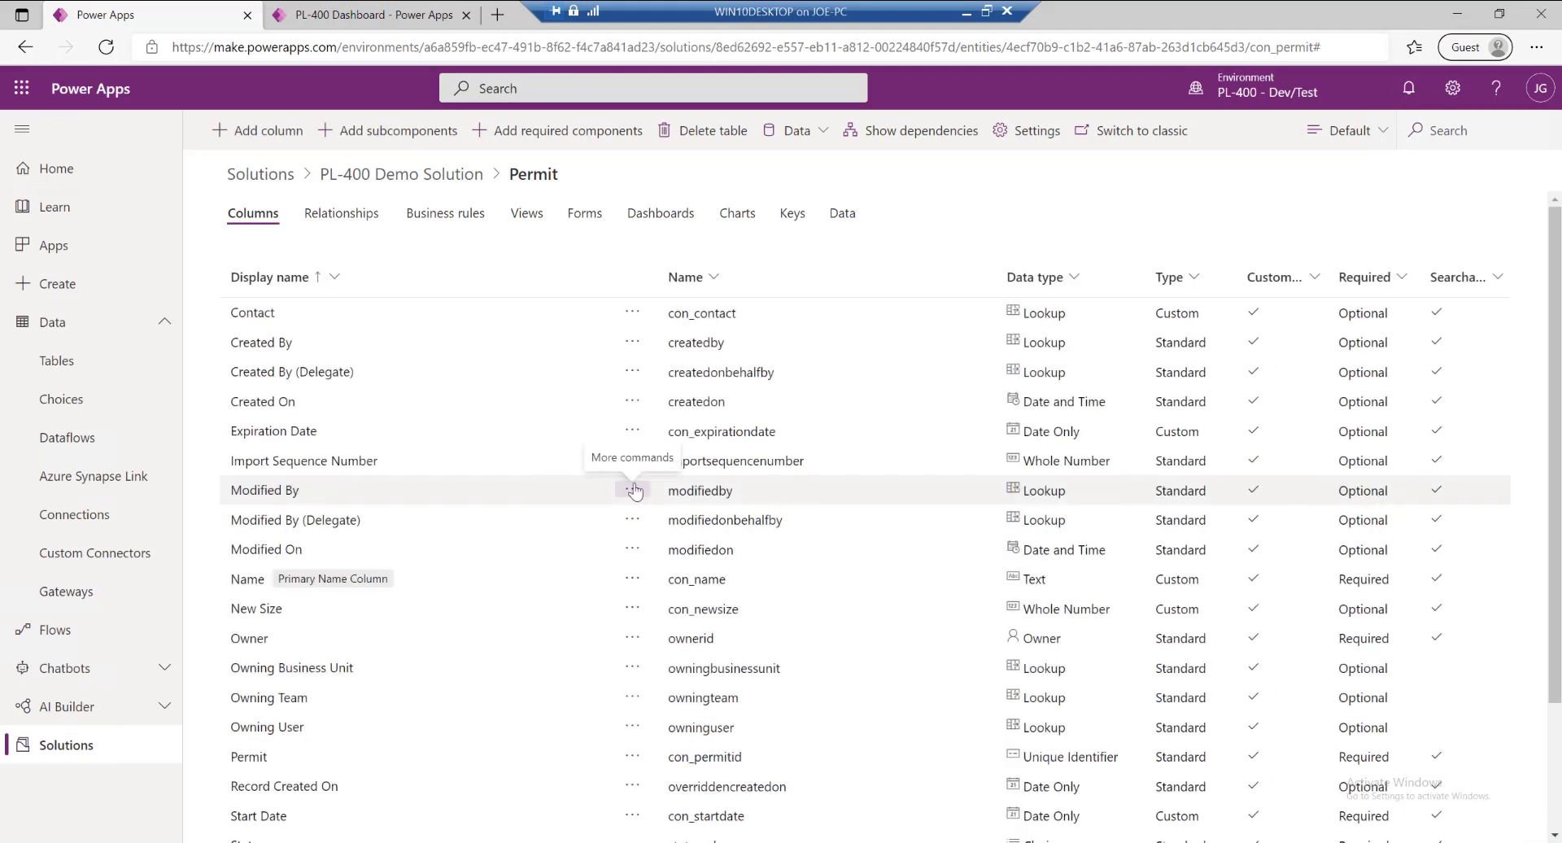
{"action": "mouse_move", "coordinate": [623, 473]}
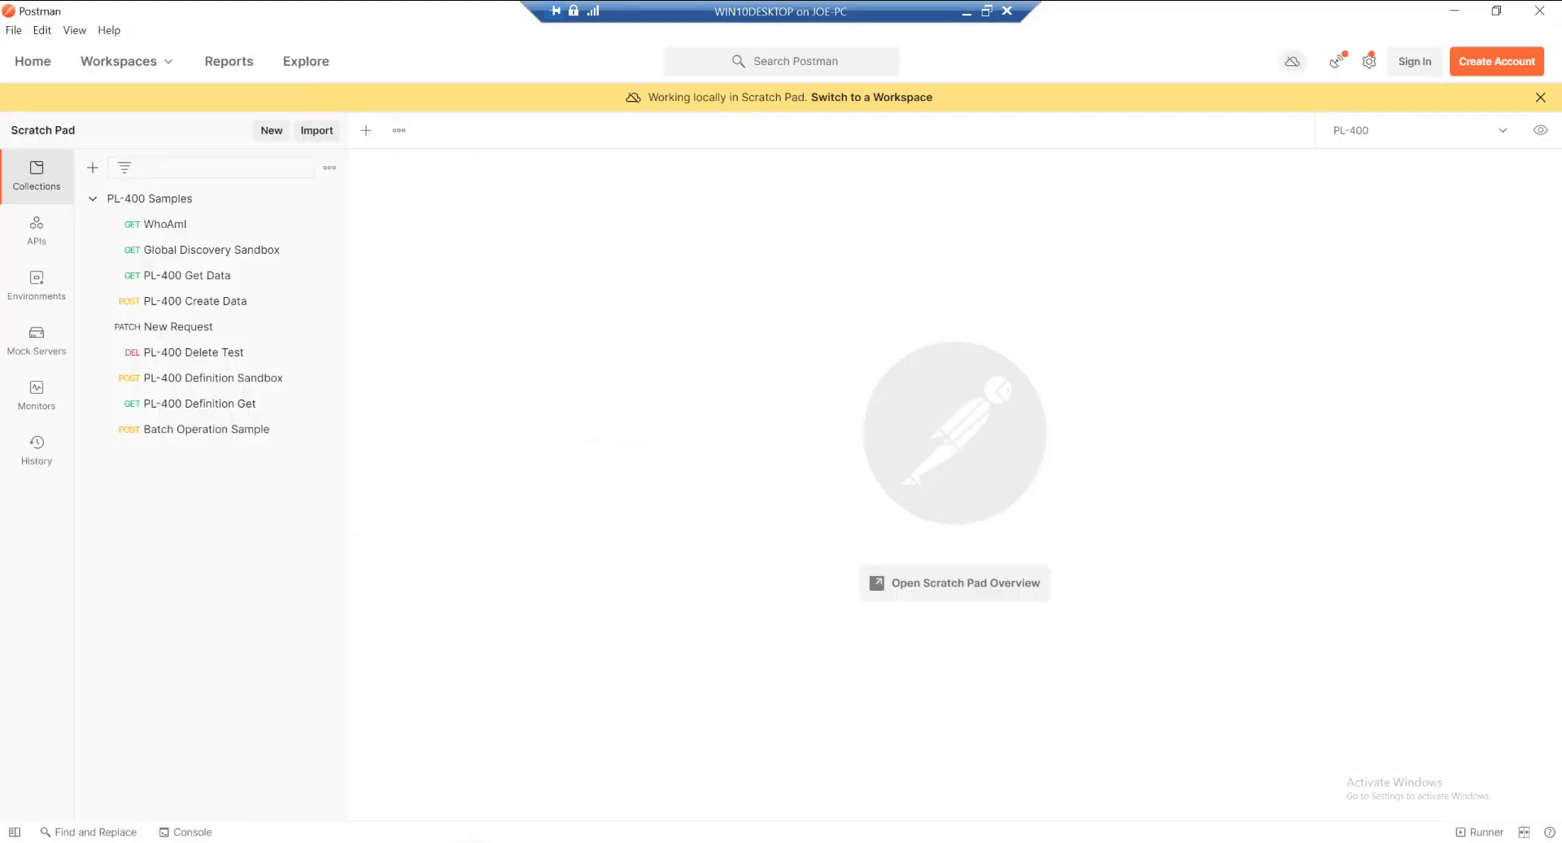
{"action": "mouse_move", "coordinate": [153, 471]}
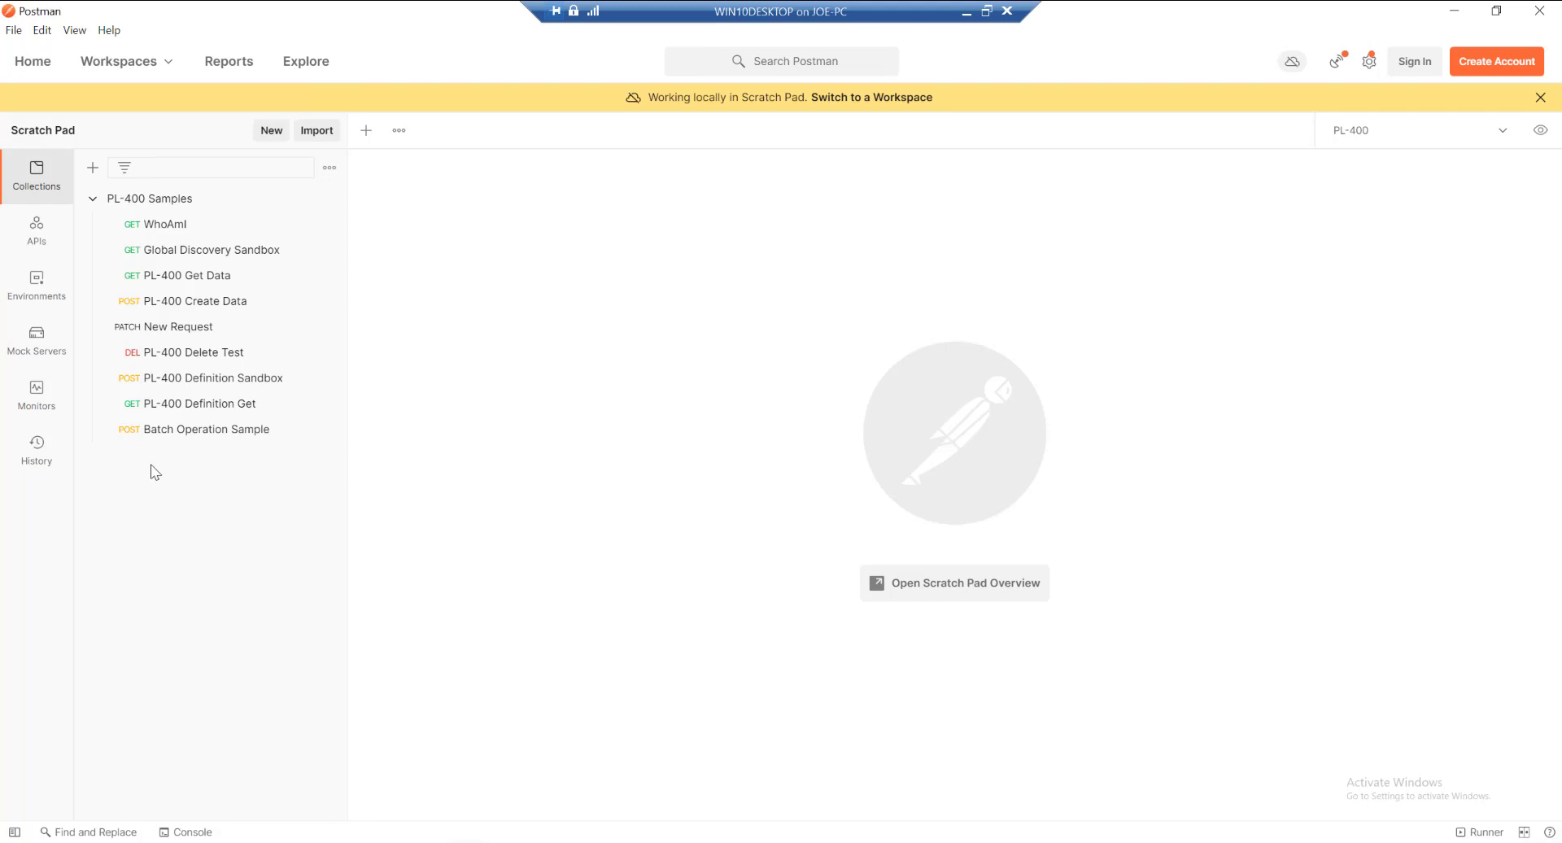
{"action": "mouse_move", "coordinate": [188, 467]}
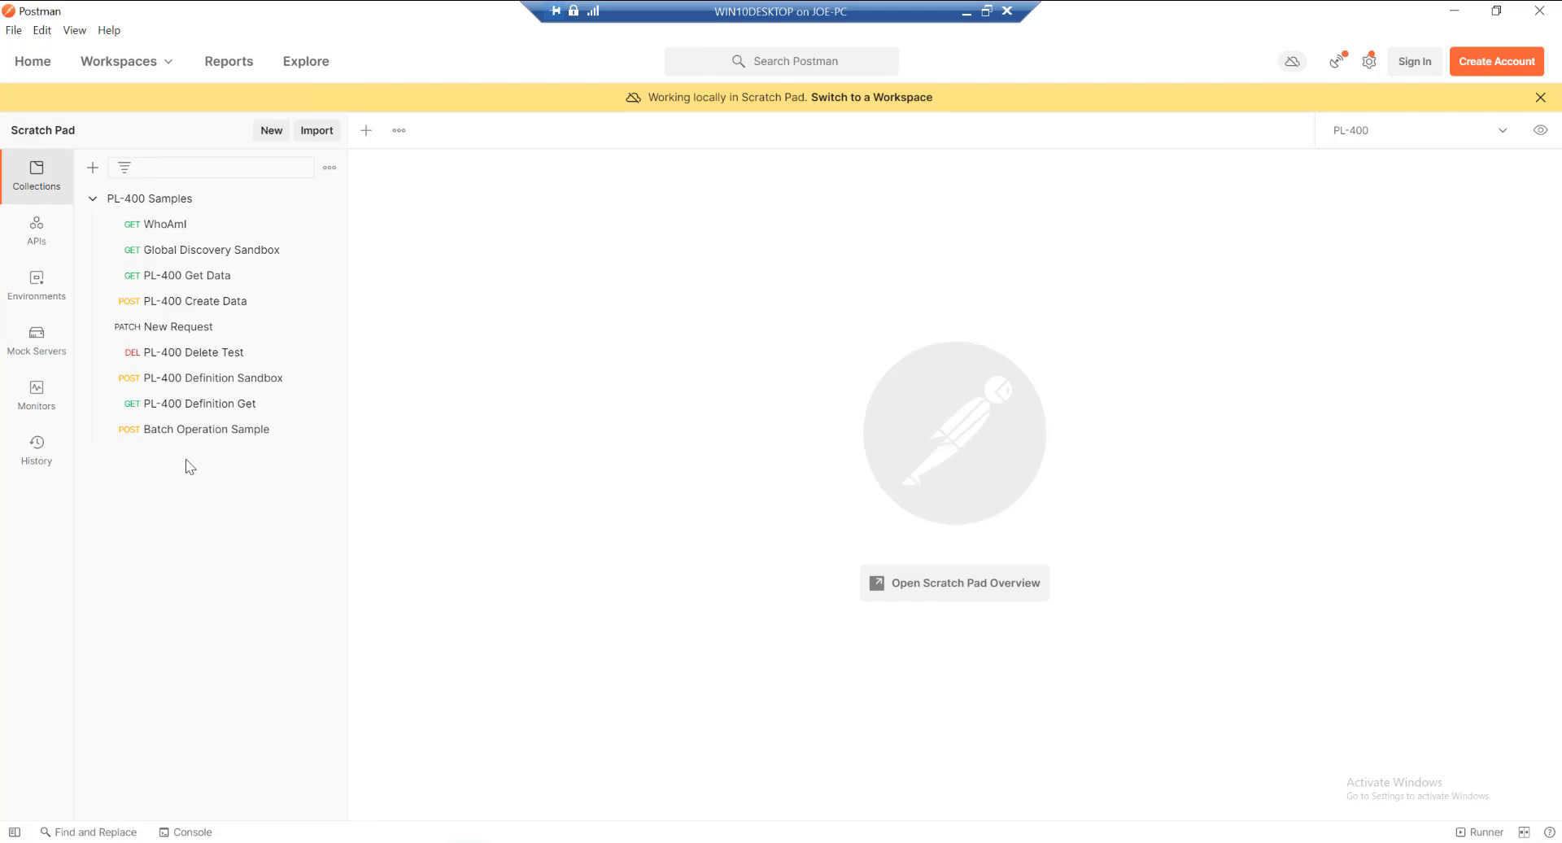
{"action": "mouse_move", "coordinate": [163, 491]}
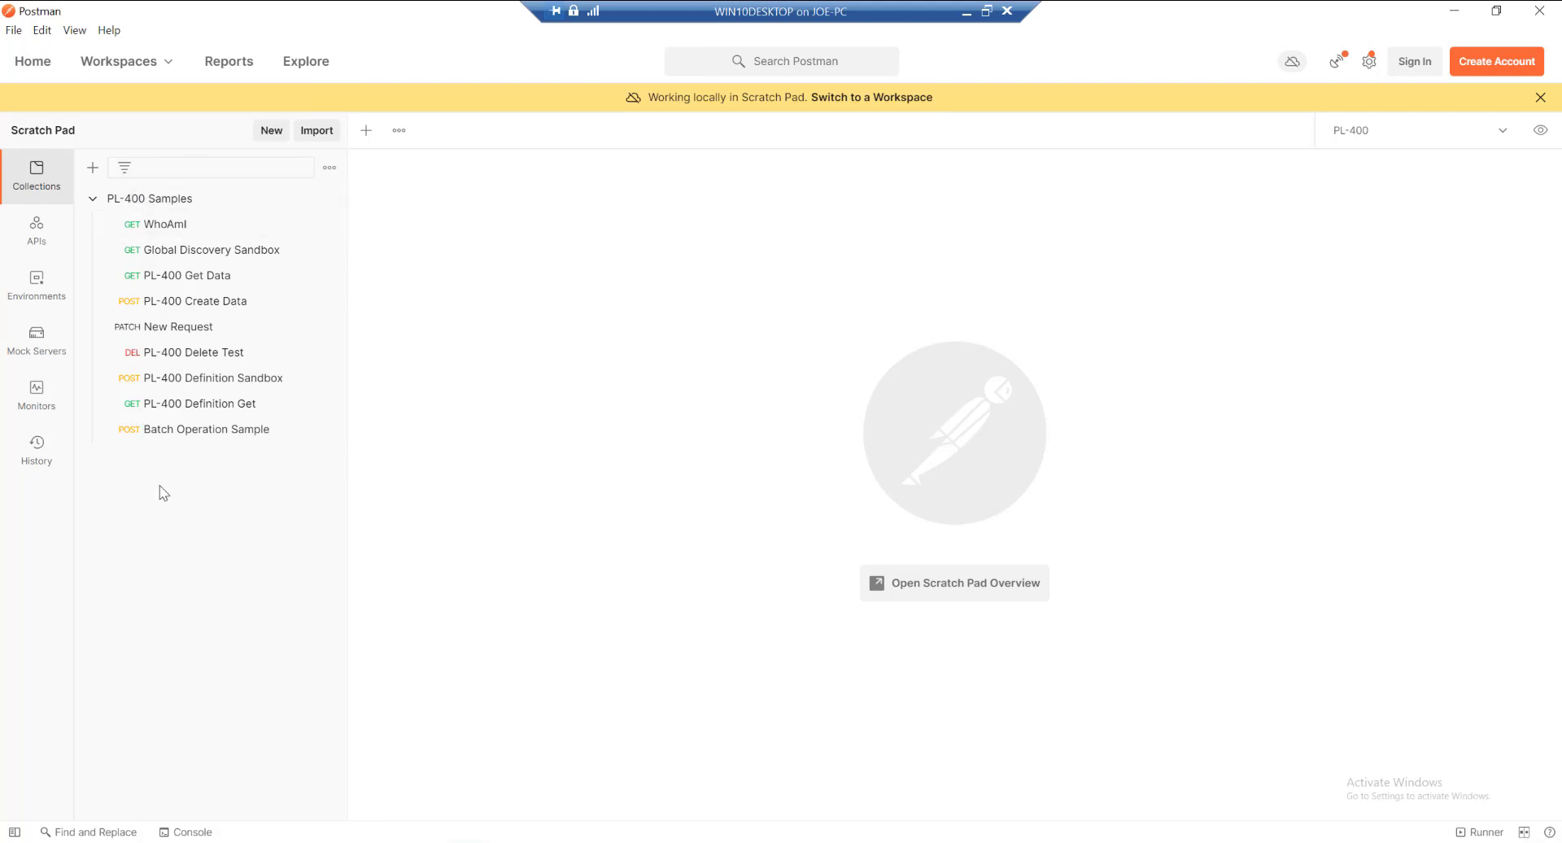
Step: Add a new request named Change Tracking Demo to the PL-400 Samples collection
{"action": "right_click", "coordinate": [150, 199]}
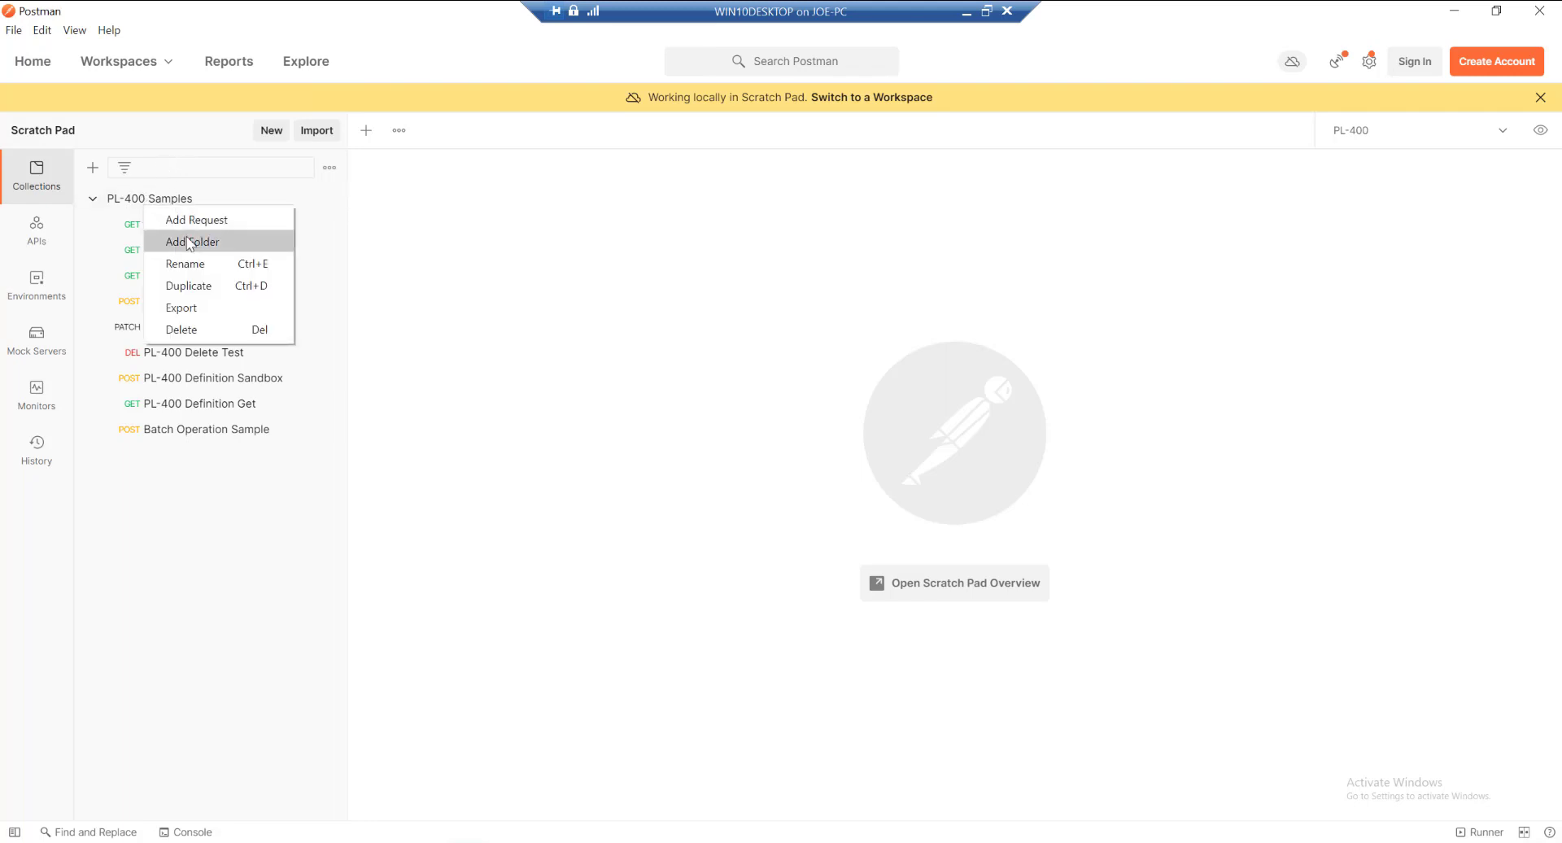
{"action": "left_click", "coordinate": [196, 220]}
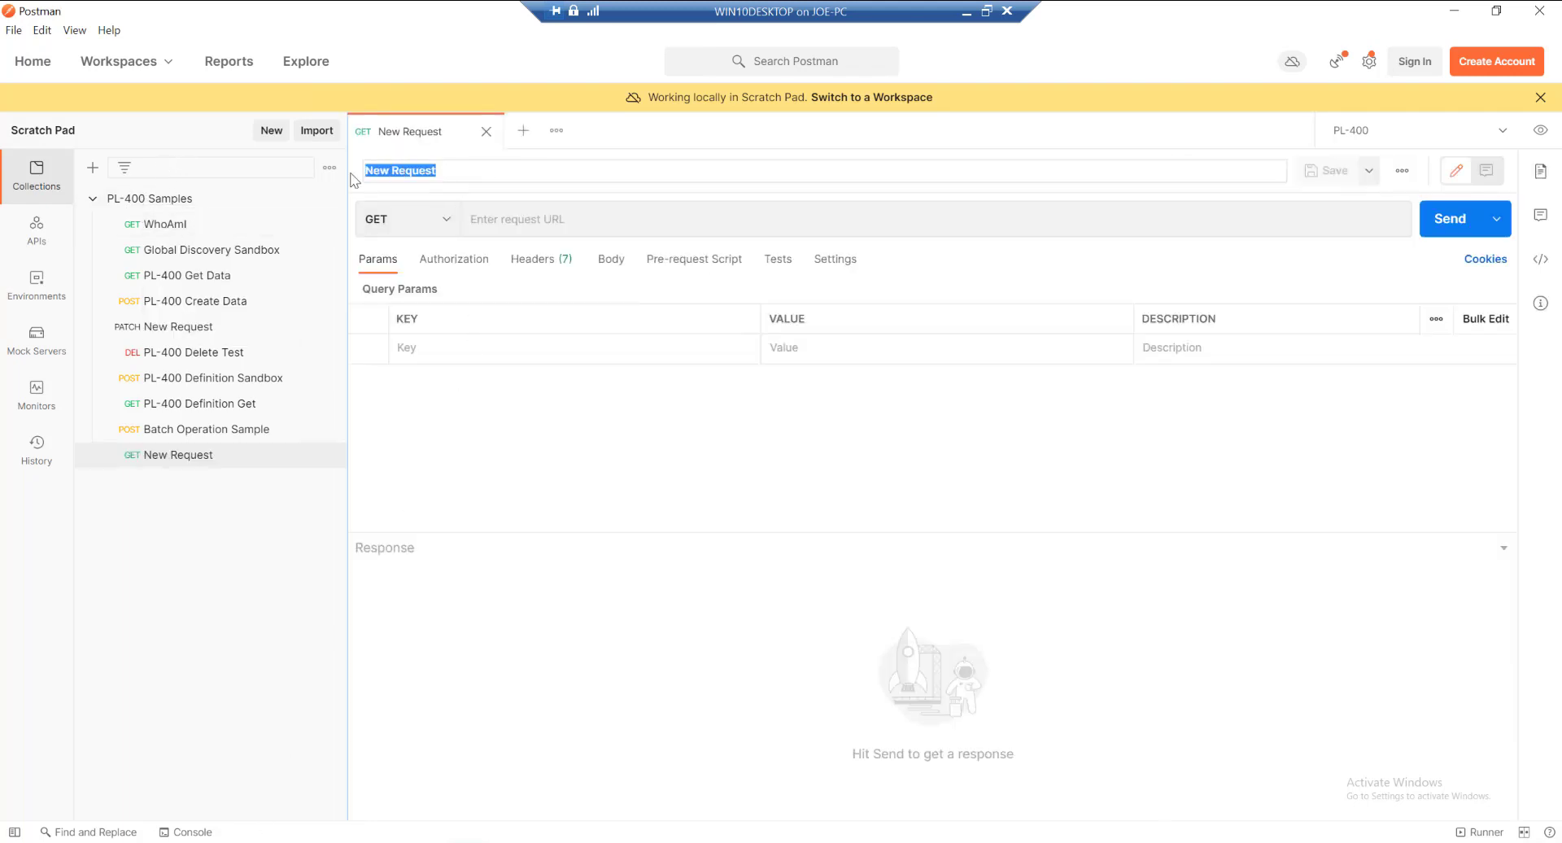
{"action": "type", "text": "Change Tracking Demo"}
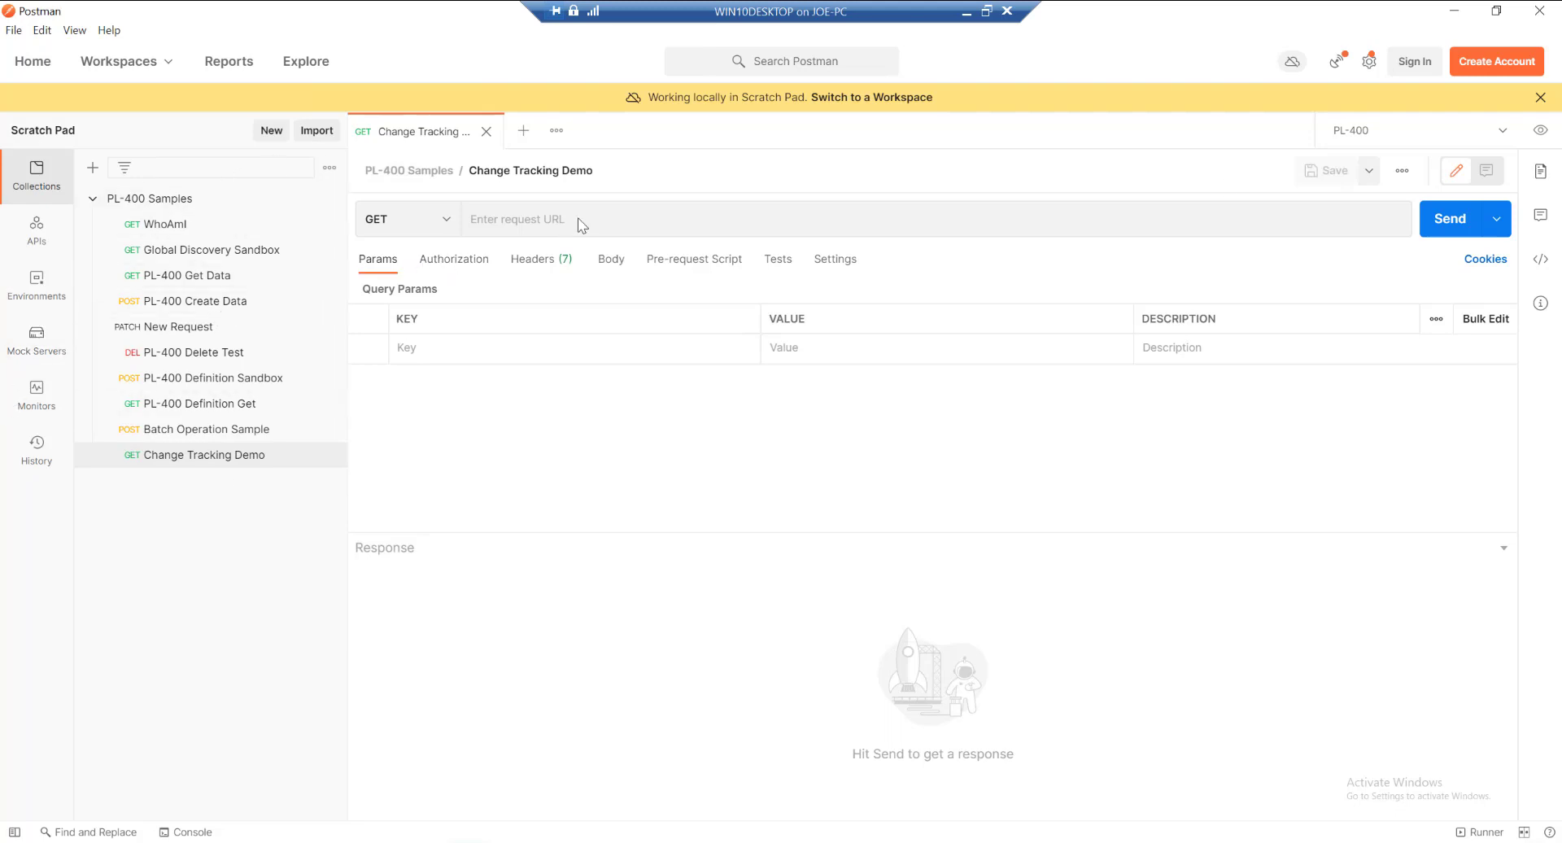
Step: Start the request URL with the {{webapiurl}} variable followed by the accounts endpoint
{"action": "type", "text": "{{web"}
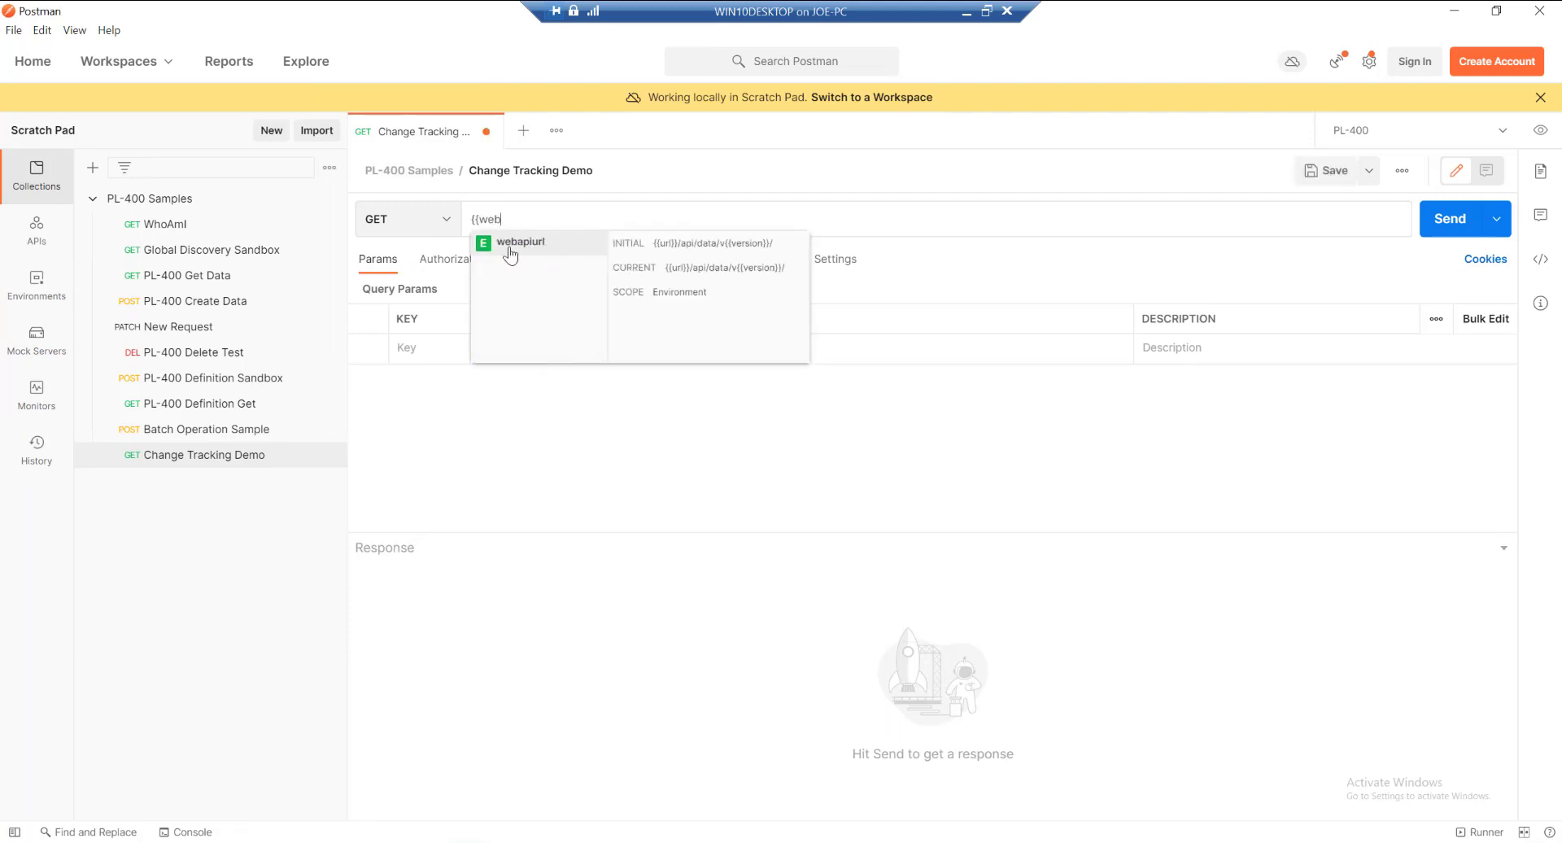
{"action": "left_click", "coordinate": [519, 243]}
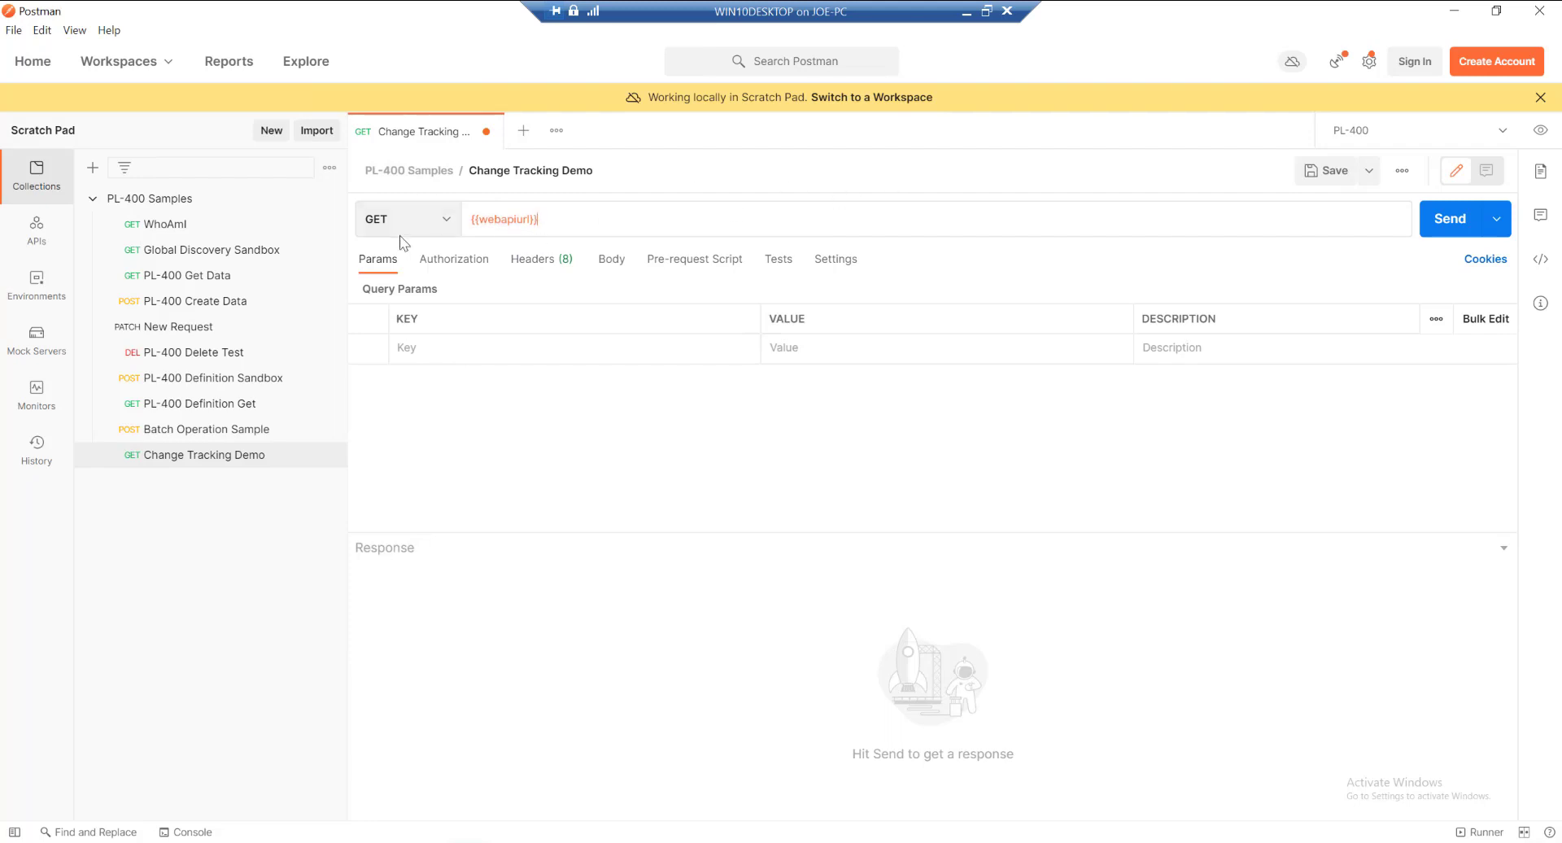
{"action": "mouse_move", "coordinate": [317, 246]}
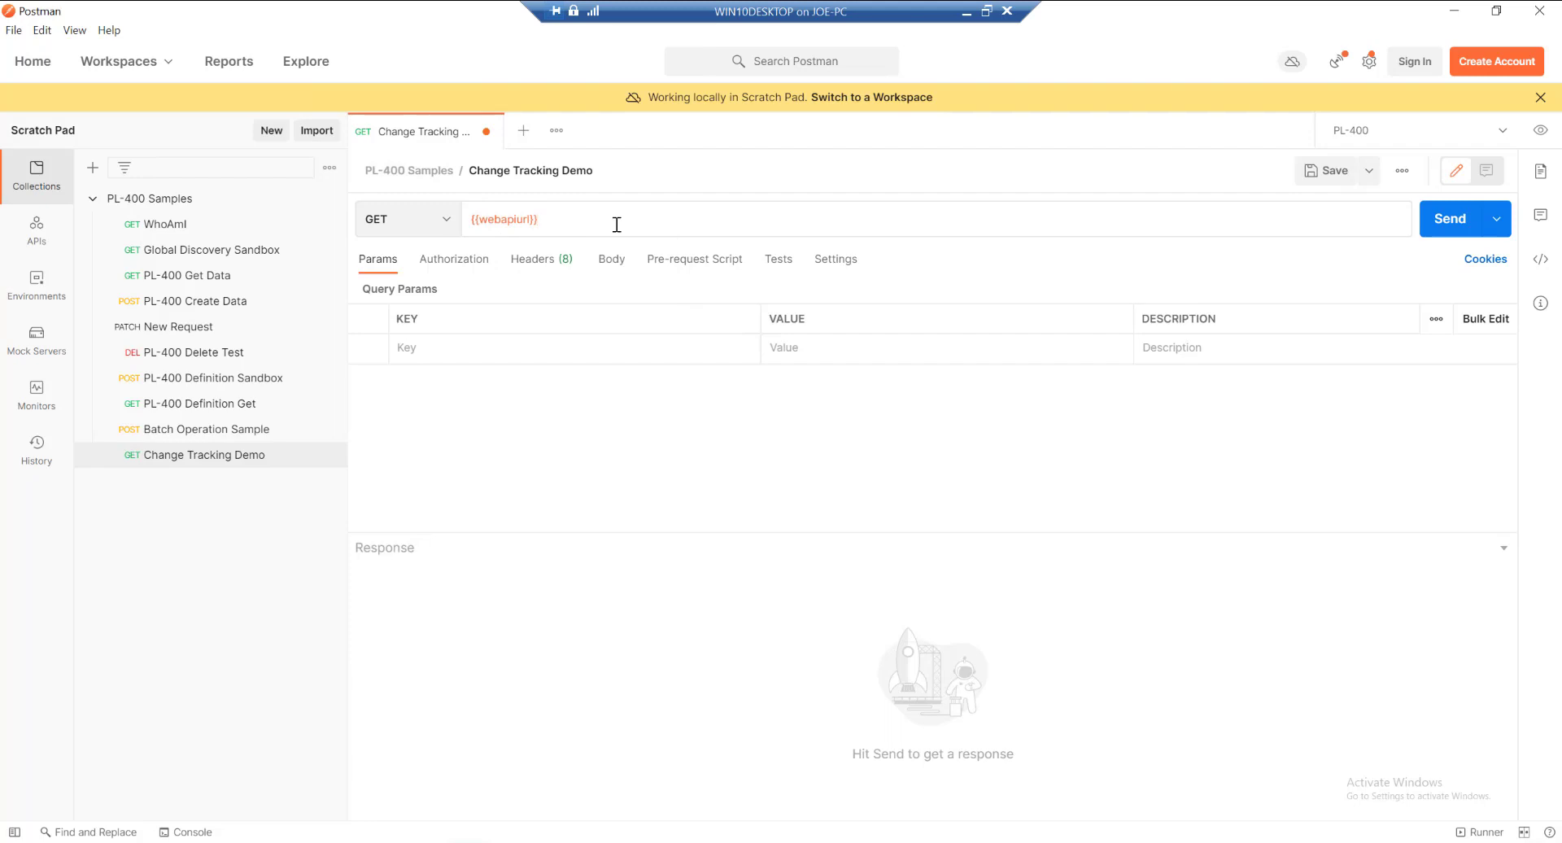
{"action": "type", "text": "ac"}
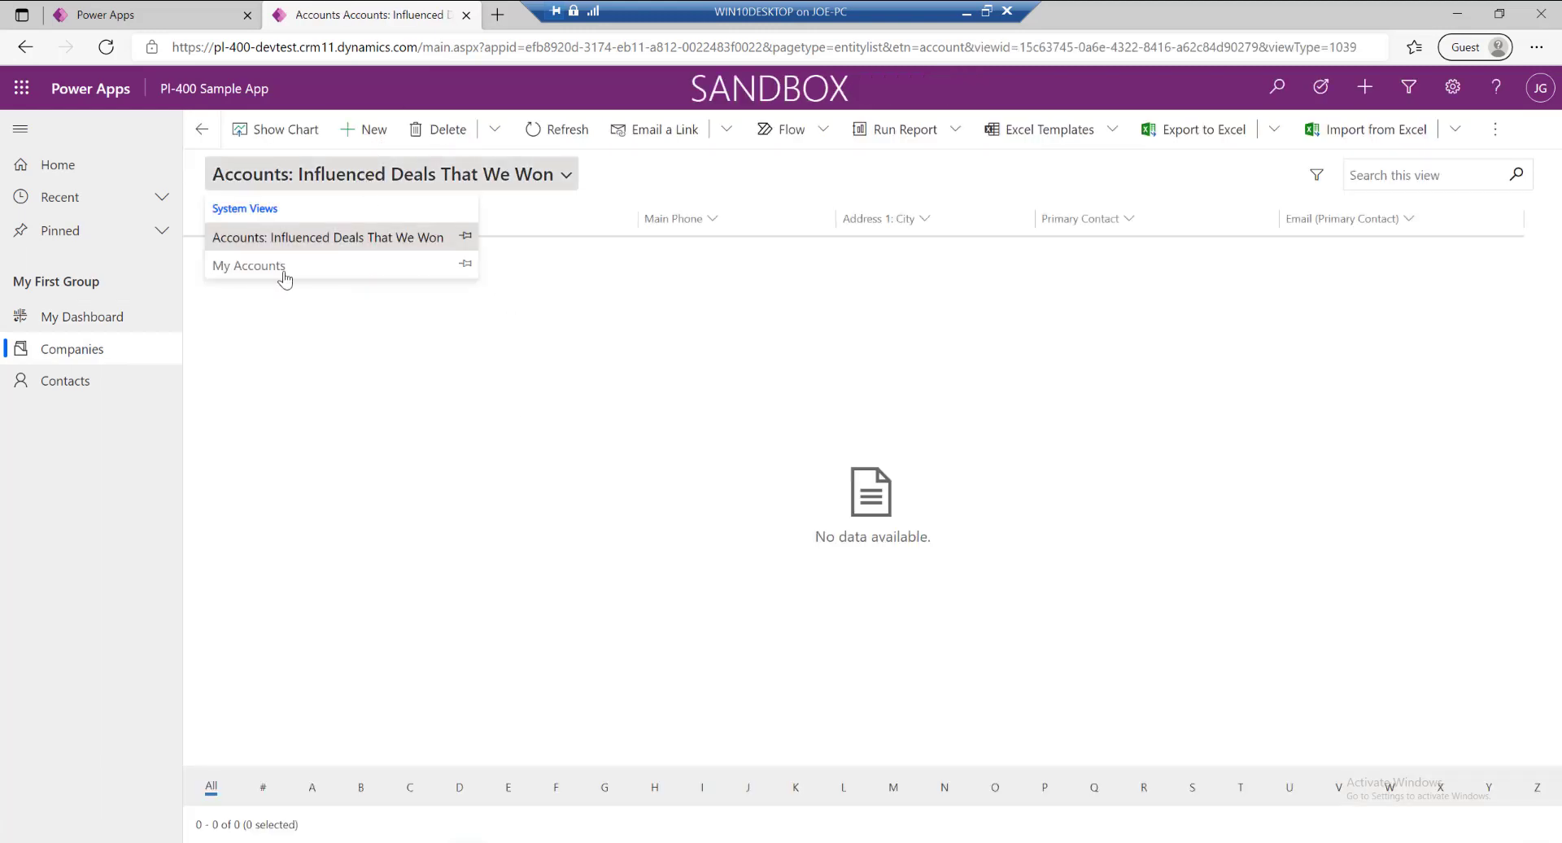
Step: Switch the Companies list to the My Accounts view showing four companies
{"action": "left_click", "coordinate": [247, 265]}
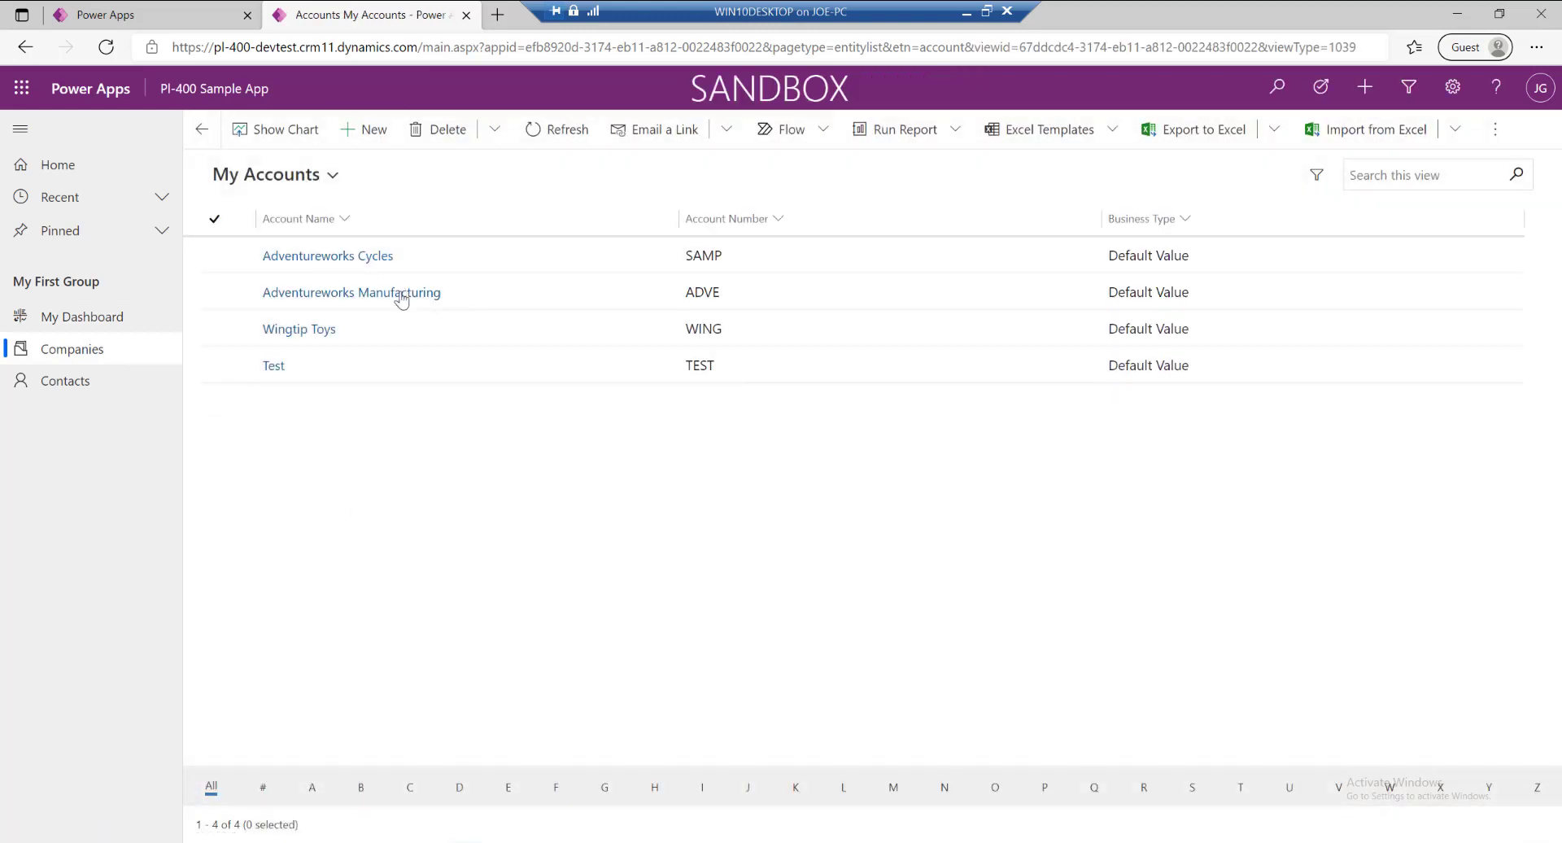
{"action": "left_click", "coordinate": [352, 291]}
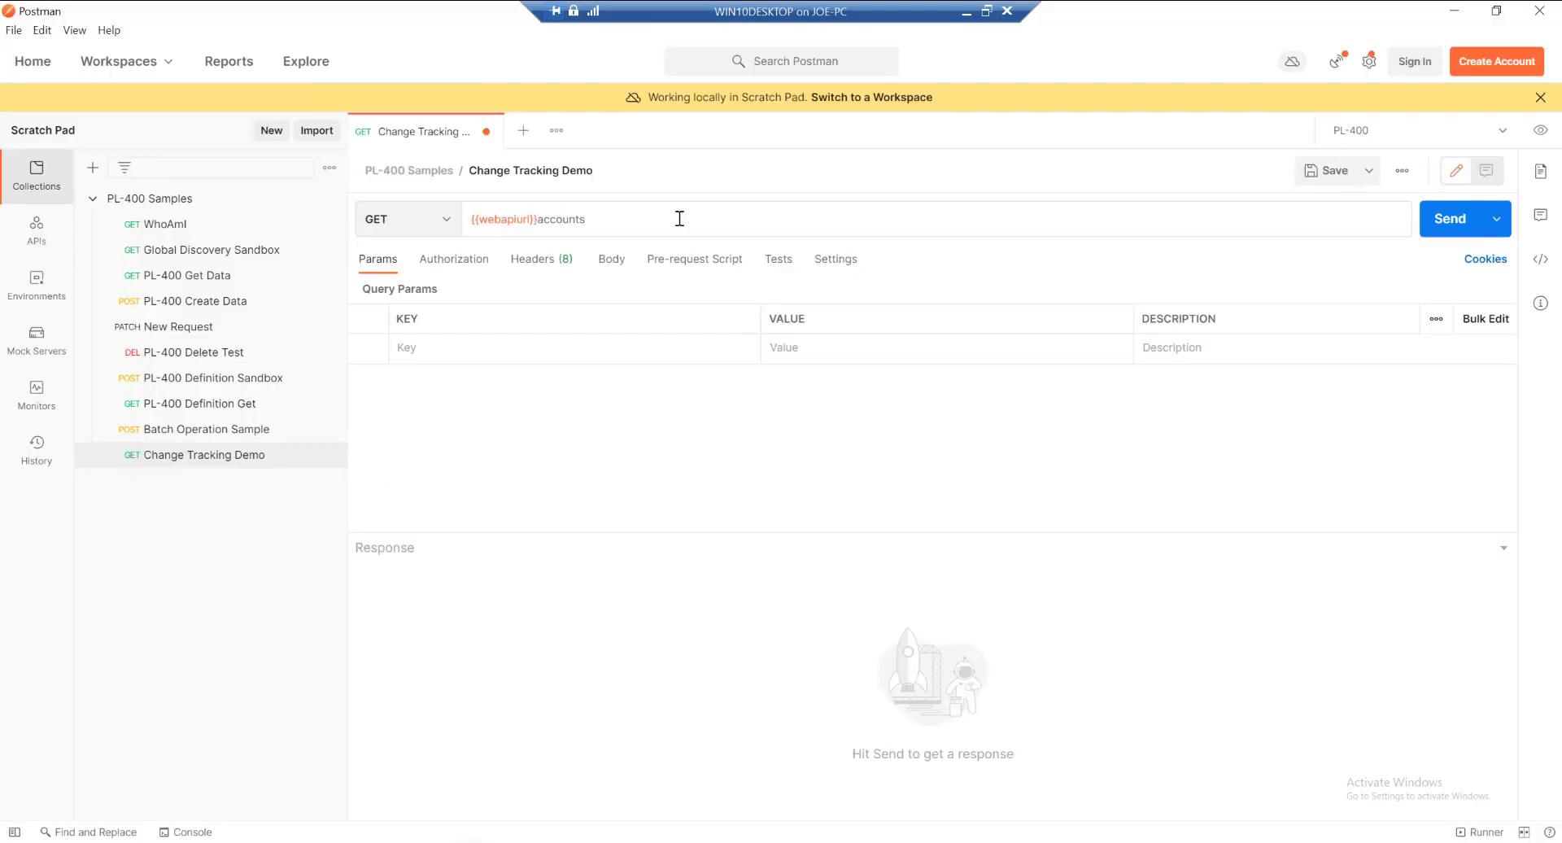
Step: Append a ?$select listing name, accountnumber and telephone to the accounts URL
{"action": "type", "text": "?"}
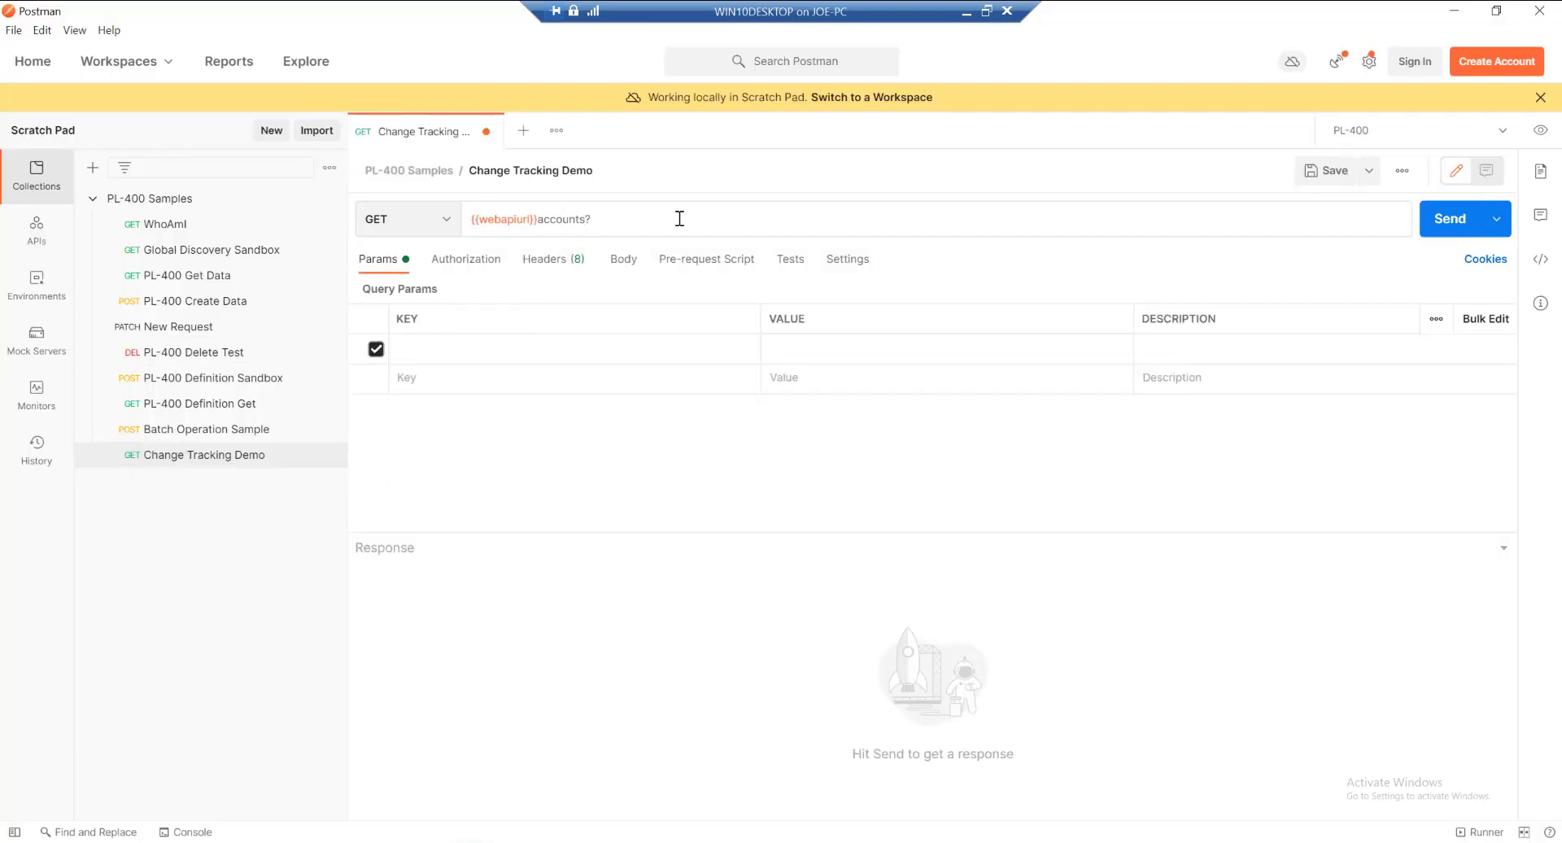
{"action": "type", "text": "$select=n"}
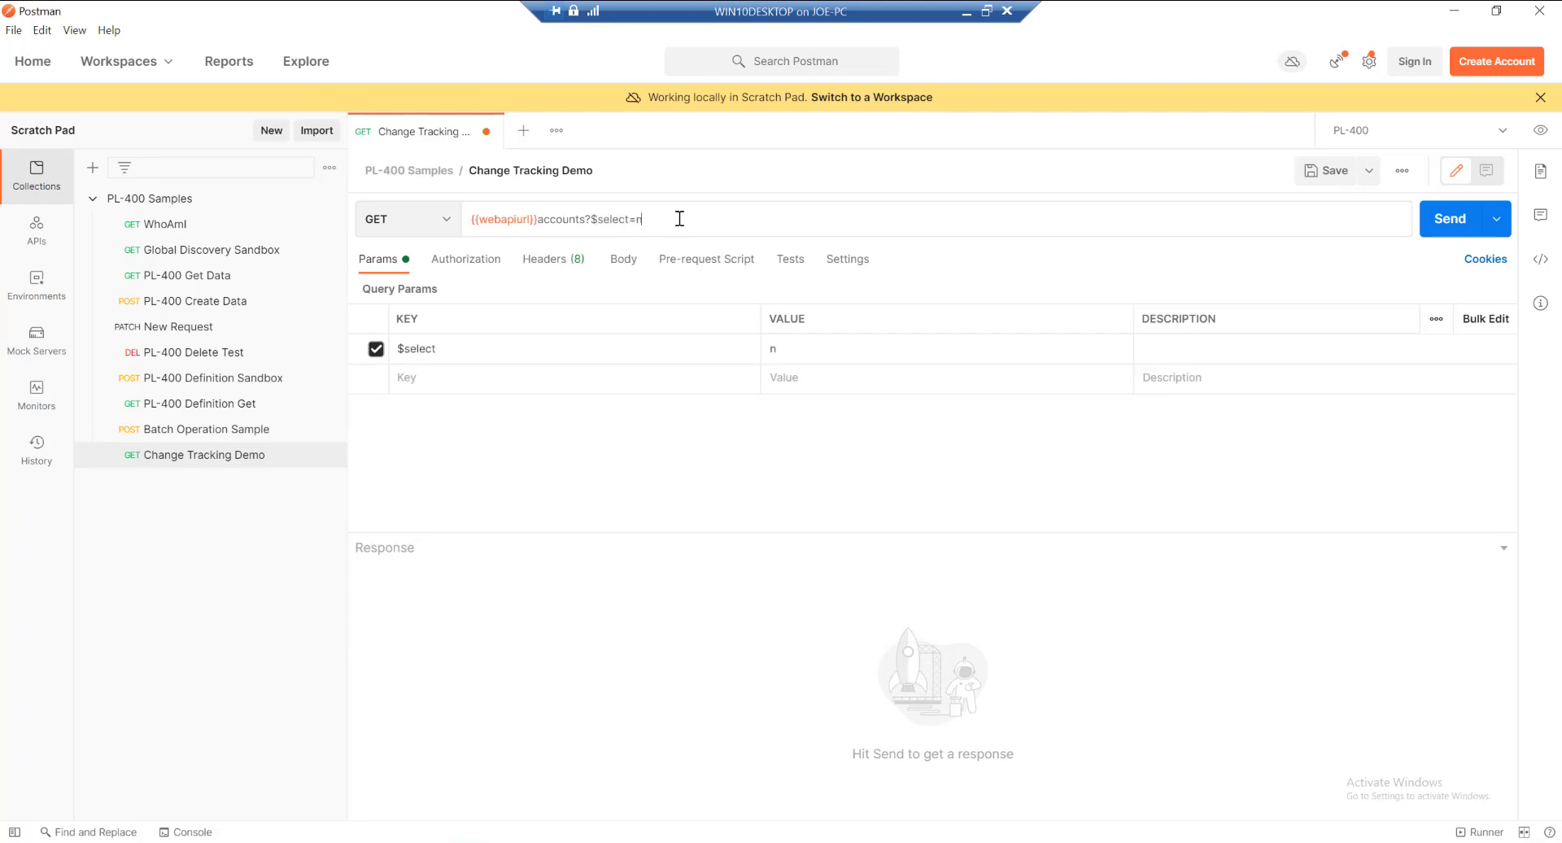
{"action": "type", "text": "ame,accou"}
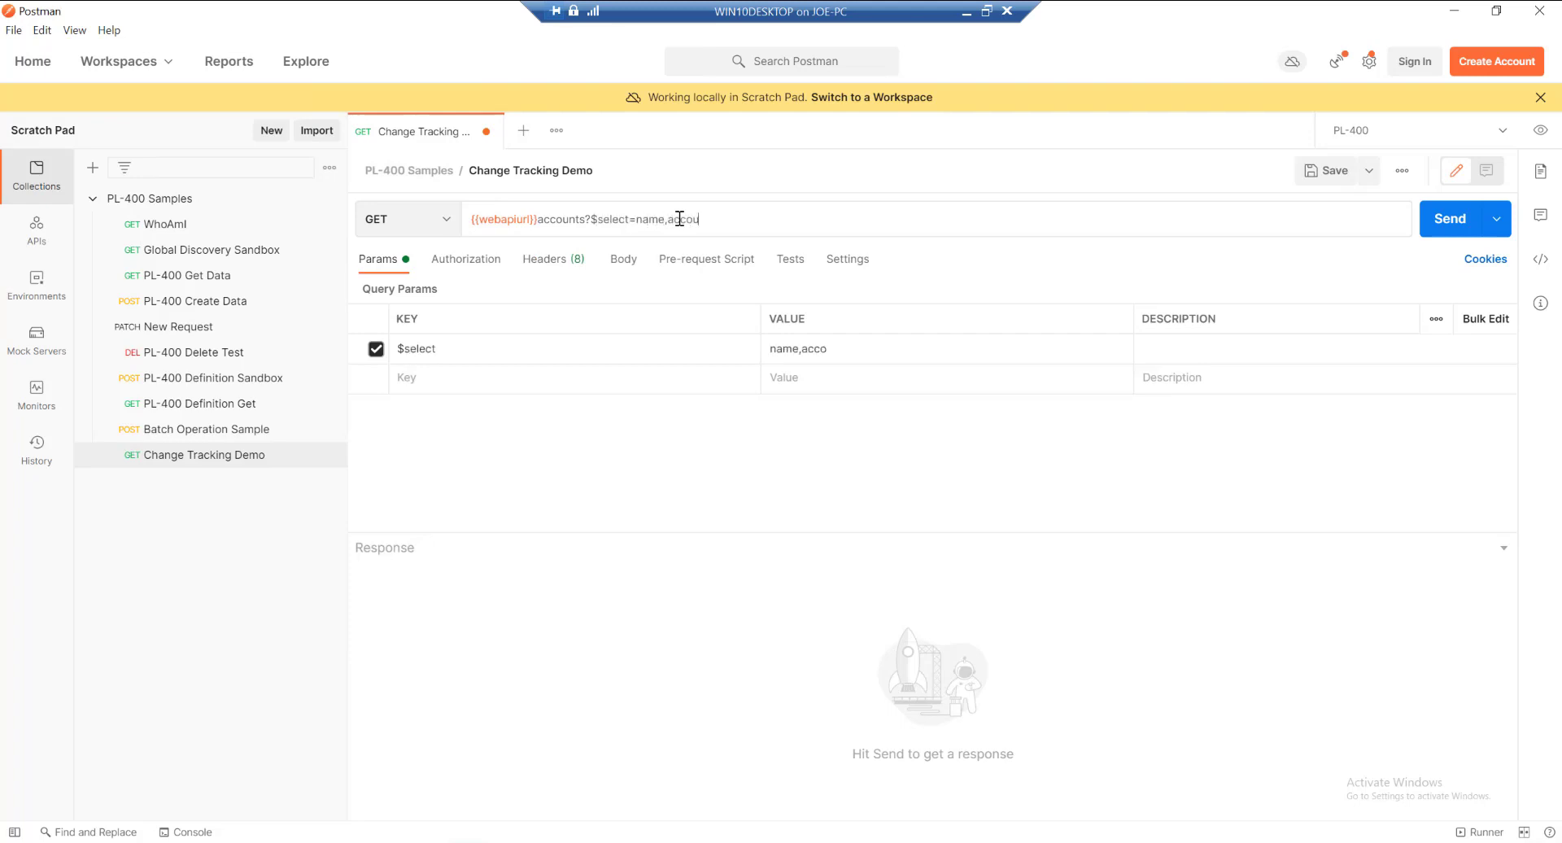
{"action": "type", "text": "untnumber,tele"}
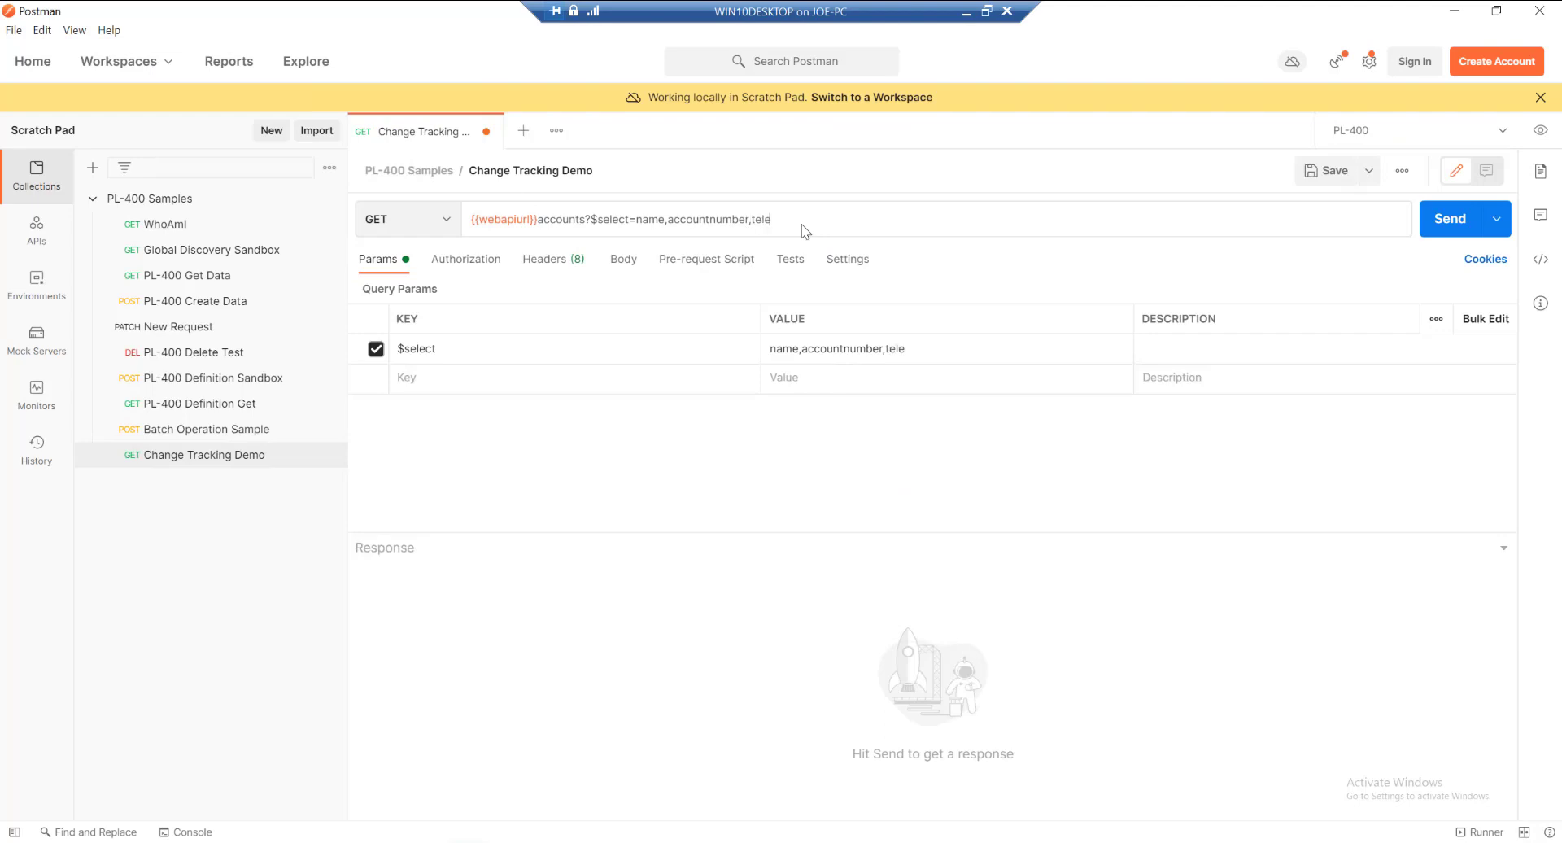
{"action": "type", "text": "phone"}
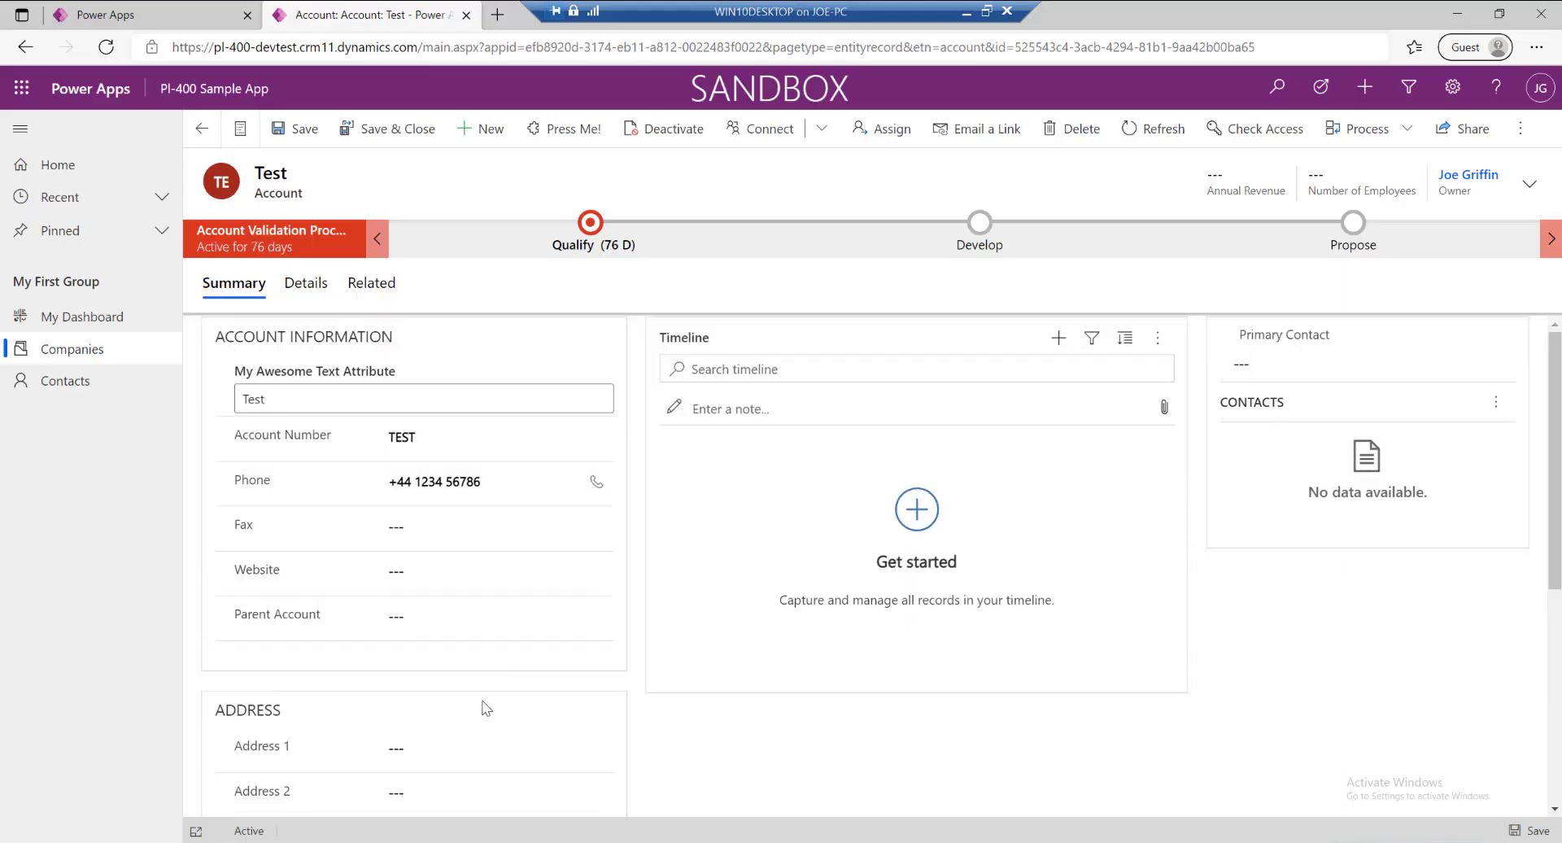
{"action": "mouse_move", "coordinate": [256, 569]}
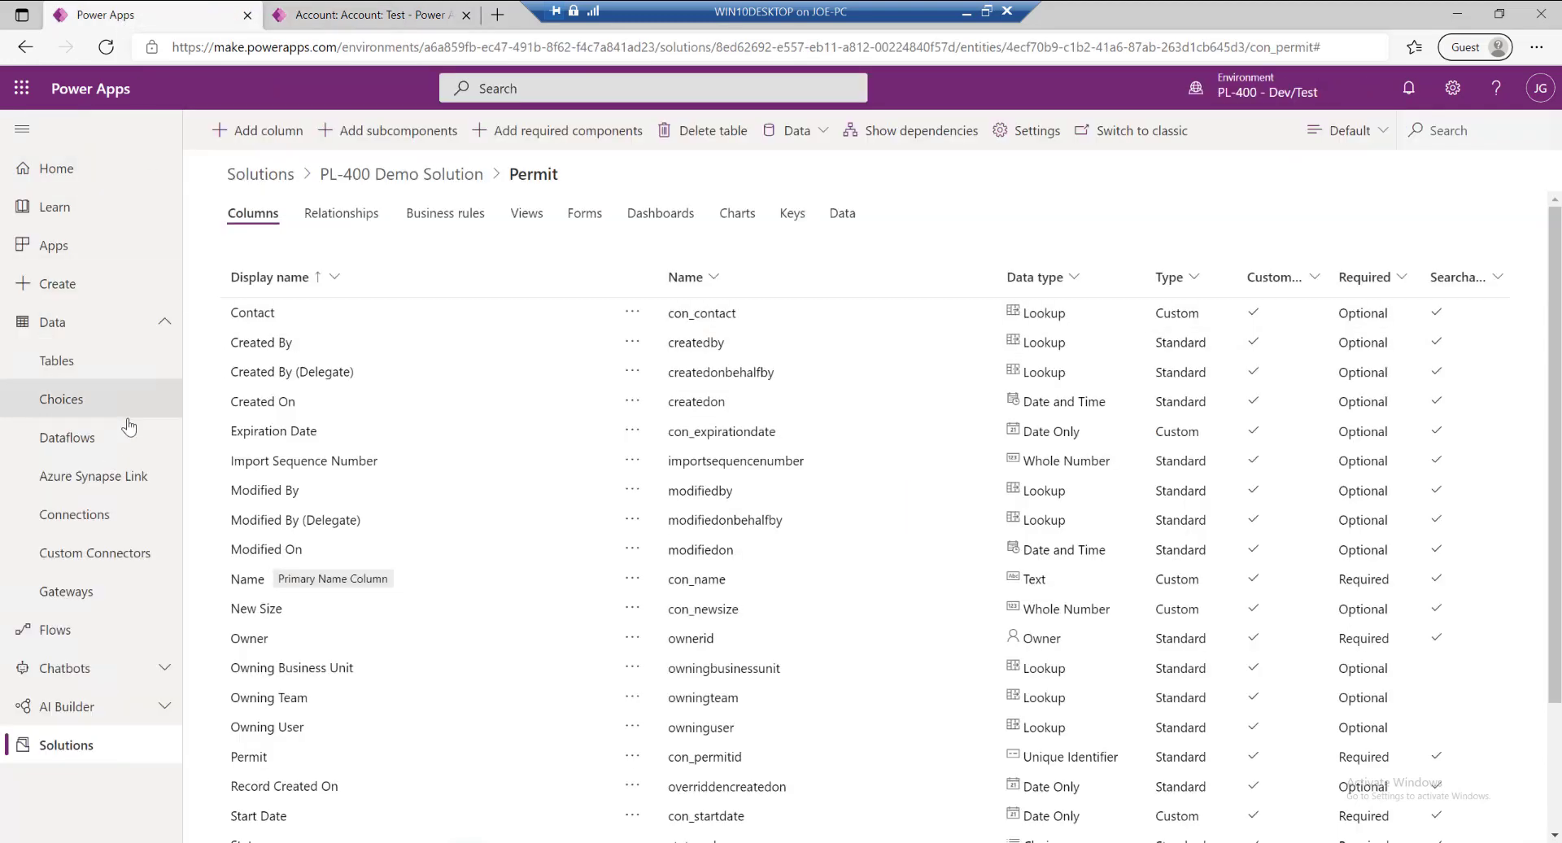
Step: Open Data > Tables and the Account table to check its column names
{"action": "left_click", "coordinate": [57, 361]}
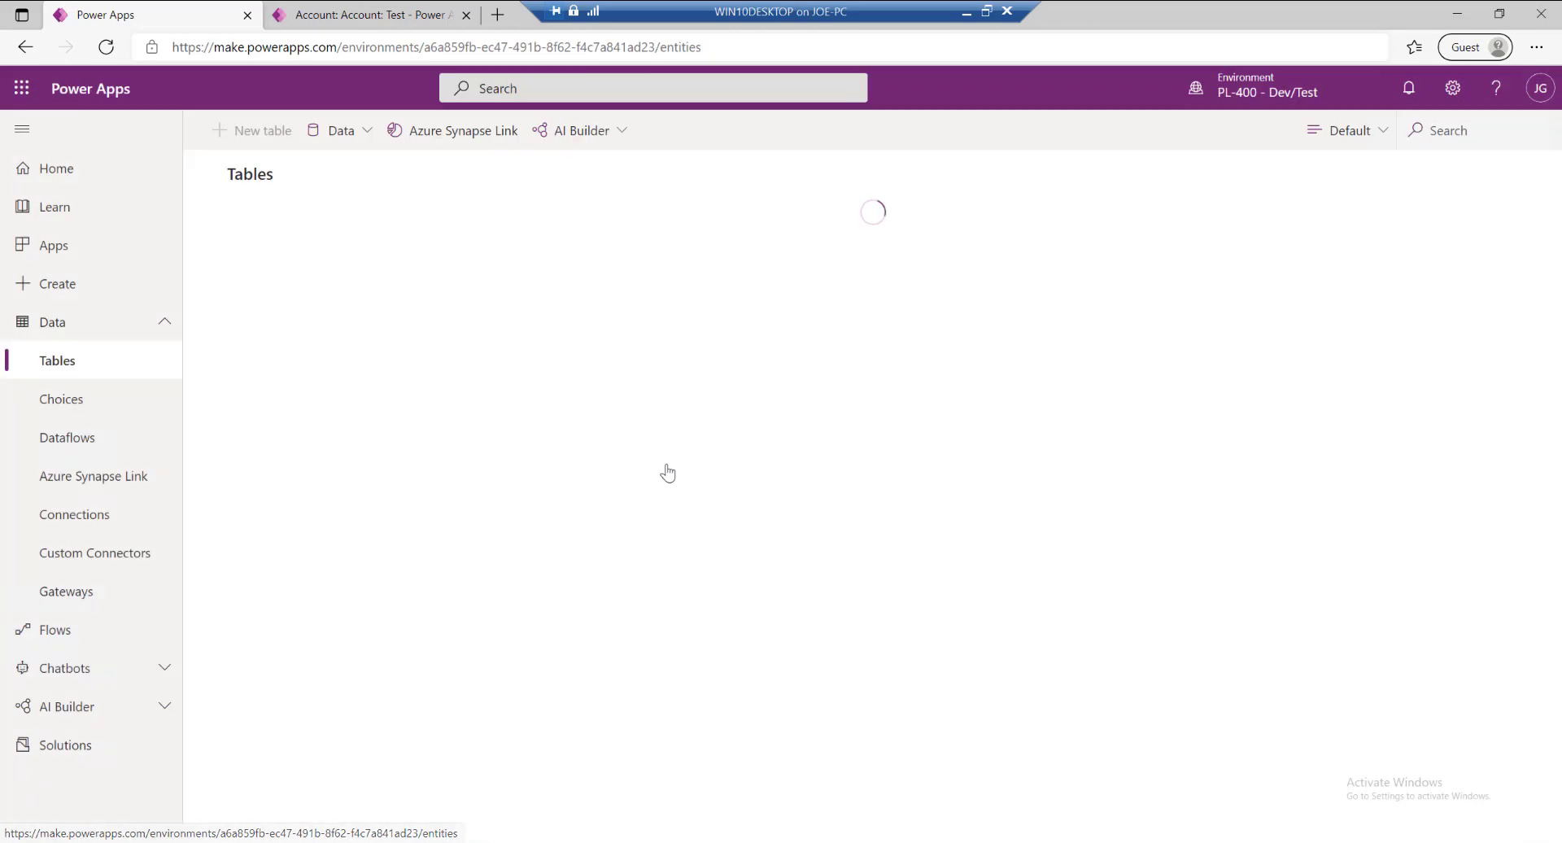
{"action": "left_click", "coordinate": [254, 269]}
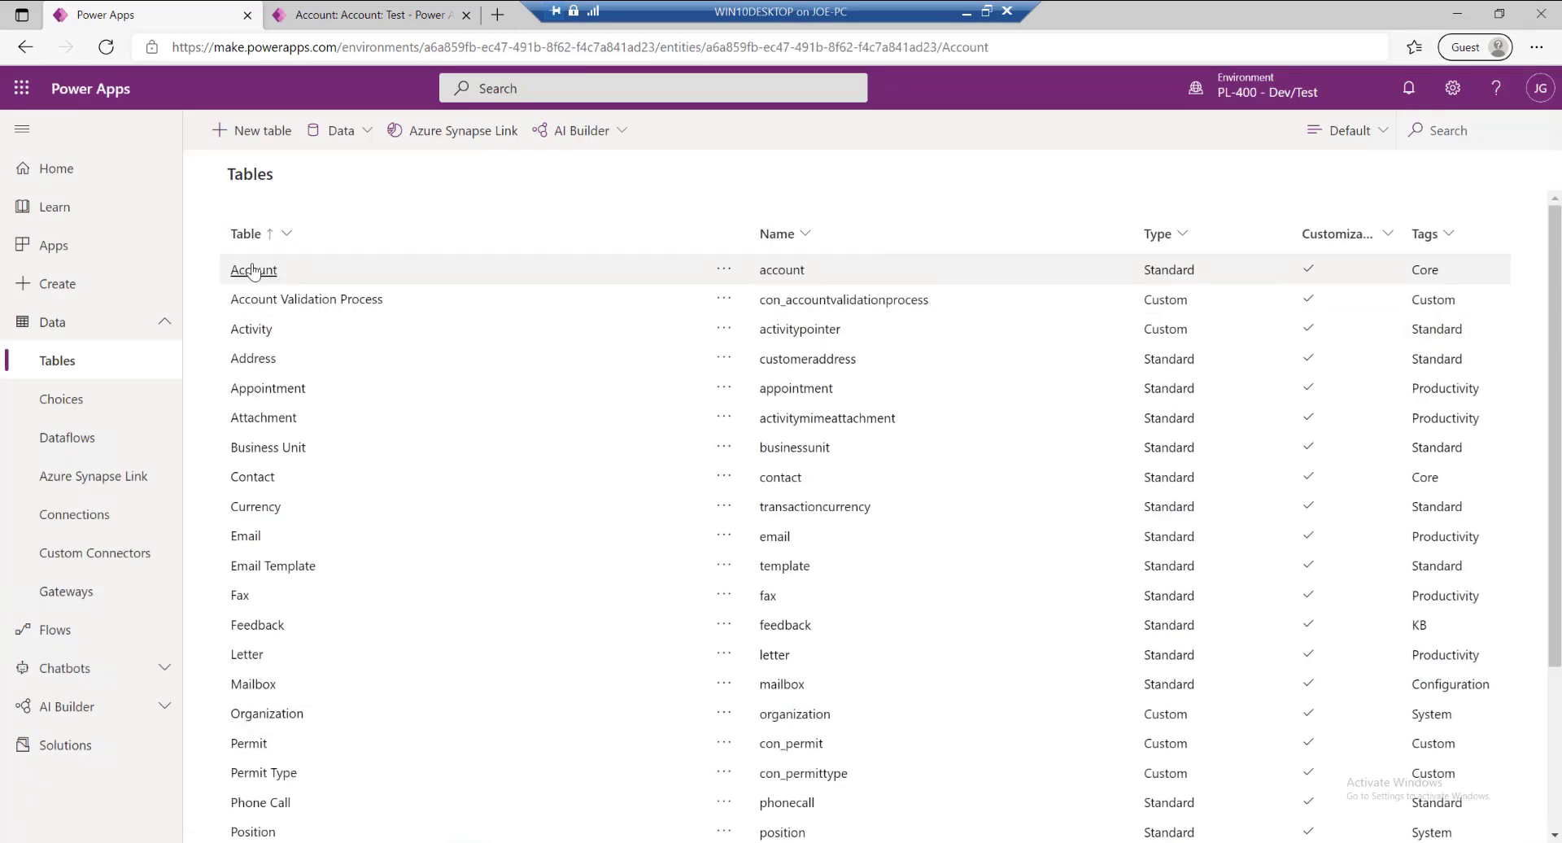
{"action": "left_click", "coordinate": [254, 268]}
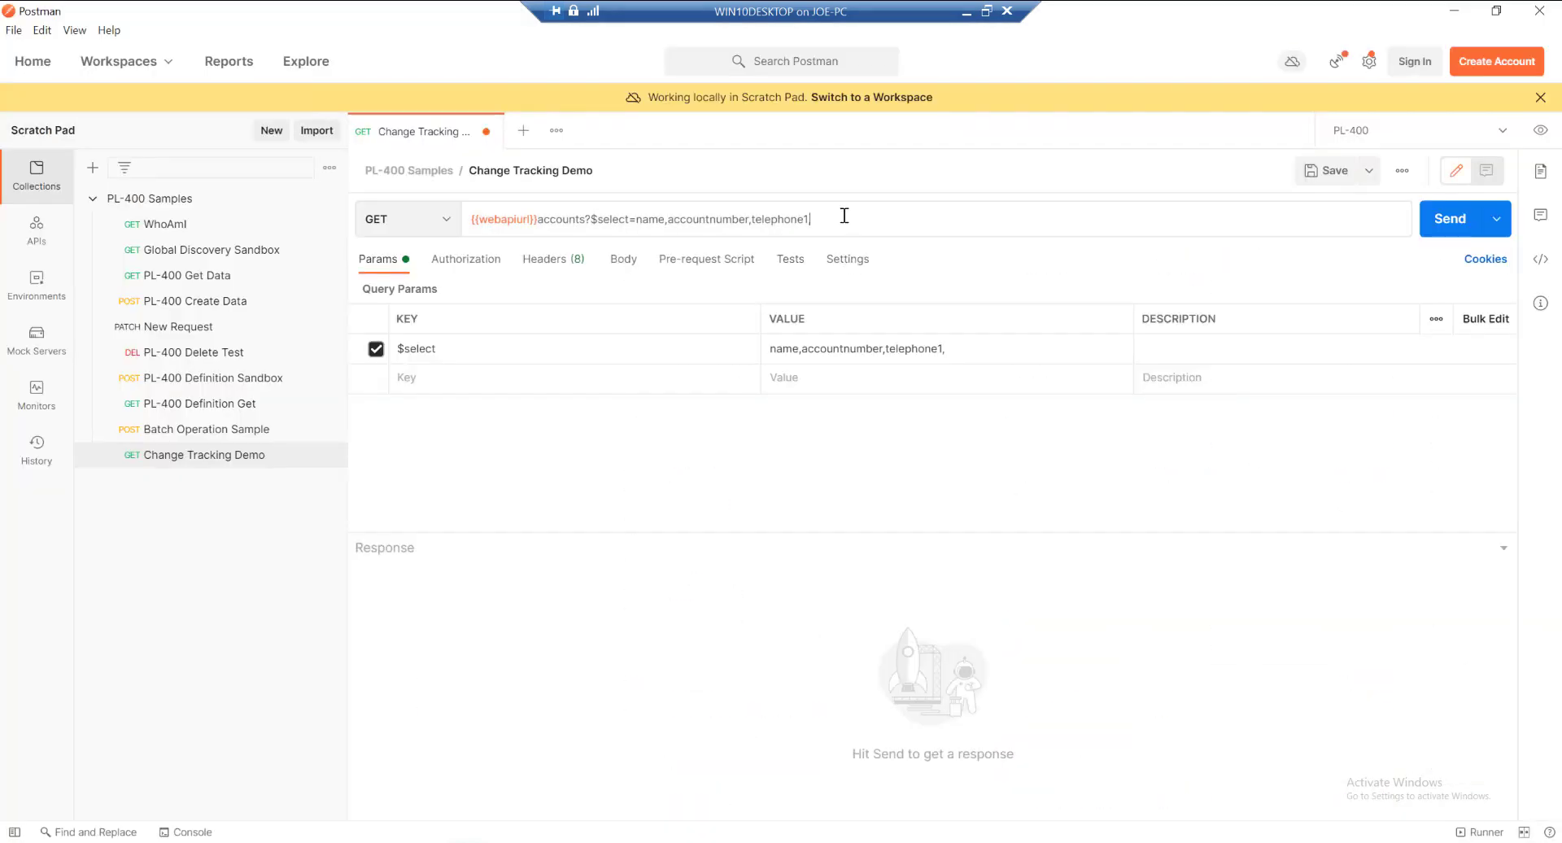
Step: Add websiteurl to the $select fields and send the accounts request
{"action": "type", "text": "websiteurl"}
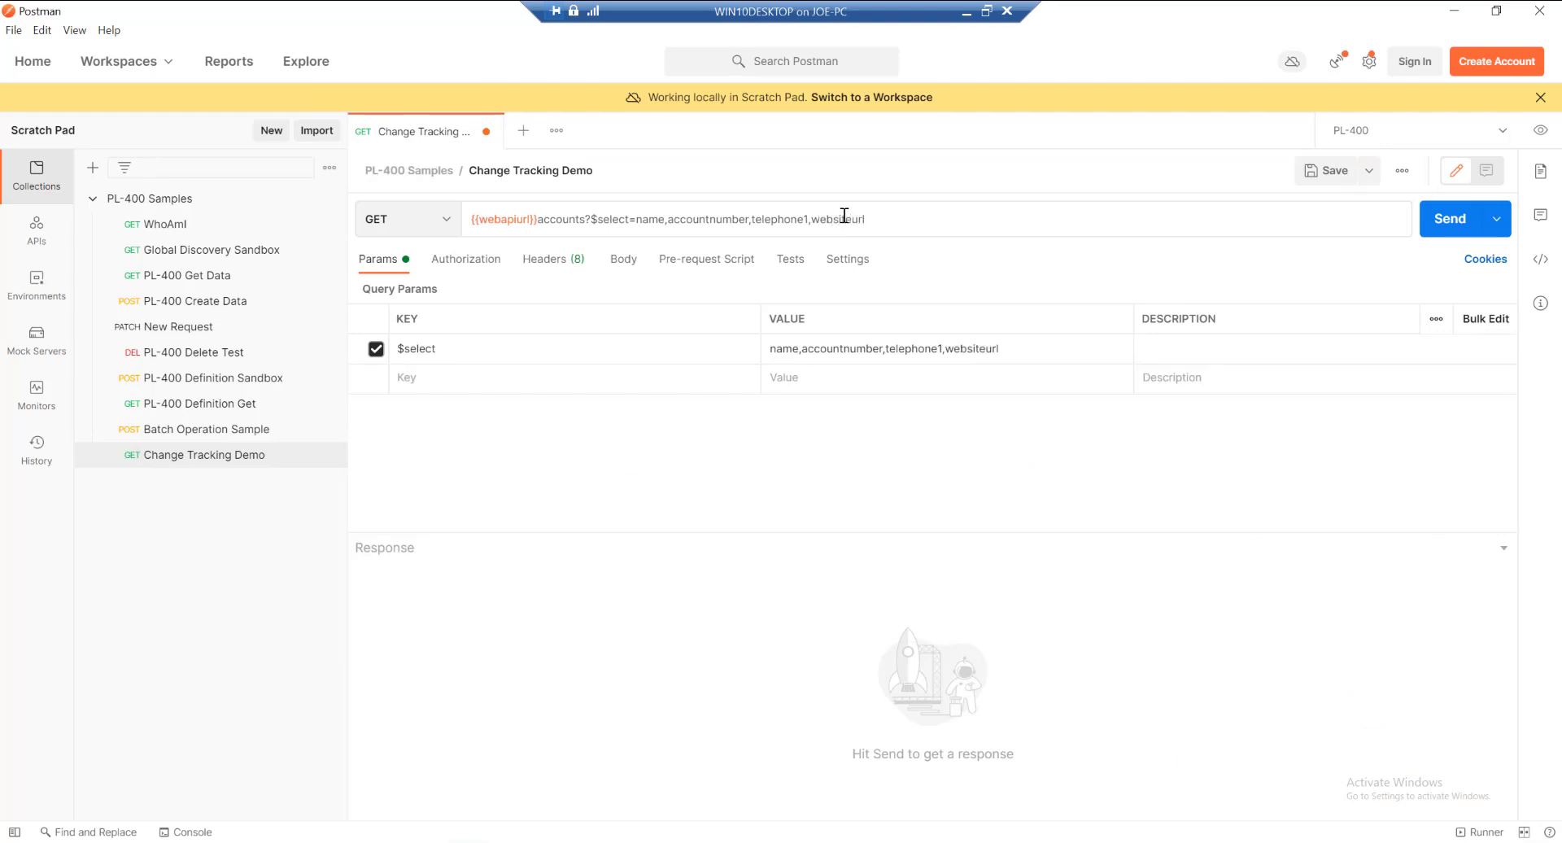
{"action": "mouse_move", "coordinate": [697, 239]}
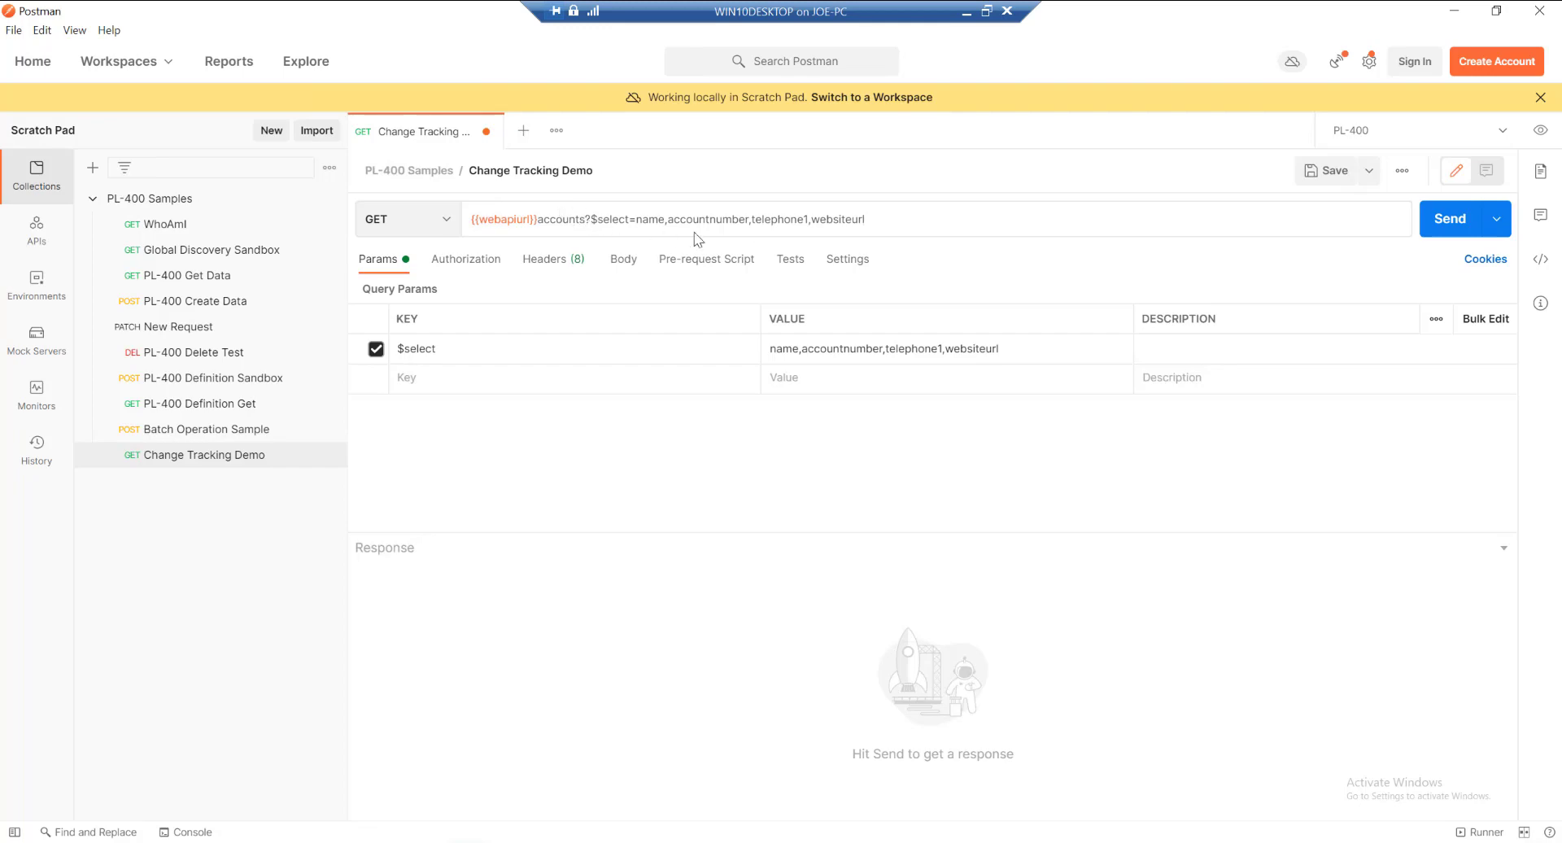
{"action": "mouse_move", "coordinate": [522, 215]}
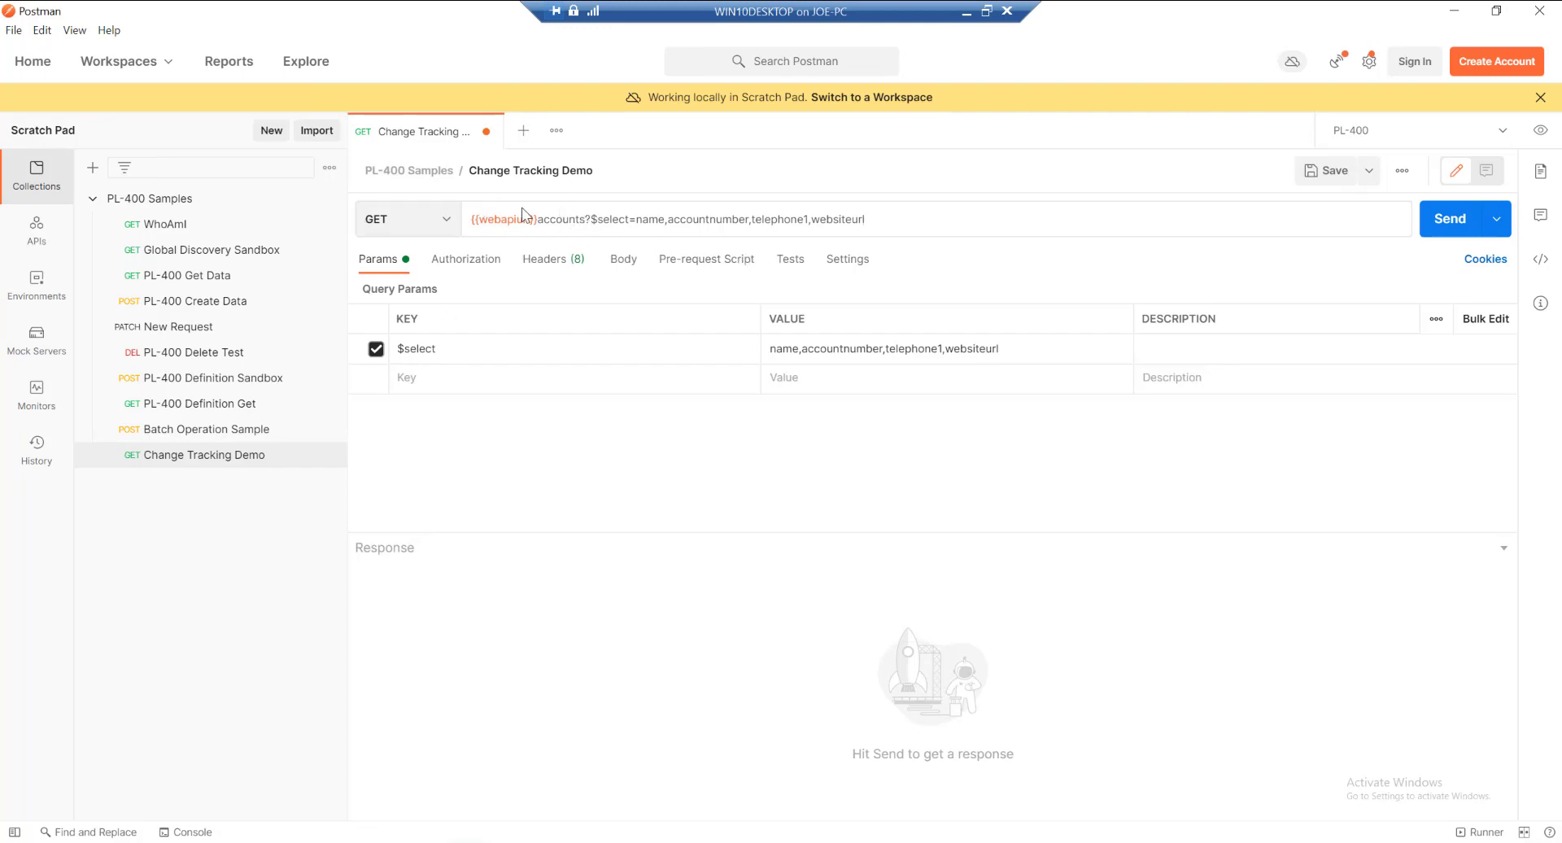
{"action": "left_click", "coordinate": [1450, 218]}
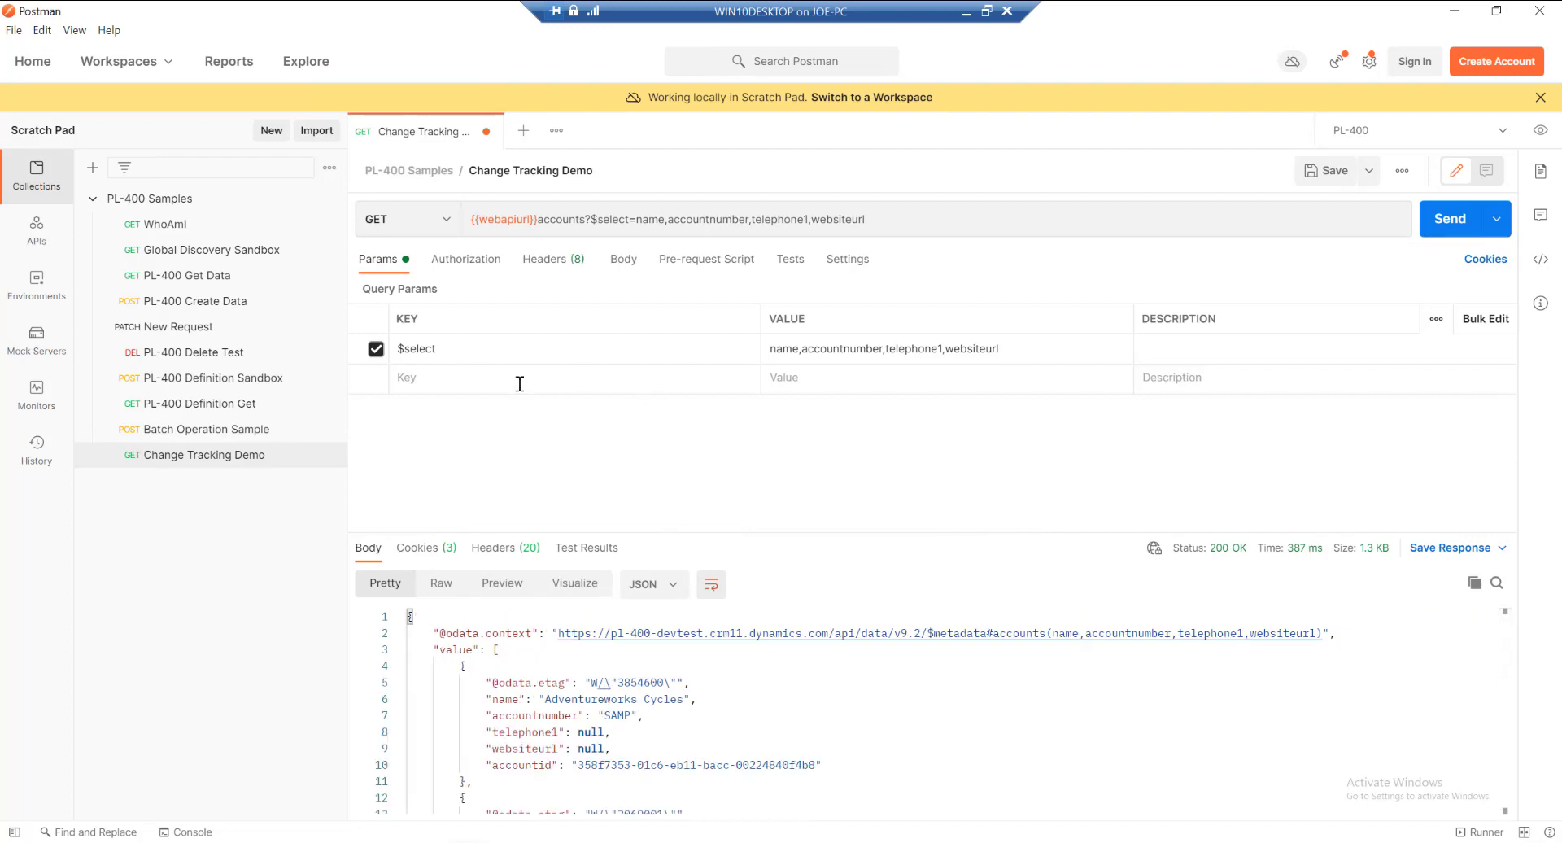
Step: Add a Prefer: odata.track-changes header and resend to get a delta link
{"action": "left_click", "coordinate": [546, 259]}
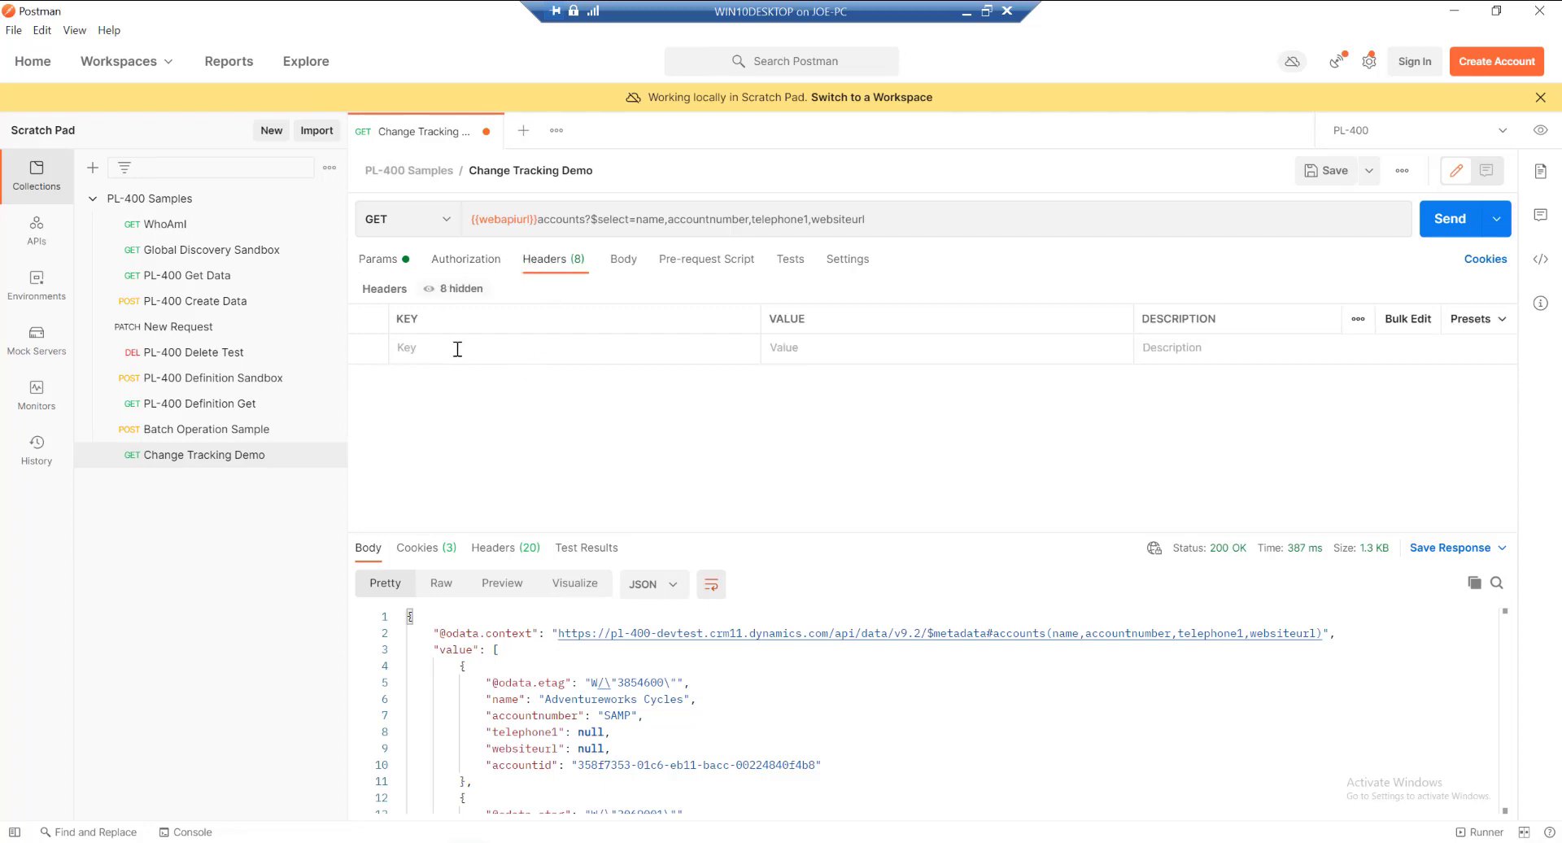
{"action": "mouse_move", "coordinate": [468, 346]}
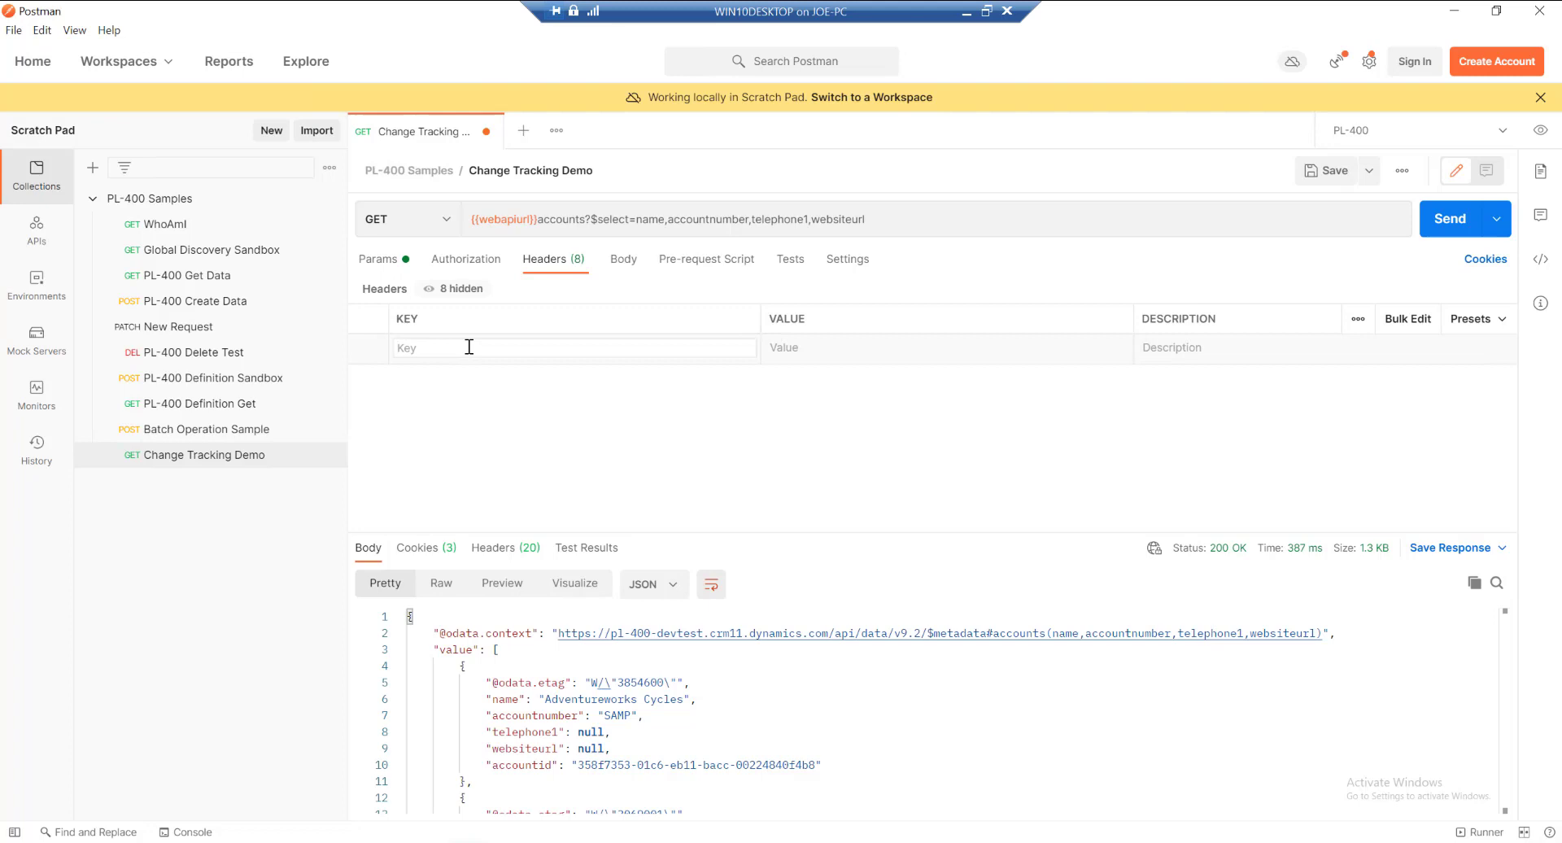
{"action": "type", "text": "Prefer"}
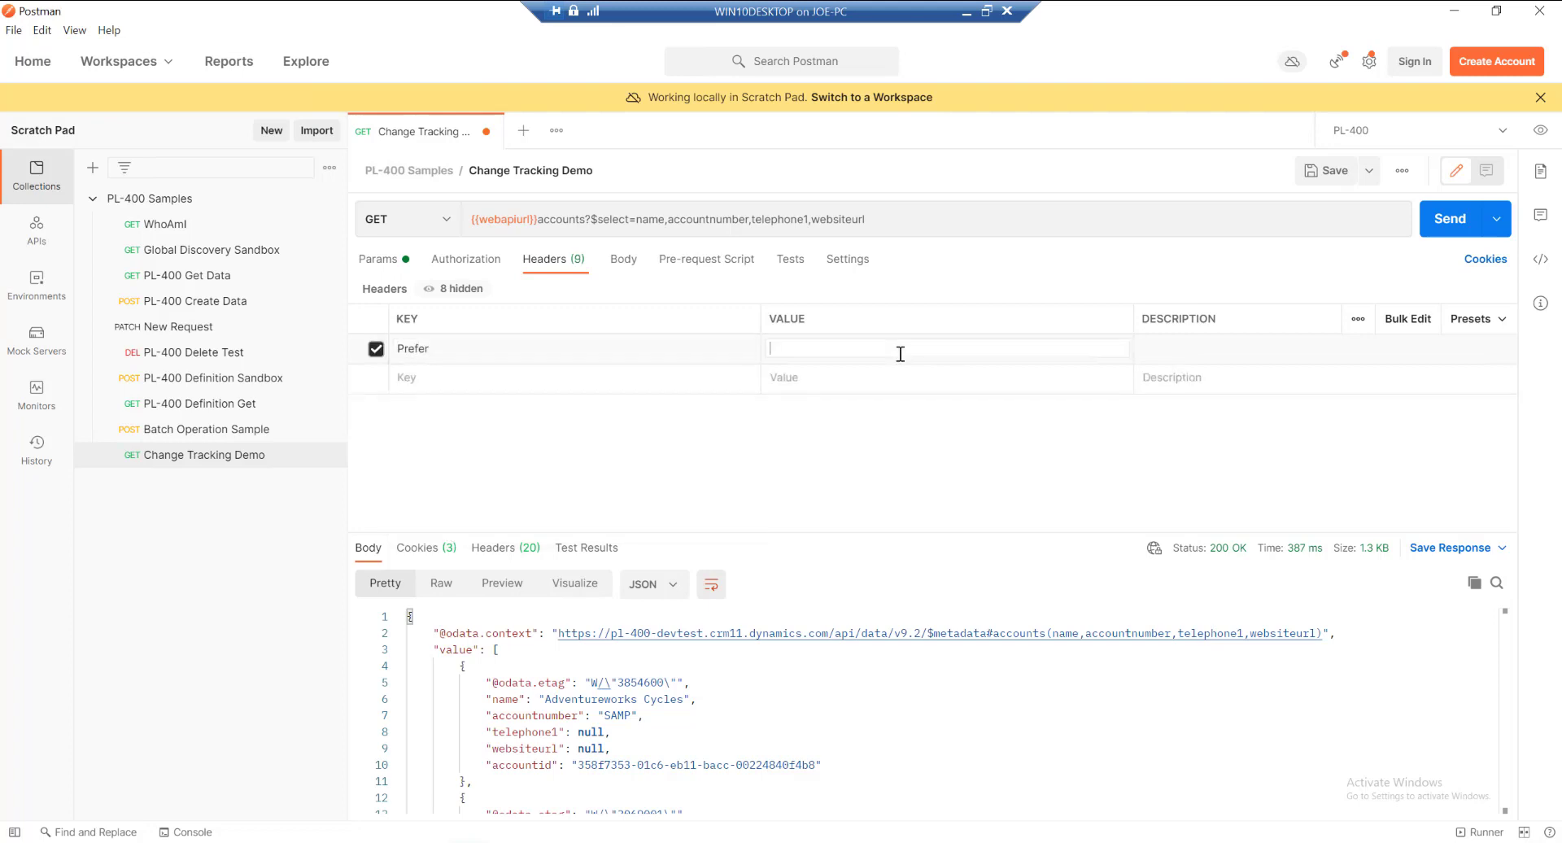
{"action": "type", "text": "odata"}
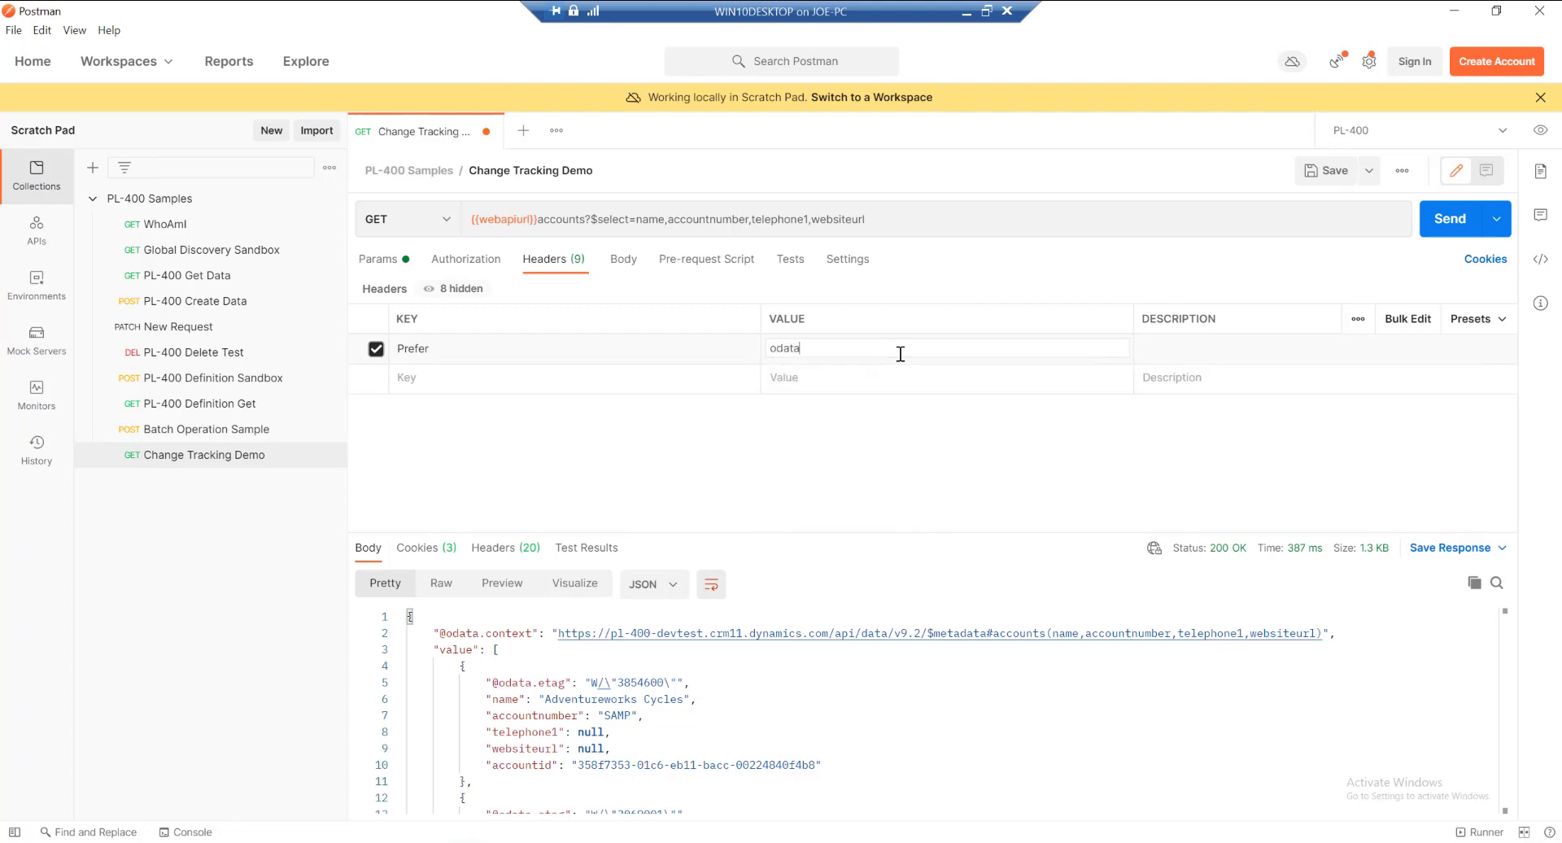
{"action": "type", "text": ".track"}
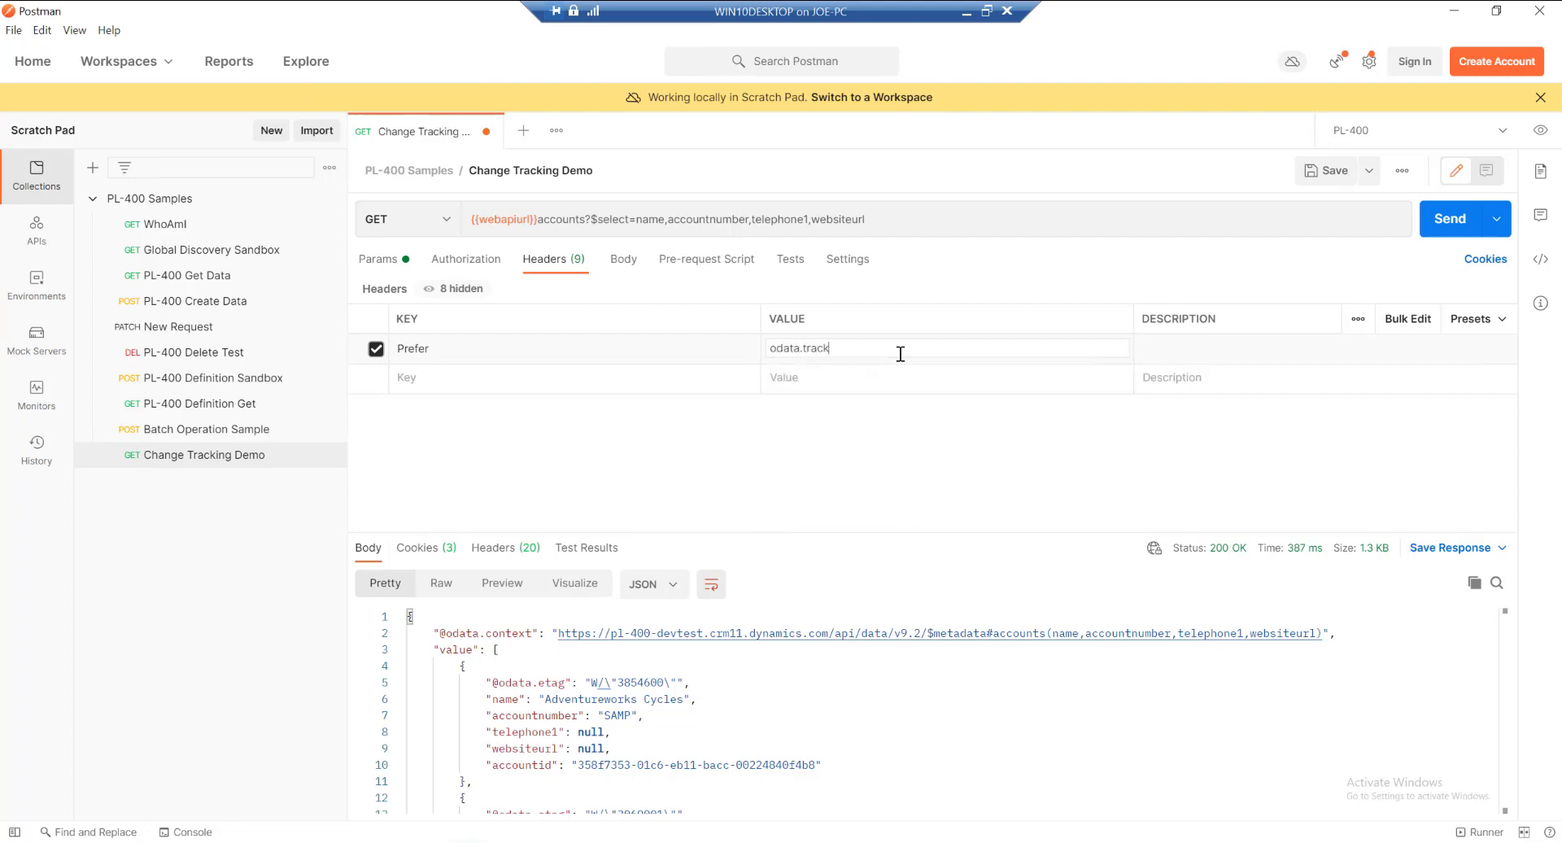
{"action": "type", "text": "-changes"}
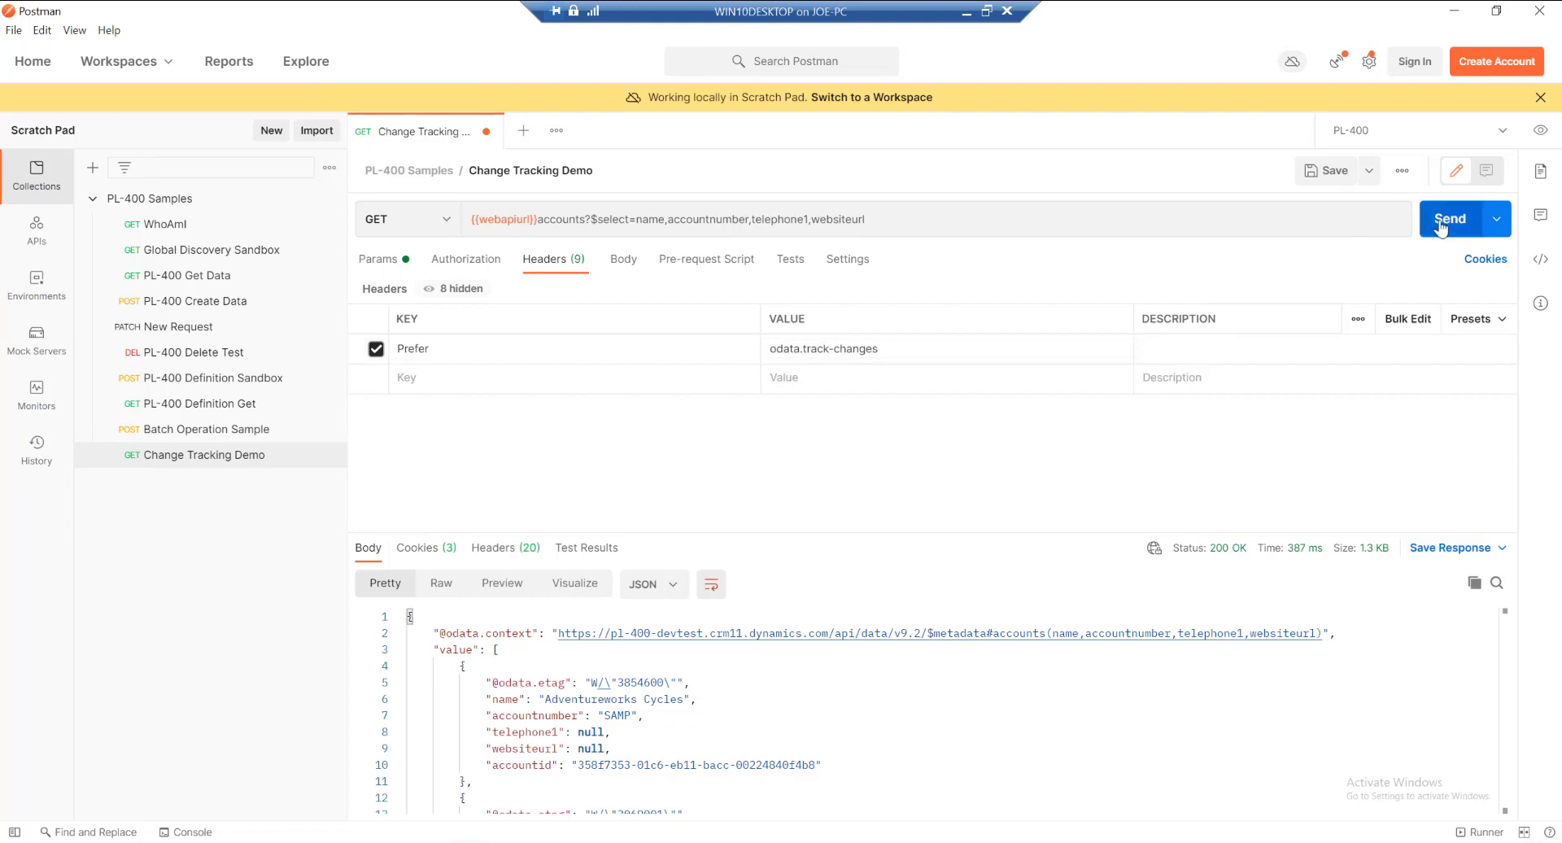
{"action": "left_click", "coordinate": [1449, 218]}
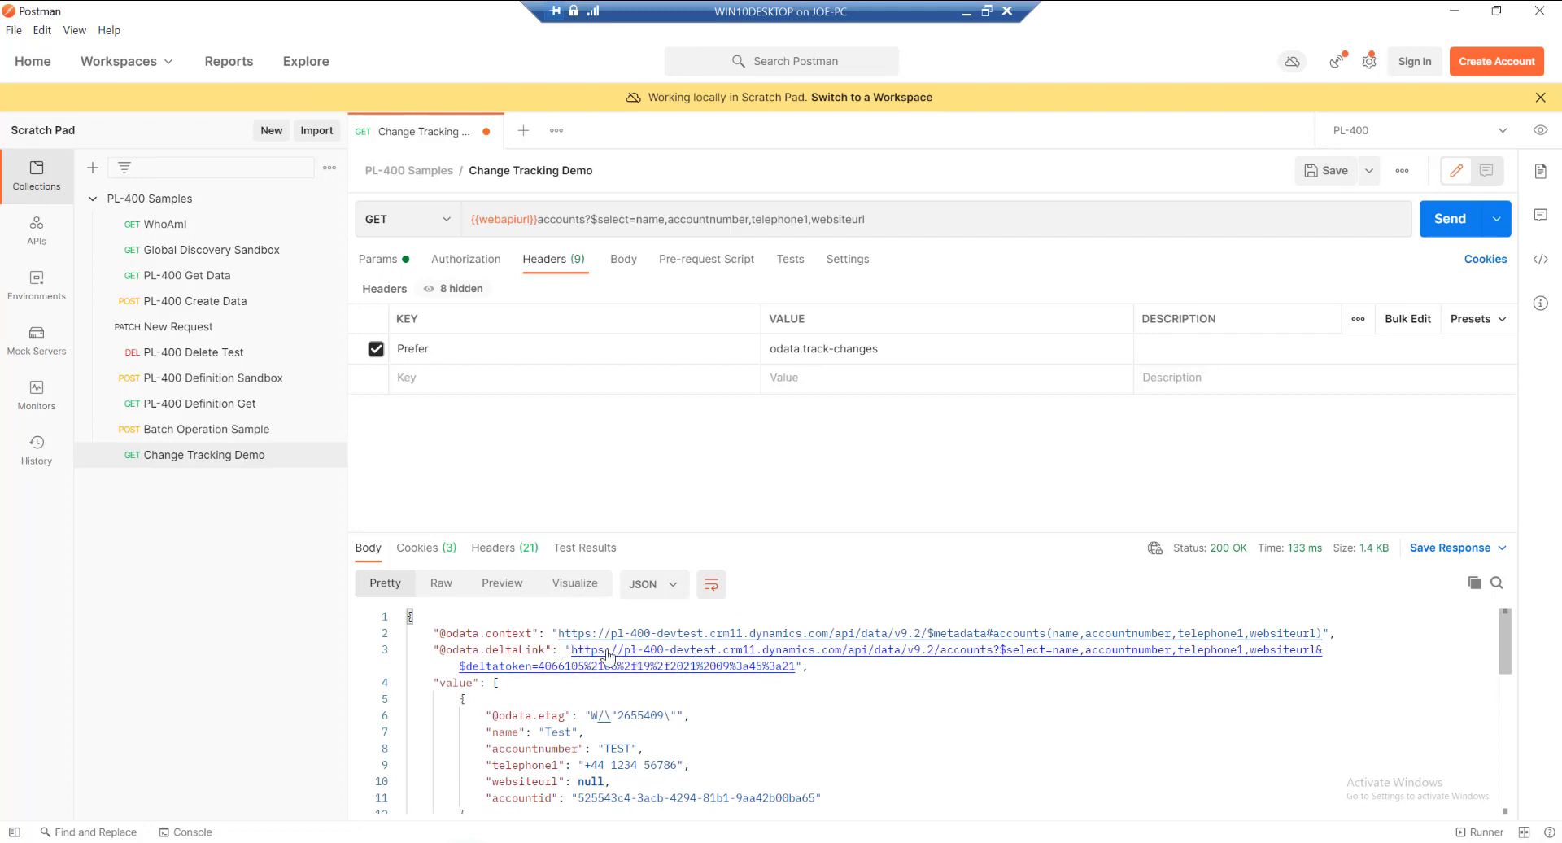
{"action": "mouse_move", "coordinate": [771, 672]}
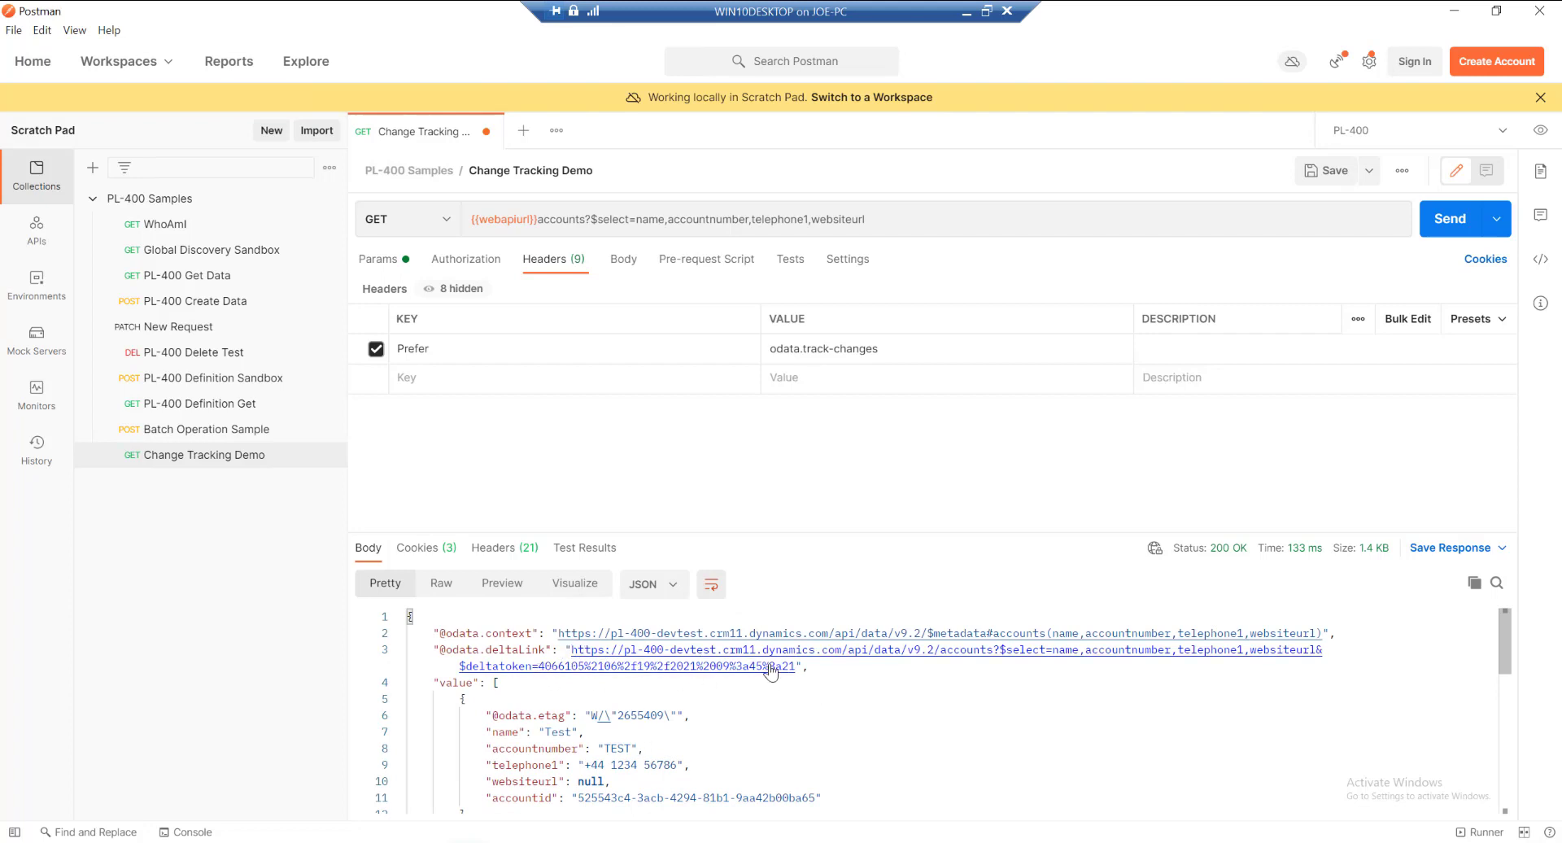
{"action": "mouse_move", "coordinate": [807, 685]}
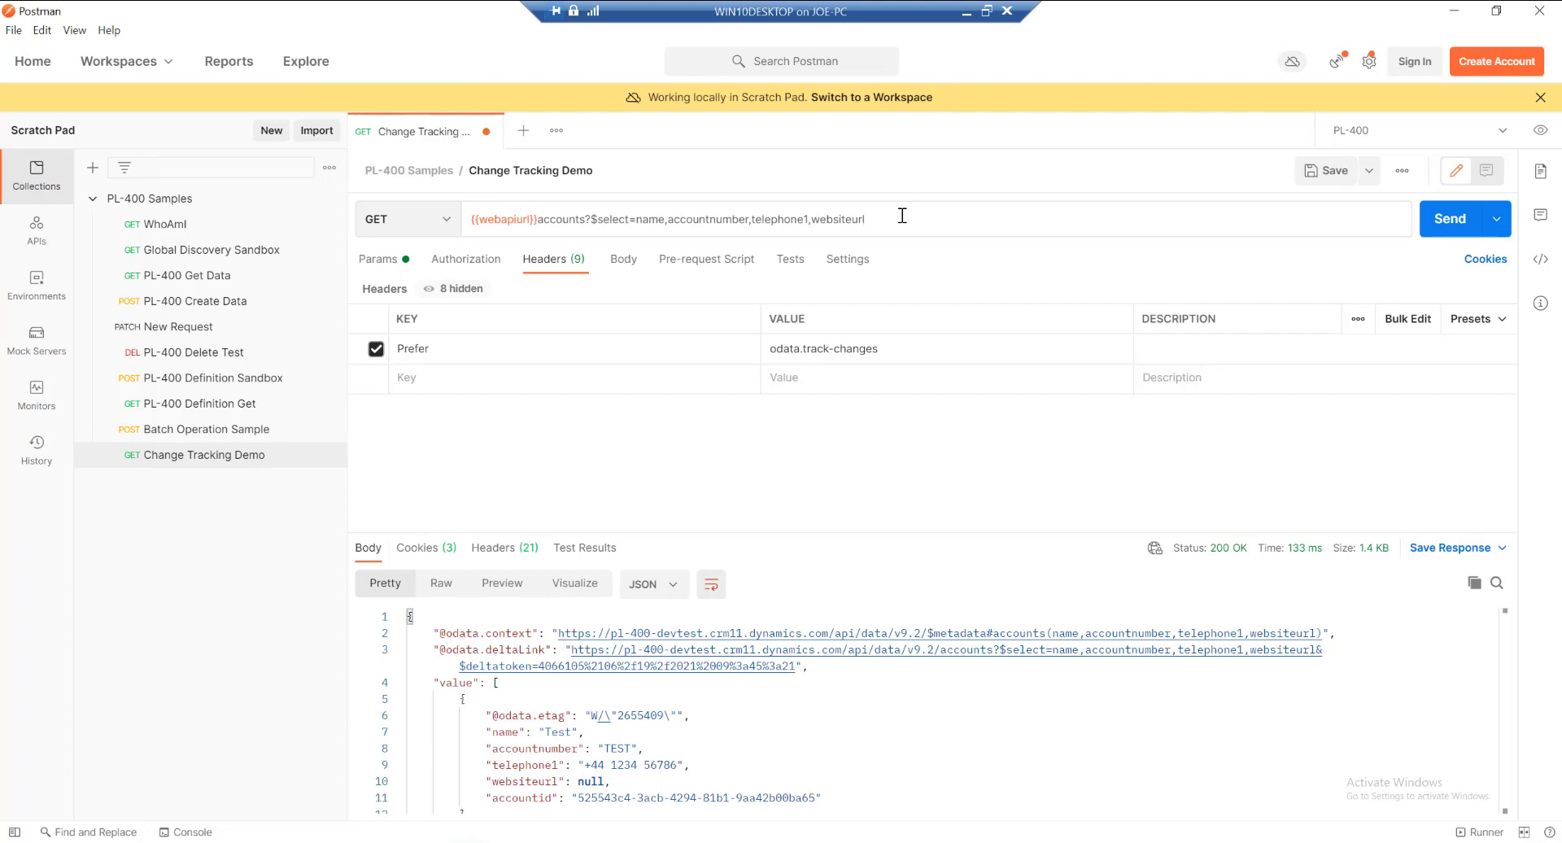
Step: Append &$deltatoken= with the token copied from the deltaLink and send the request
{"action": "type", "text": "&"}
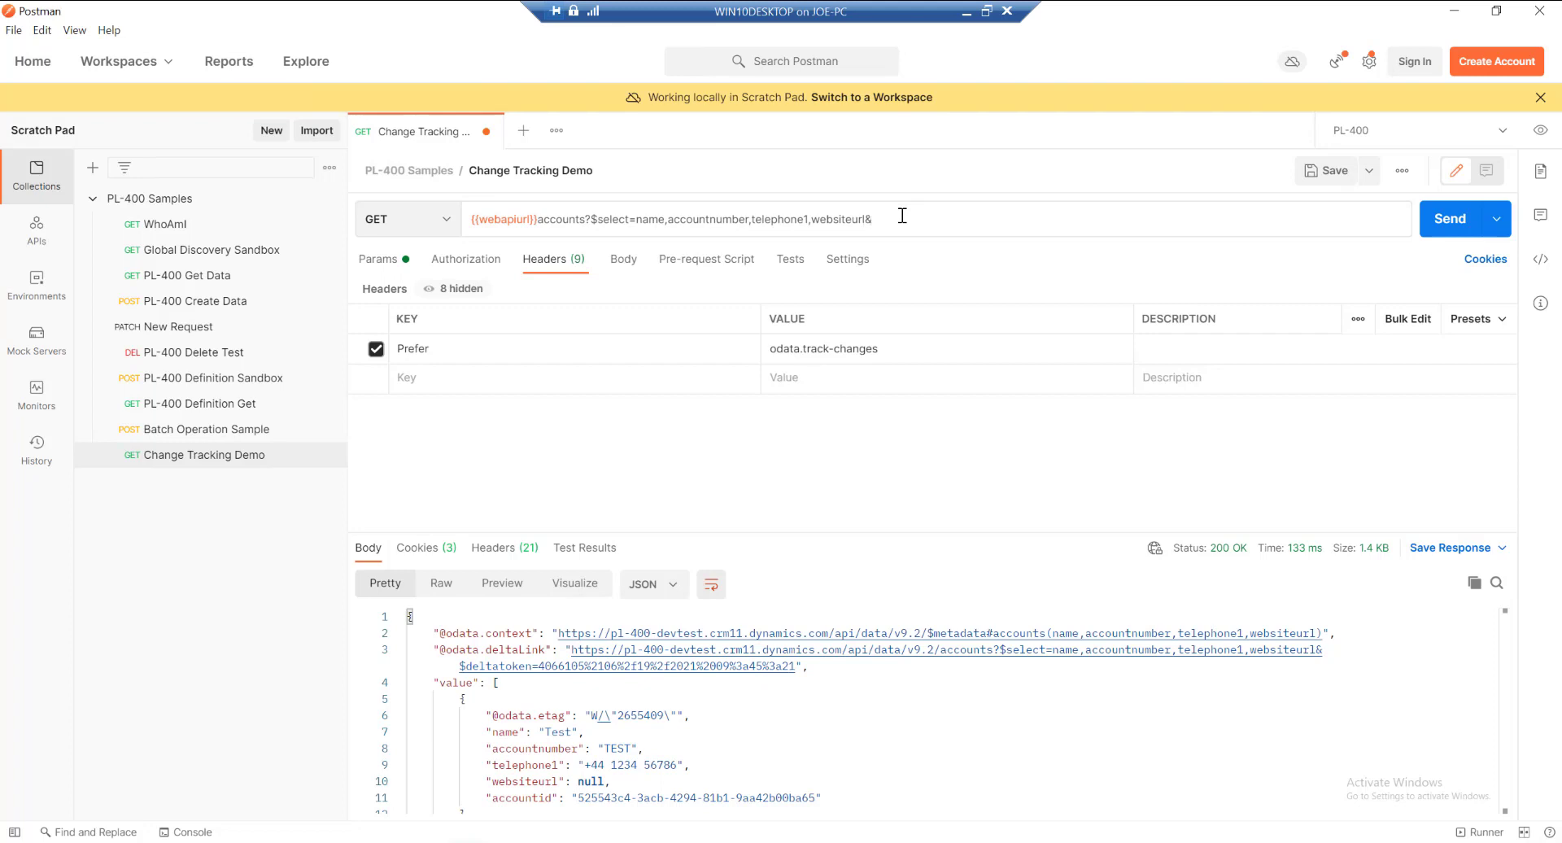
{"action": "type", "text": "$deltatoken="}
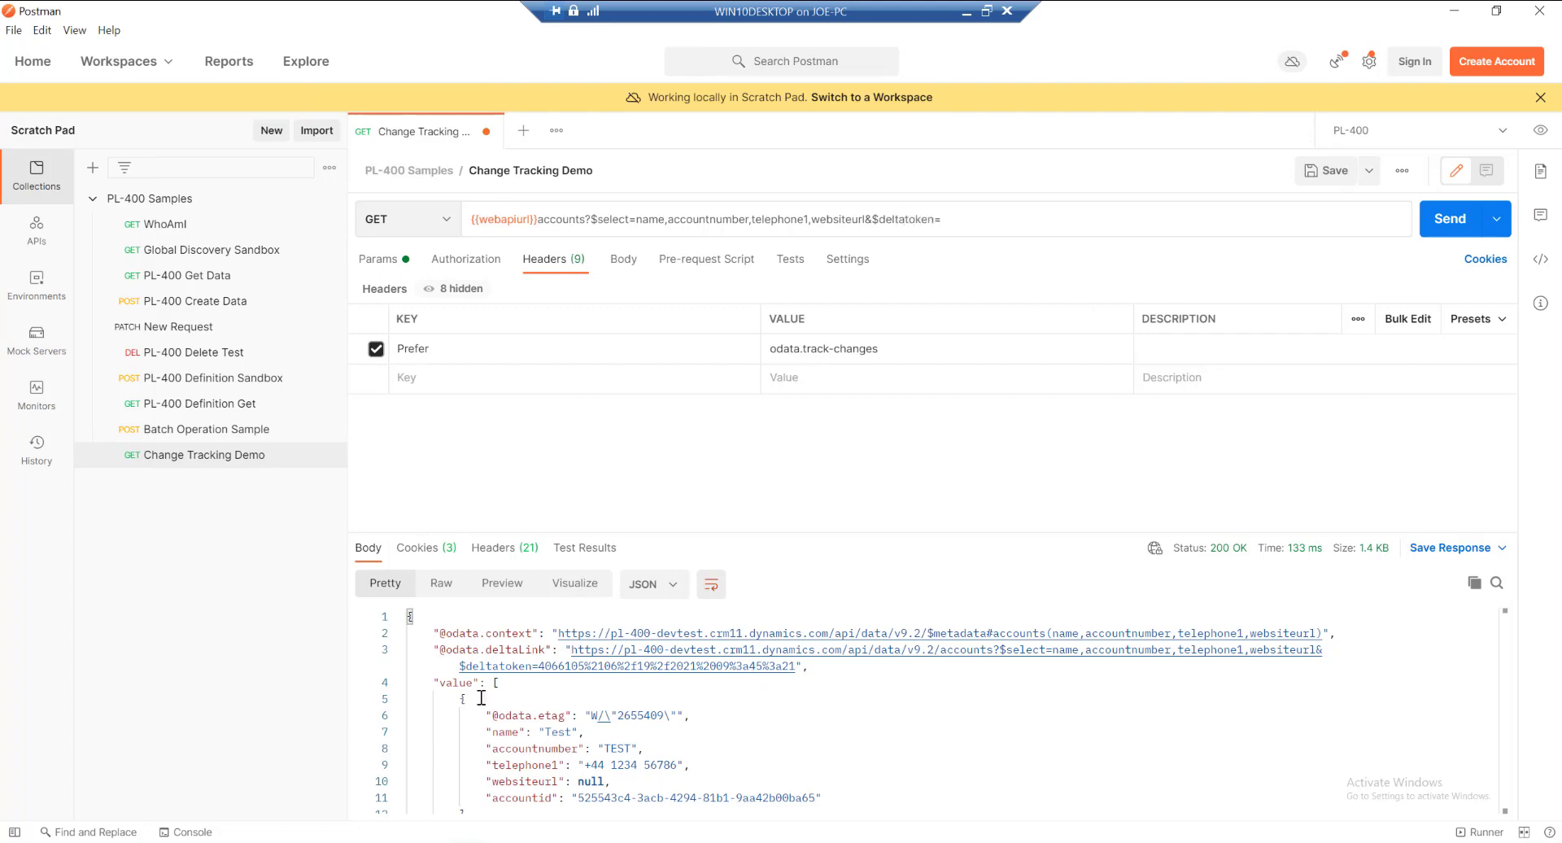
{"action": "double_click", "coordinate": [777, 665]}
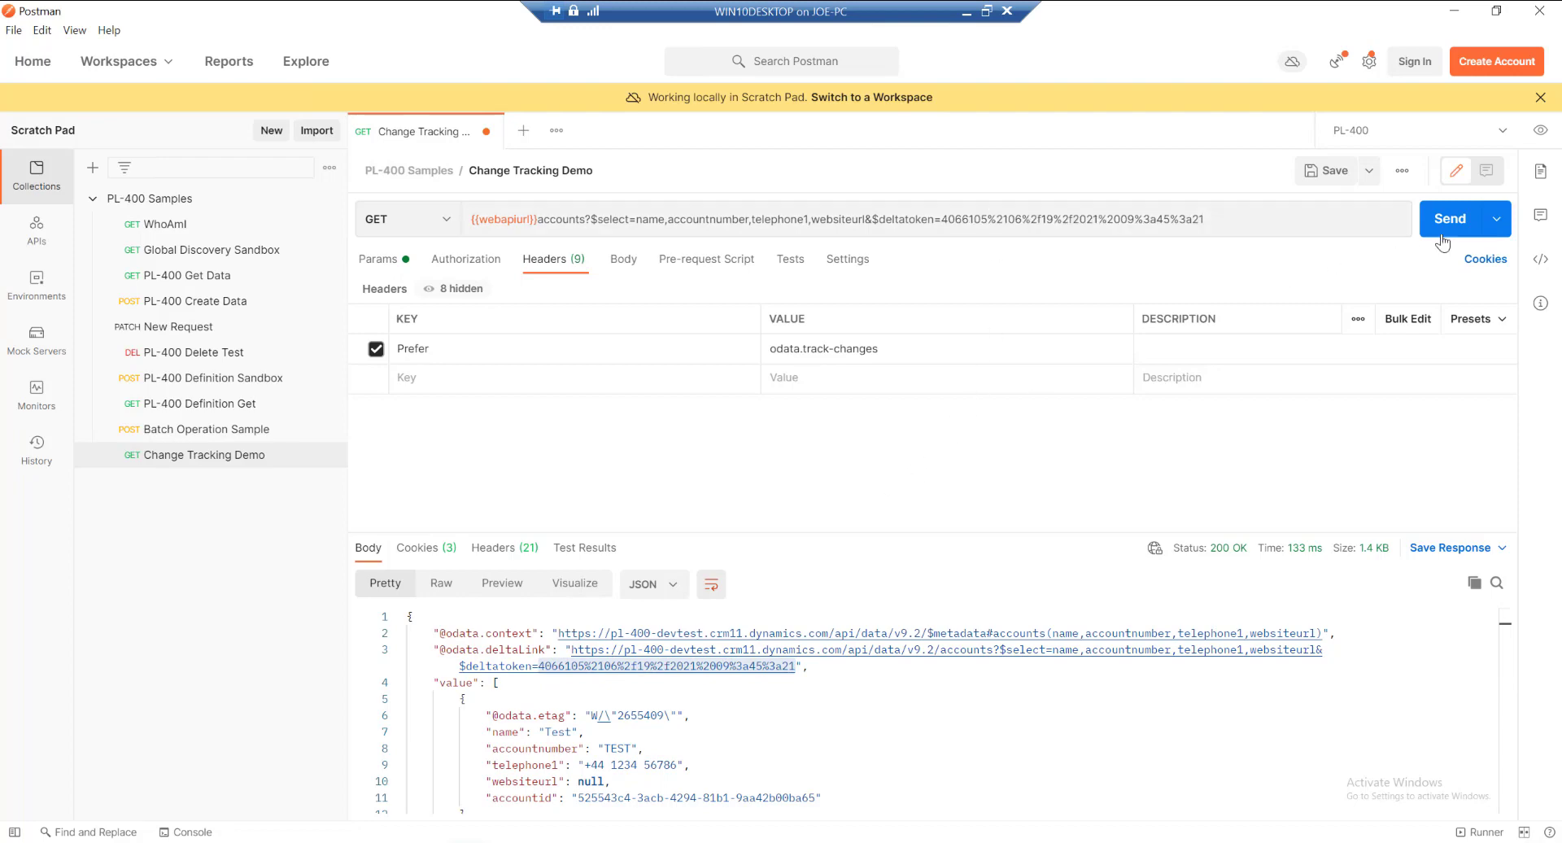
{"action": "left_click", "coordinate": [1449, 218]}
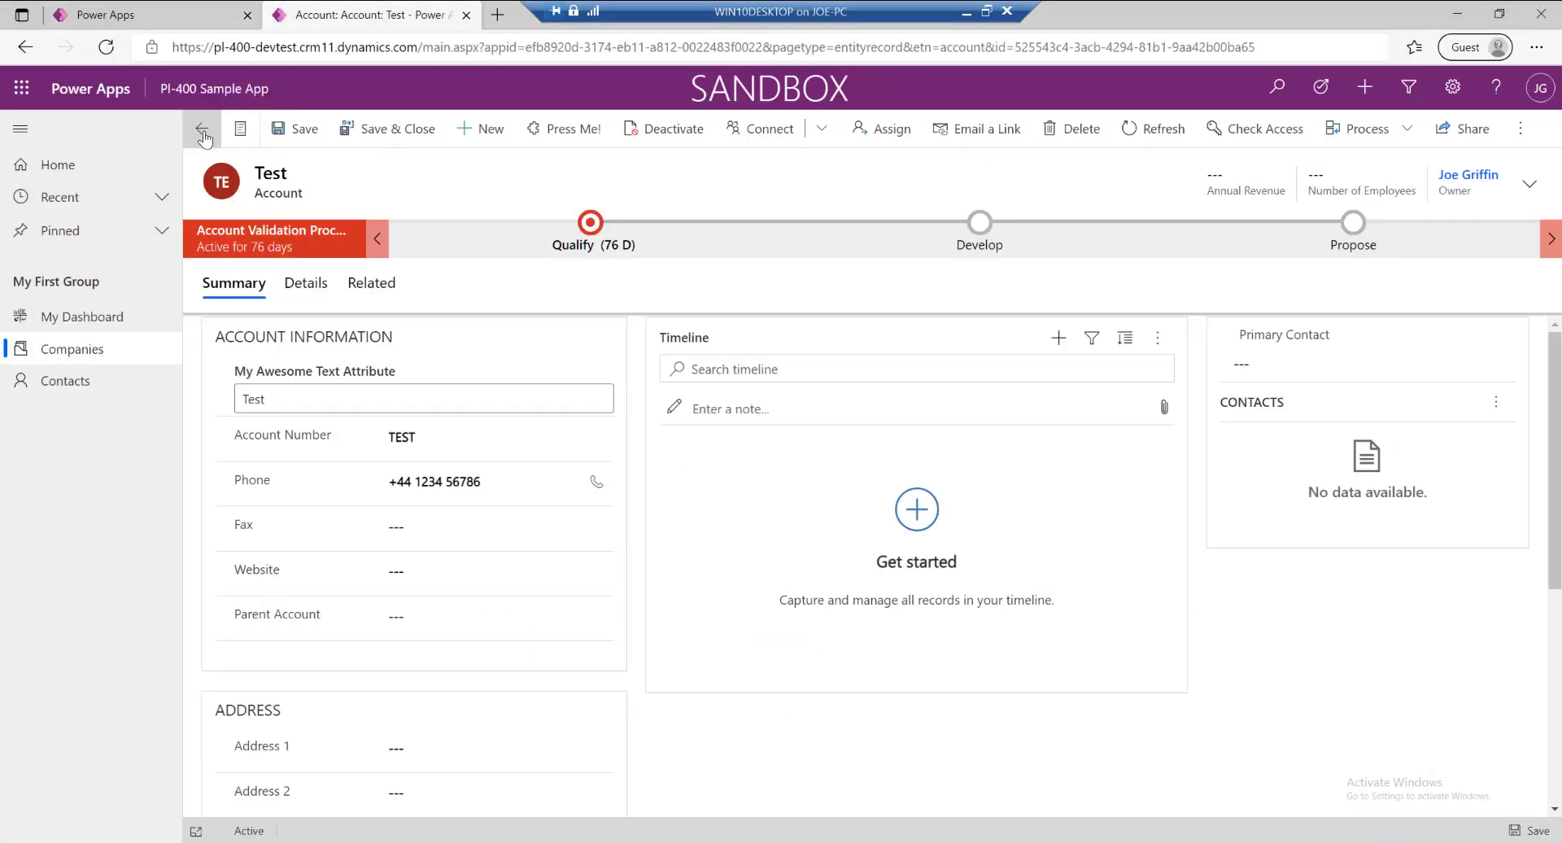
{"action": "left_click", "coordinate": [202, 137]}
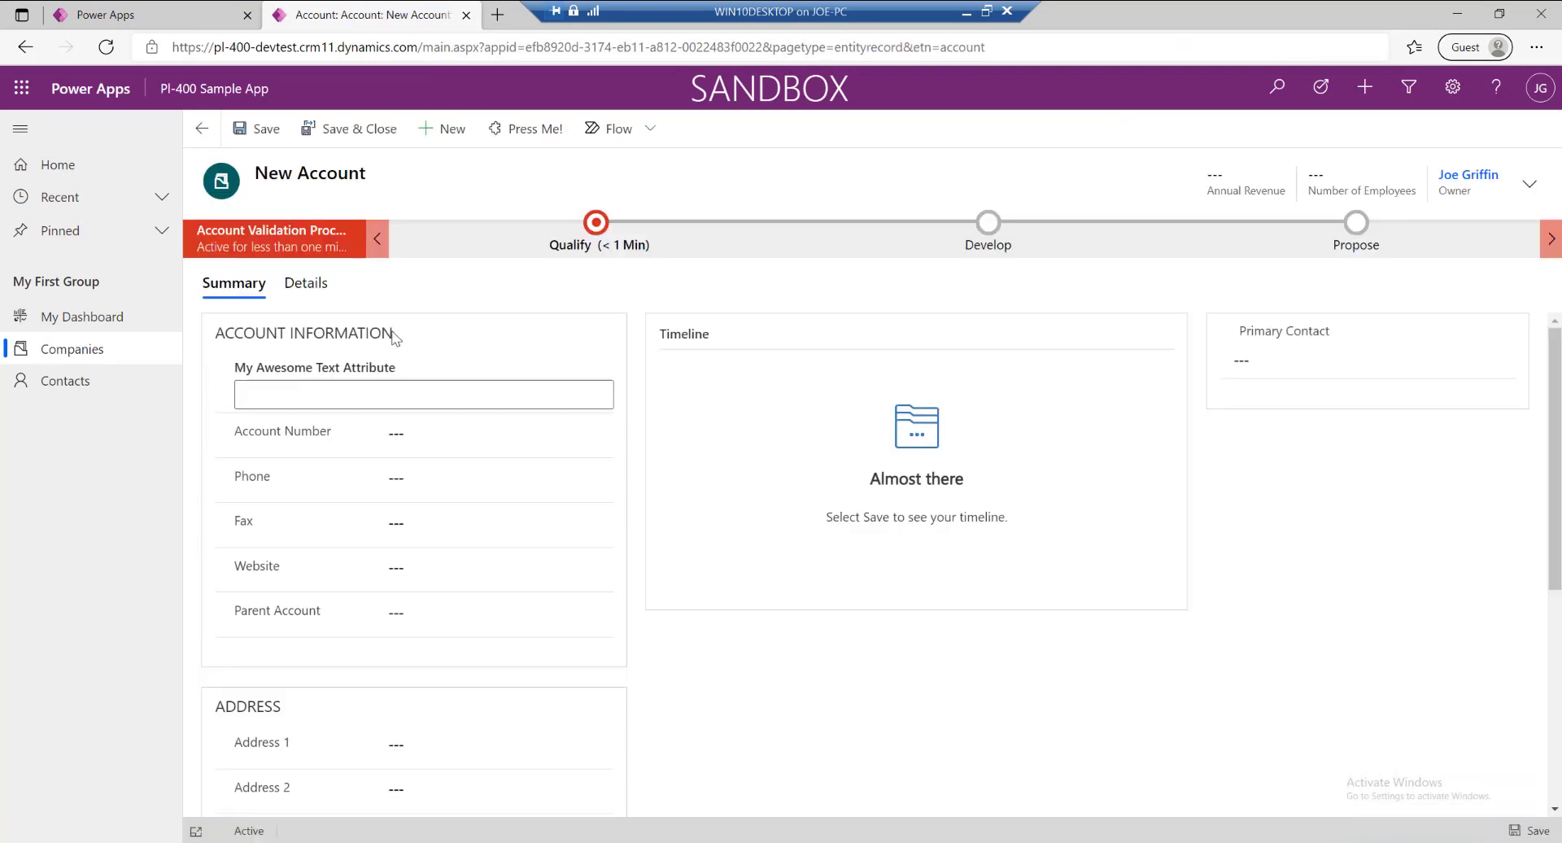
{"action": "type", "text": "Contoso Manufacutirng"}
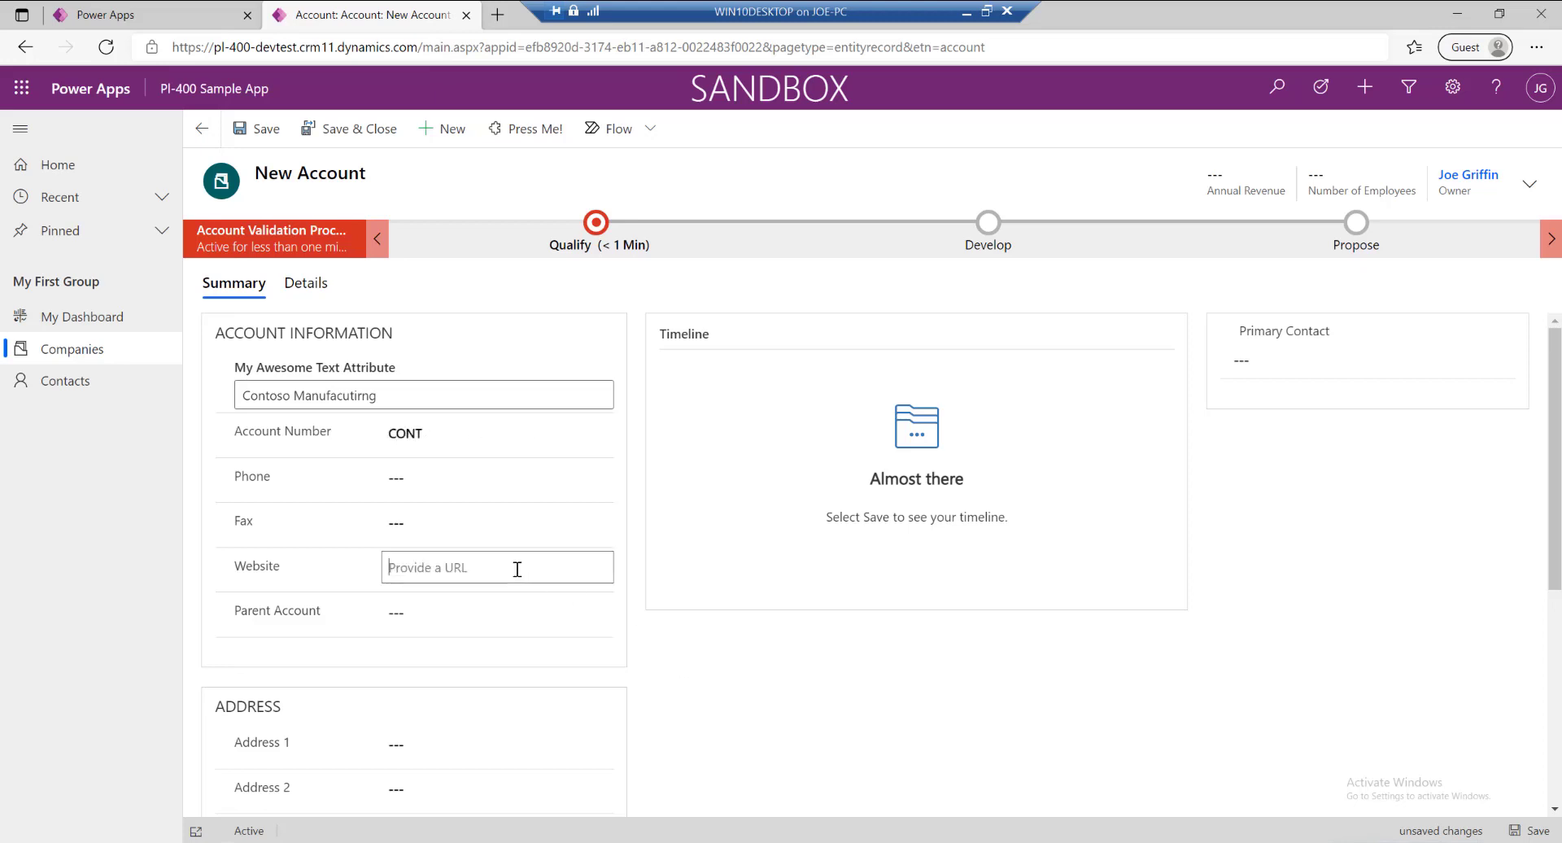
{"action": "type", "text": "https://co"}
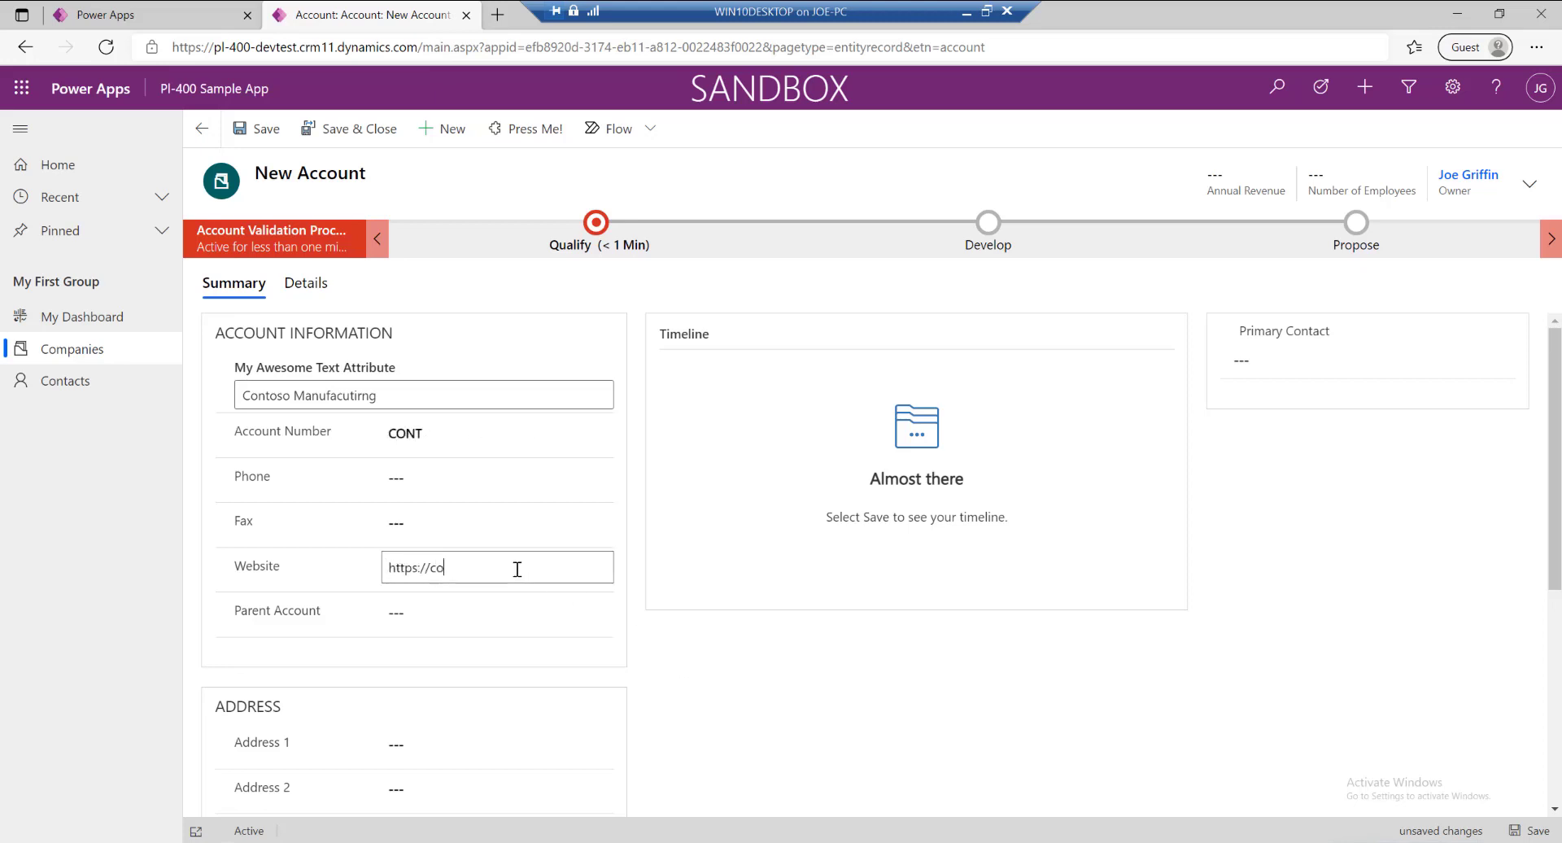
{"action": "type", "text": "ntoso.com"}
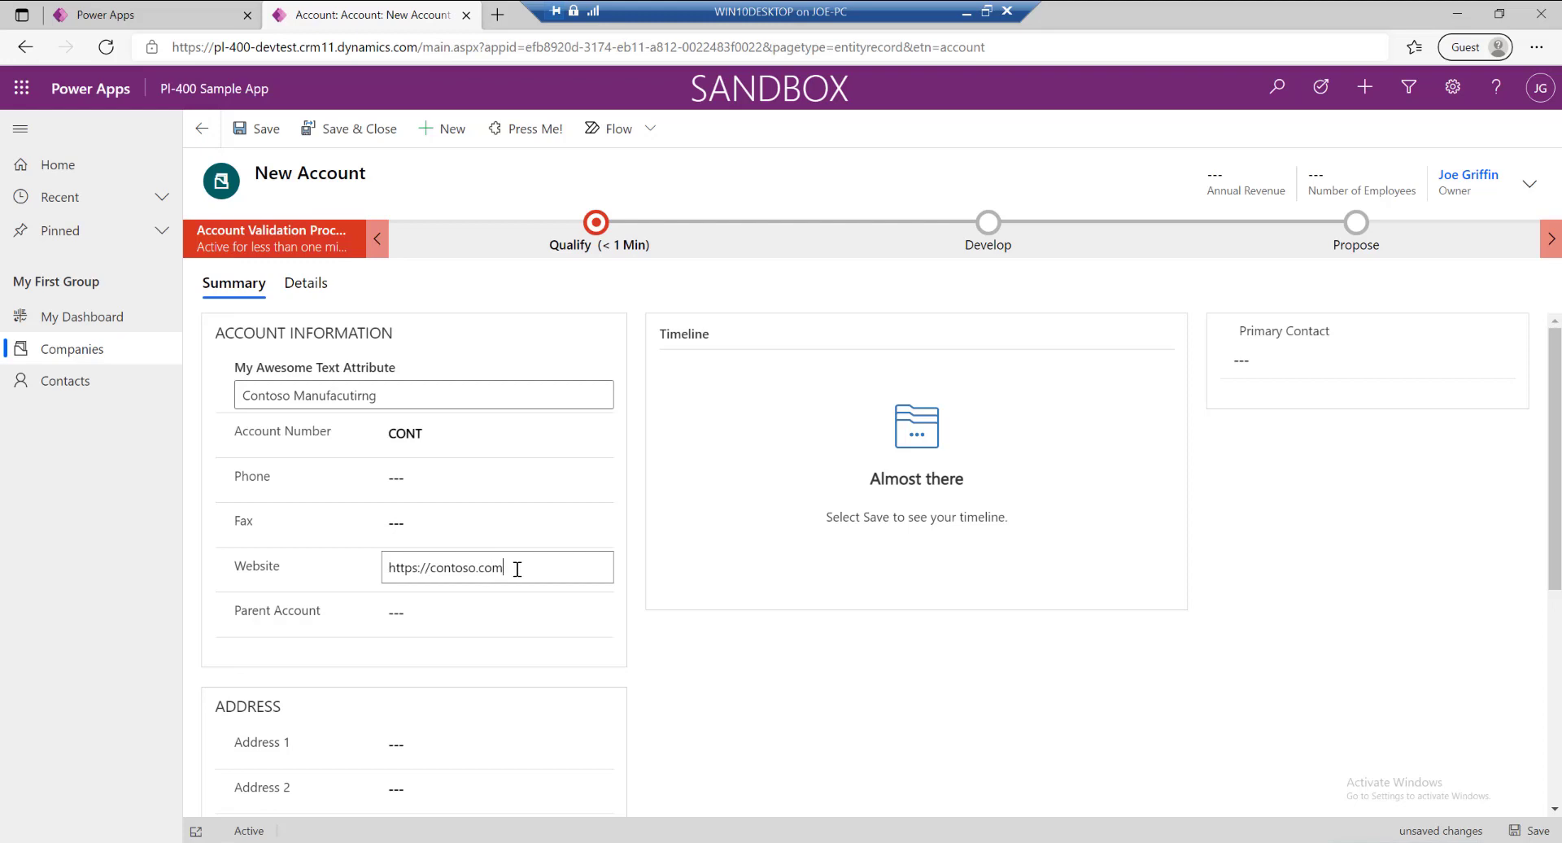
{"action": "left_click", "coordinate": [497, 476]}
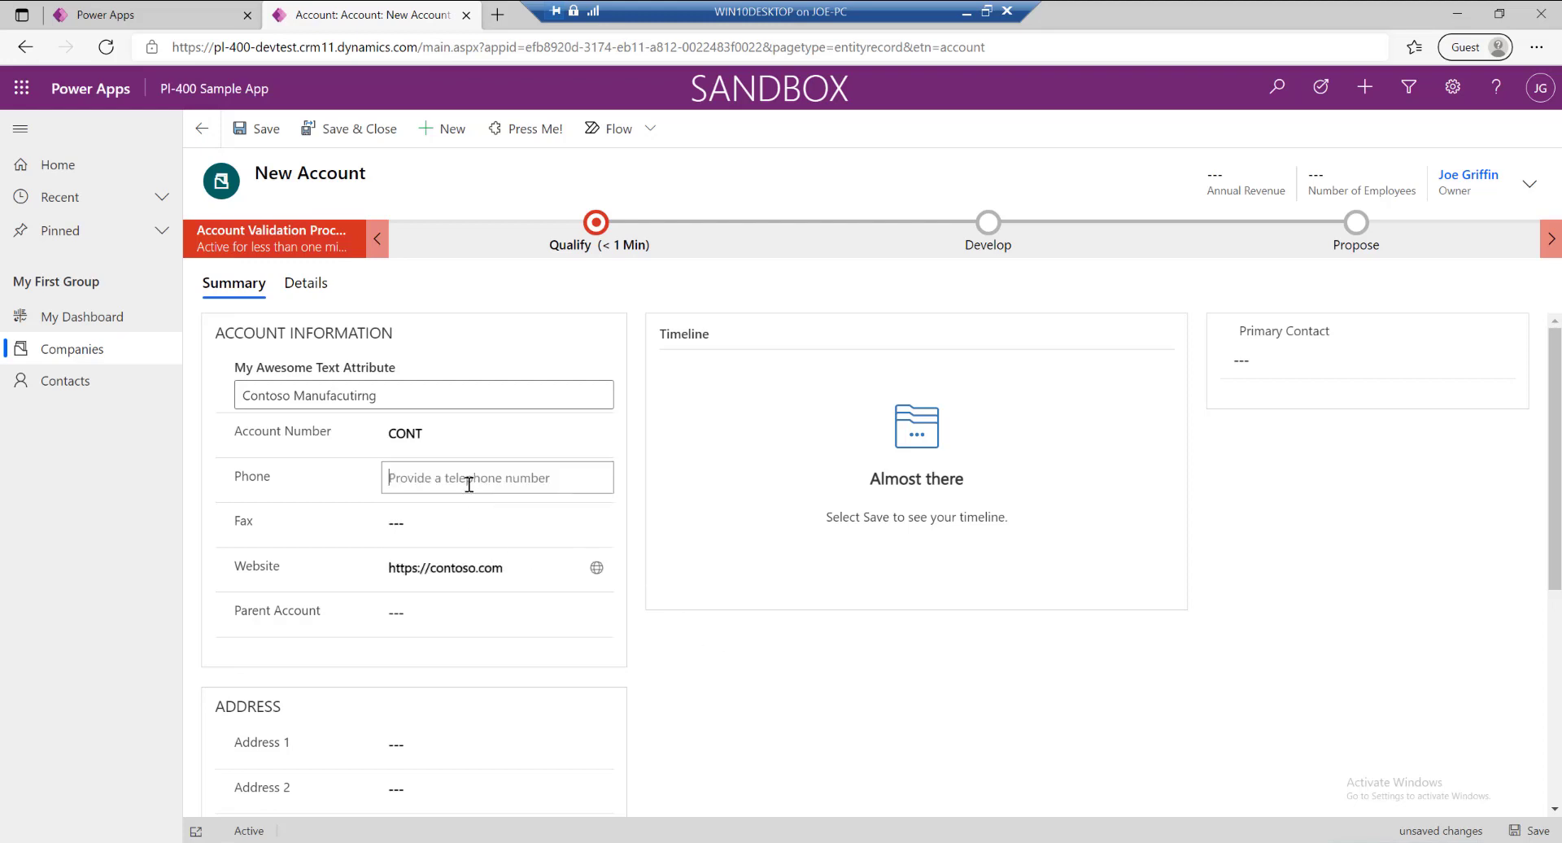
{"action": "type", "text": "1234567890"}
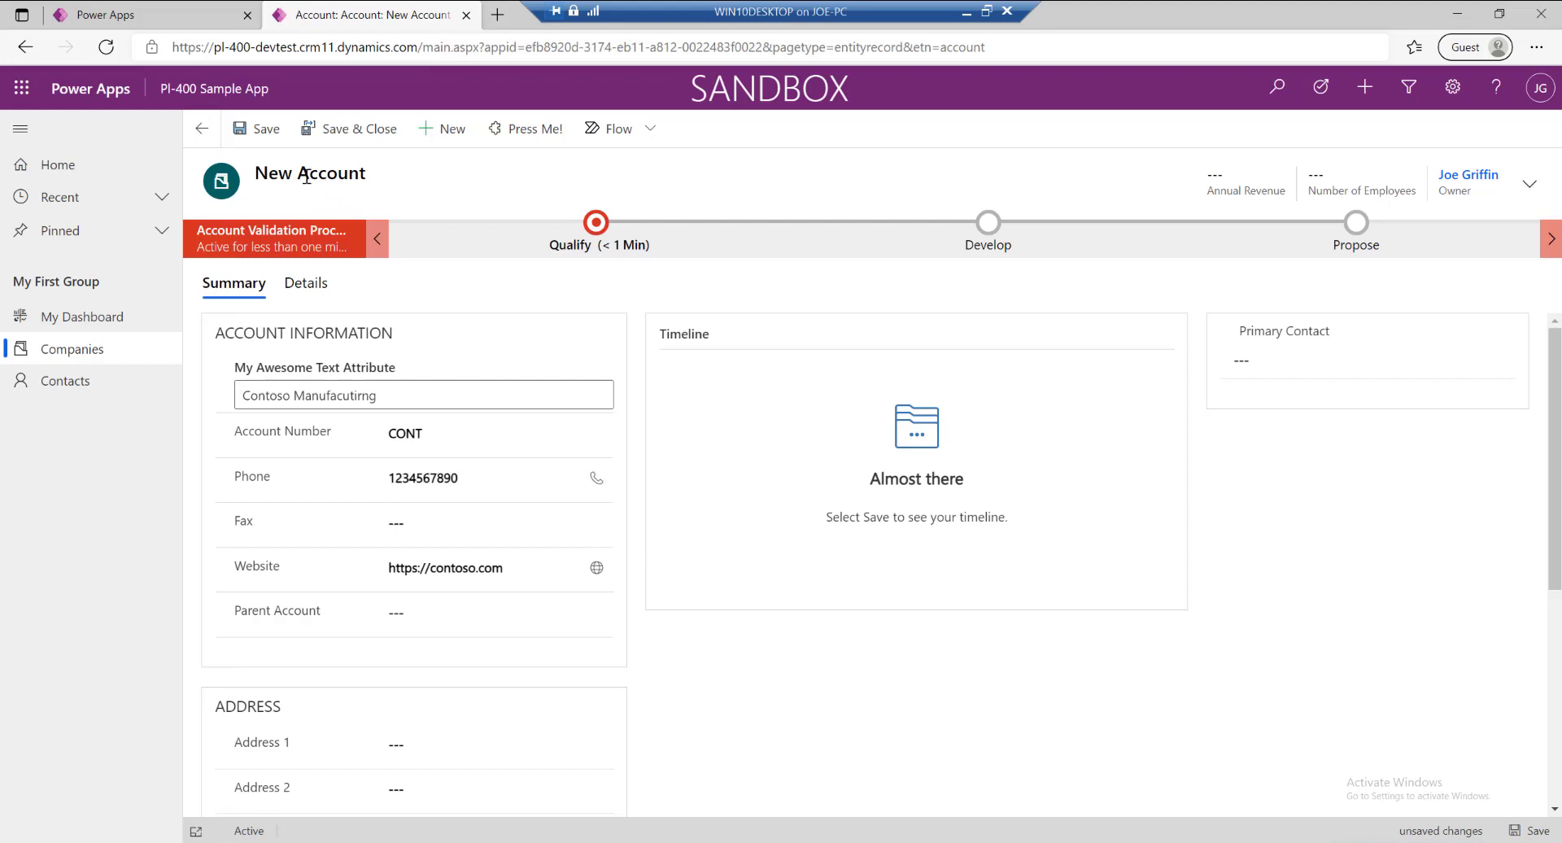
Step: Save the new account and return to the My Accounts list
{"action": "left_click", "coordinate": [265, 126]}
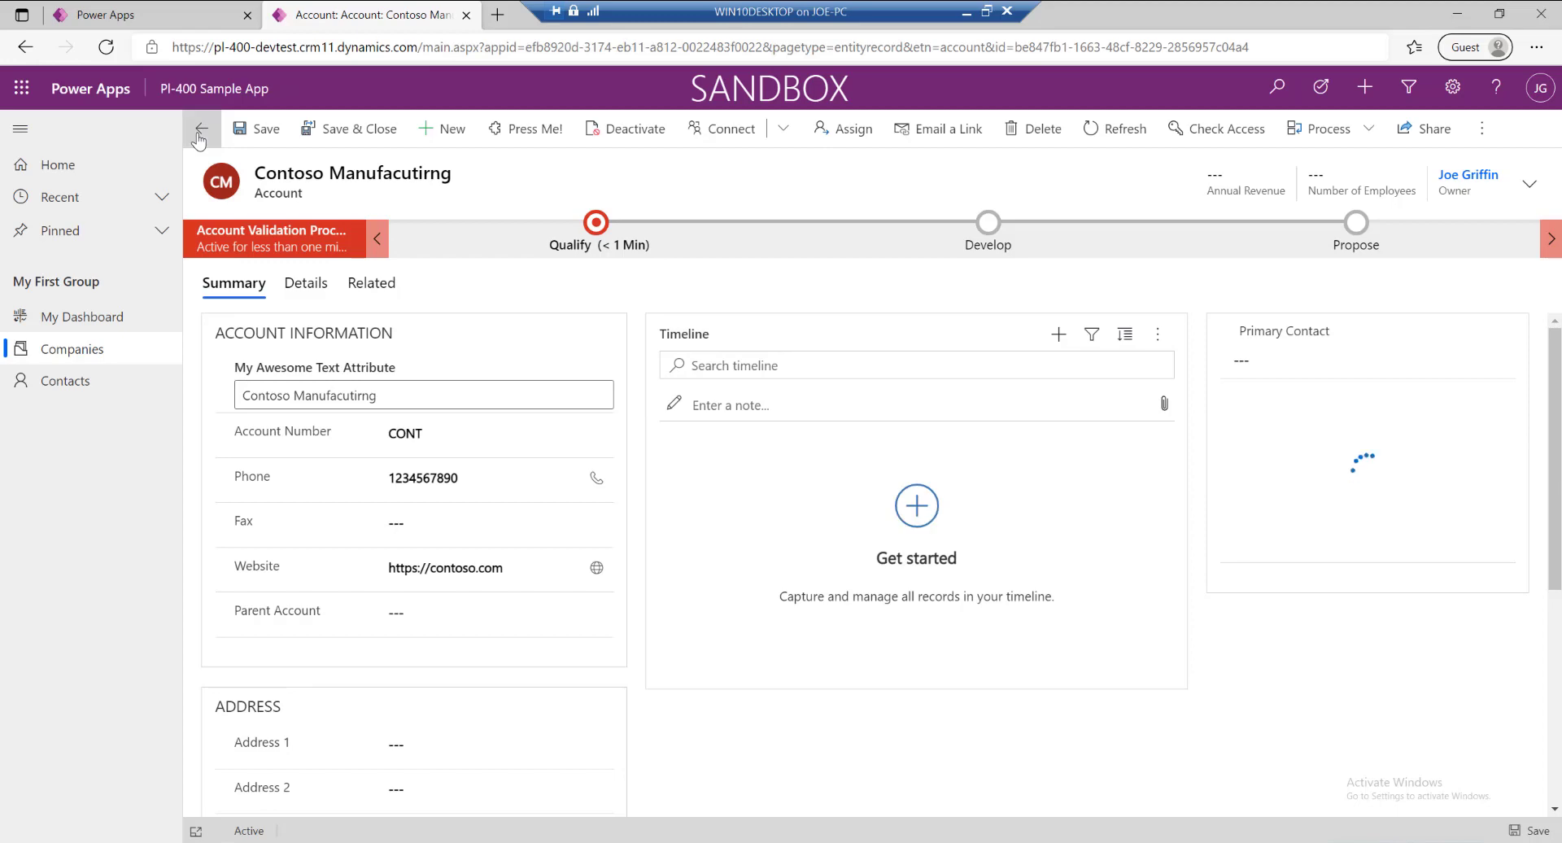
{"action": "left_click", "coordinate": [199, 131]}
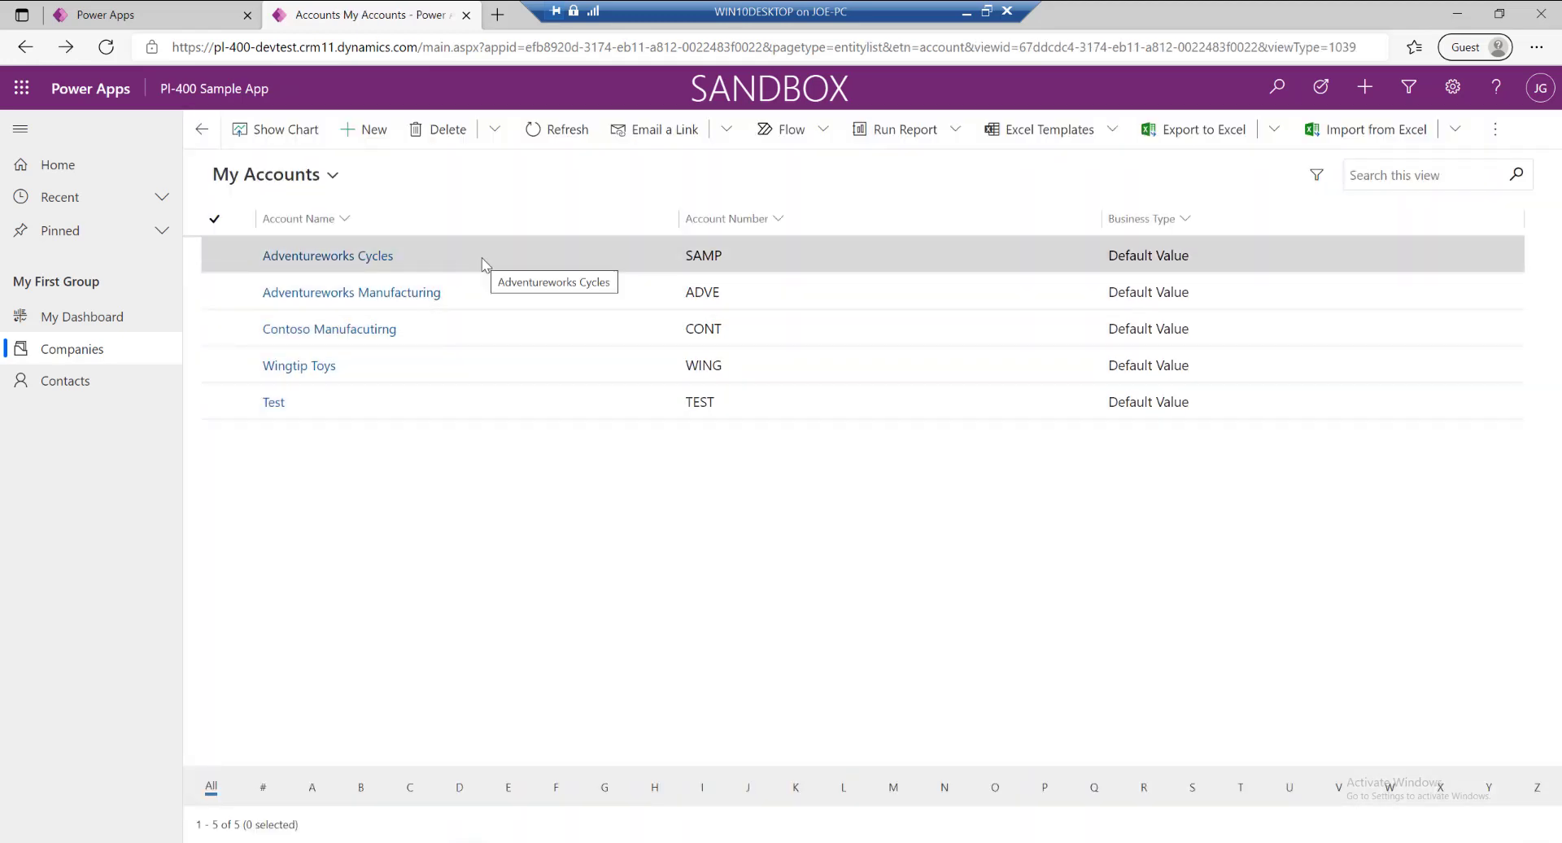
{"action": "left_click", "coordinate": [327, 256]}
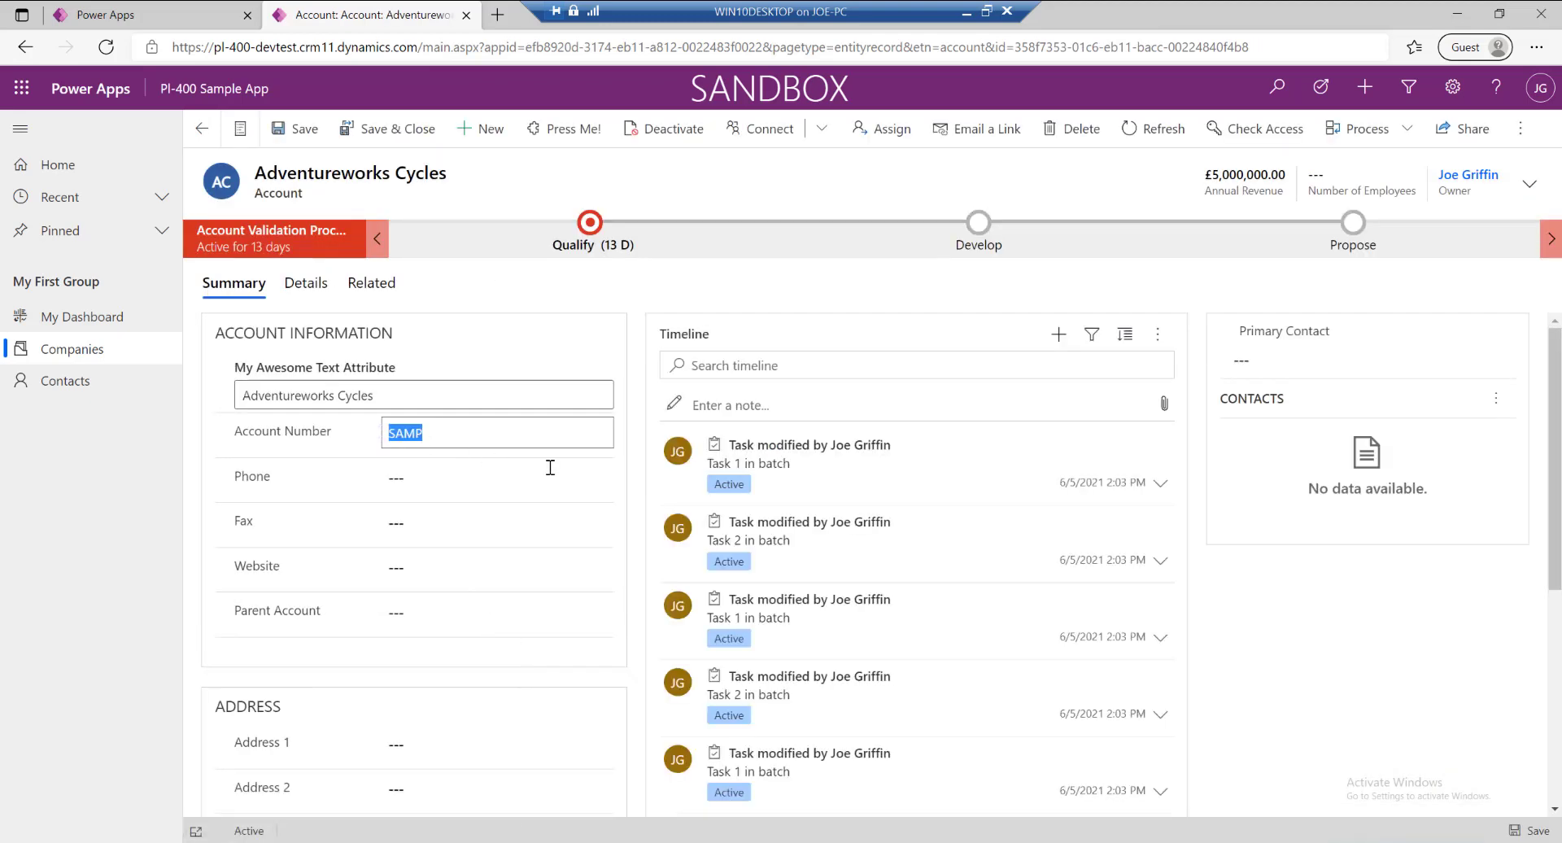
{"action": "type", "text": "A"}
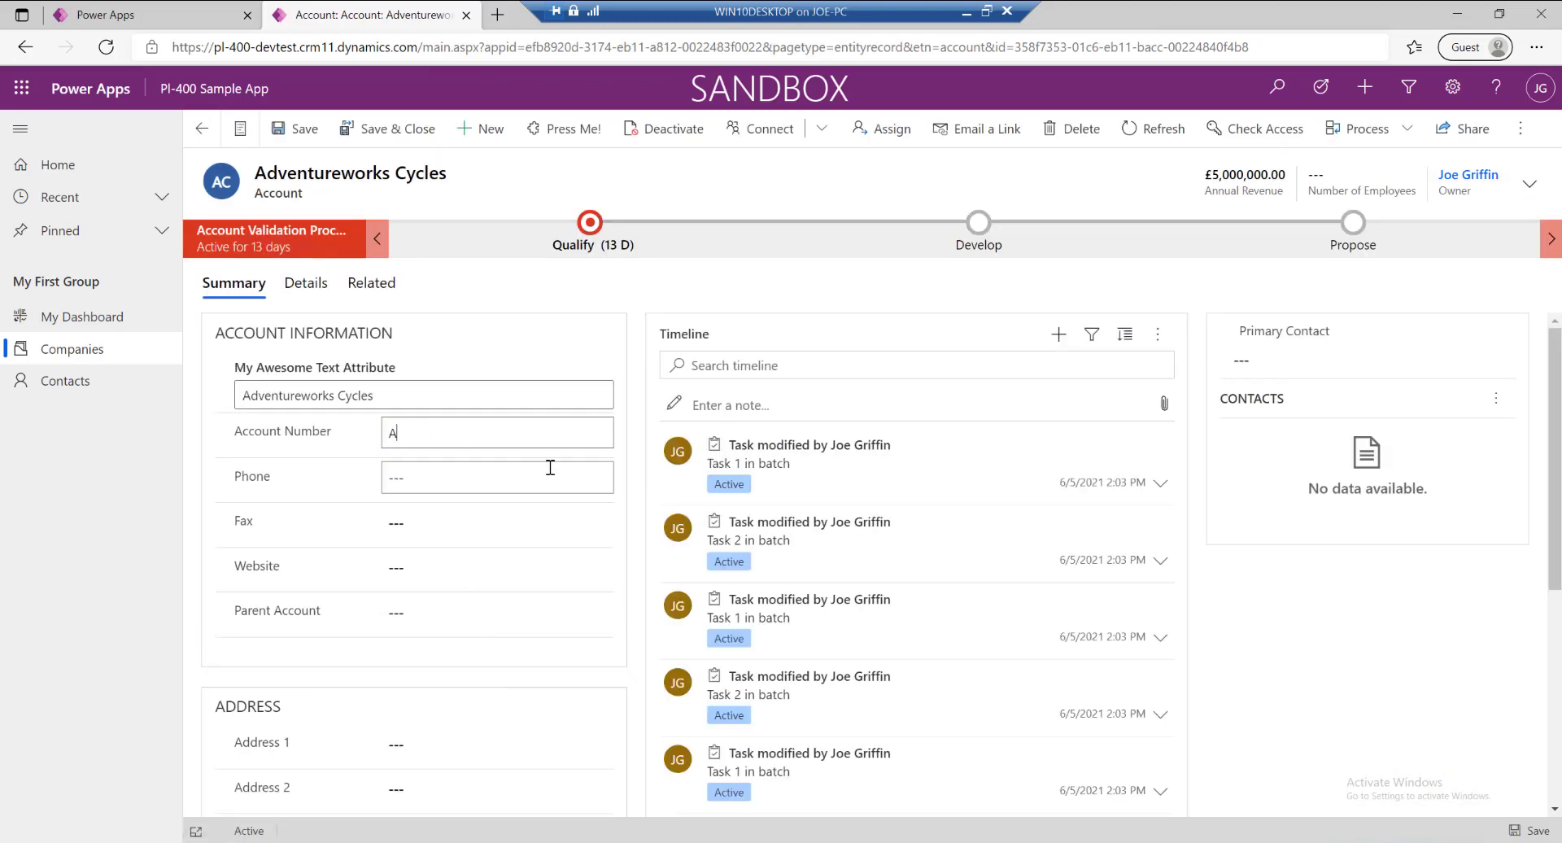
{"action": "type", "text": "DC"}
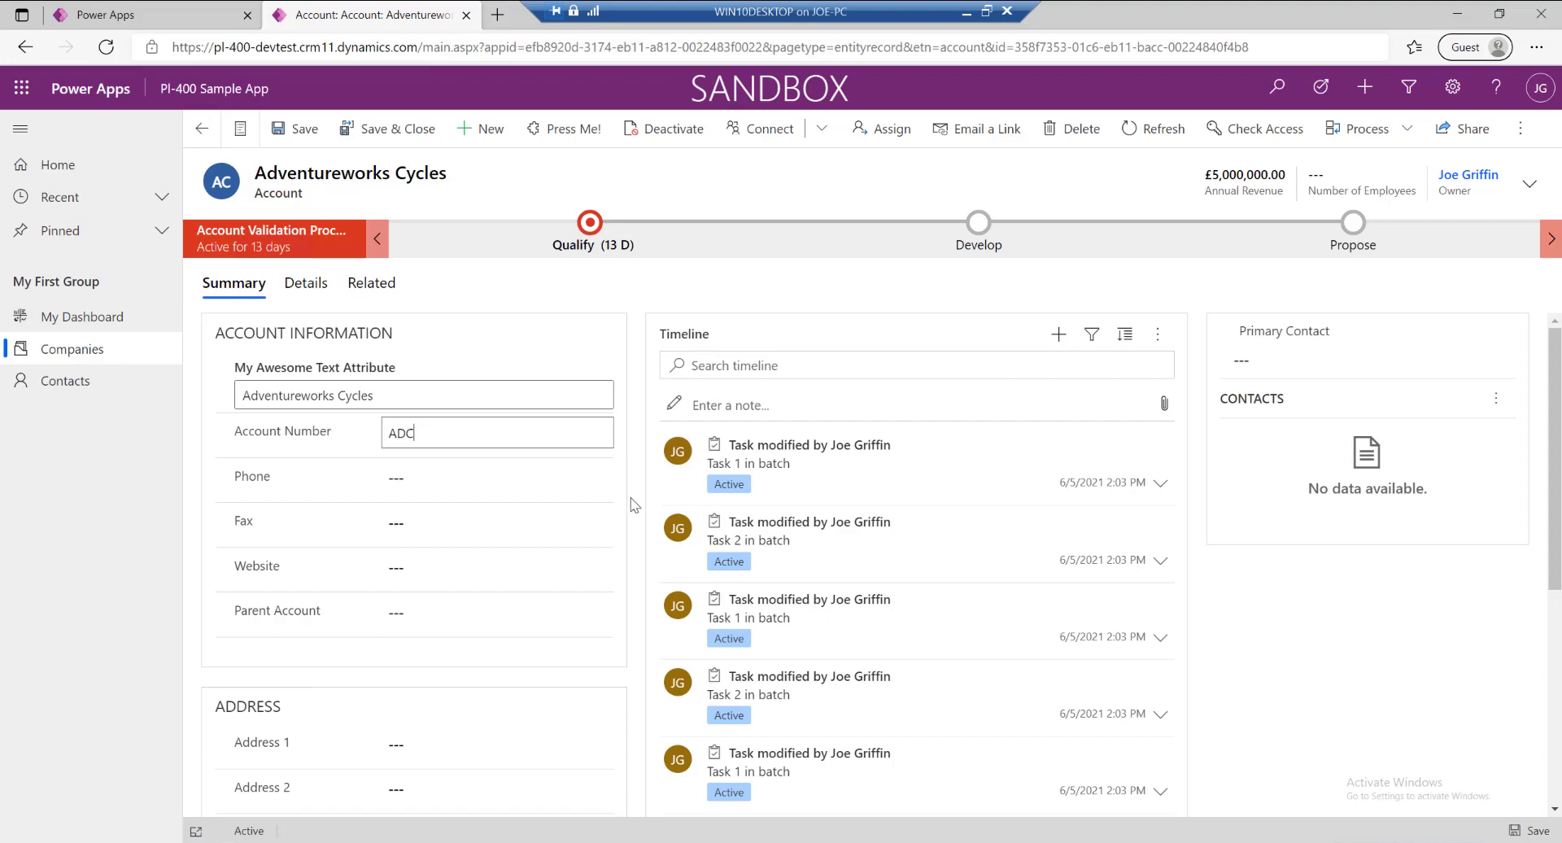
{"action": "left_click", "coordinate": [498, 566]}
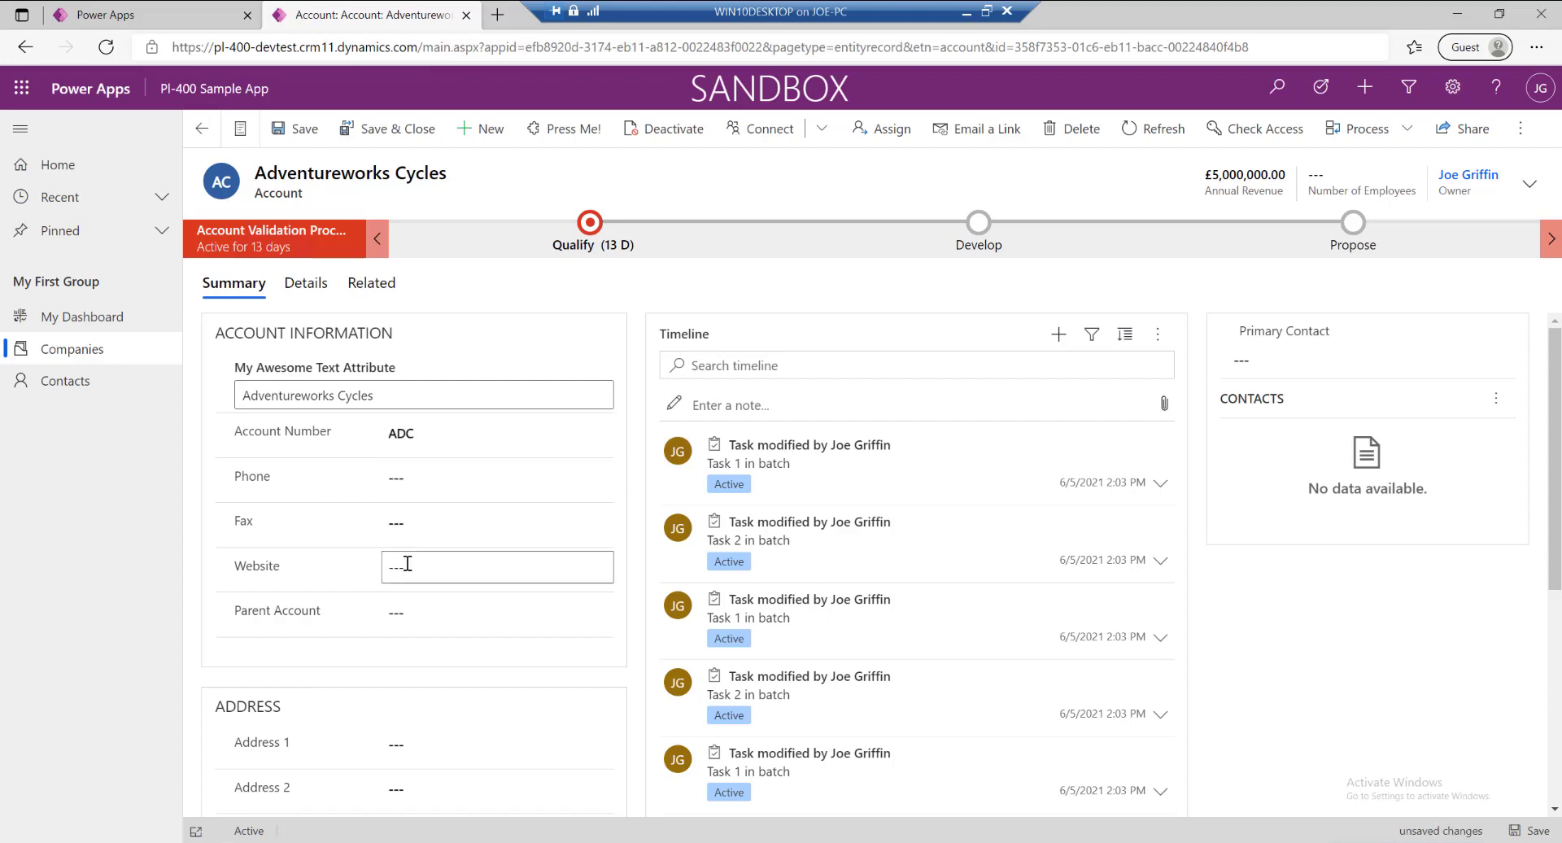
{"action": "type", "text": "https"}
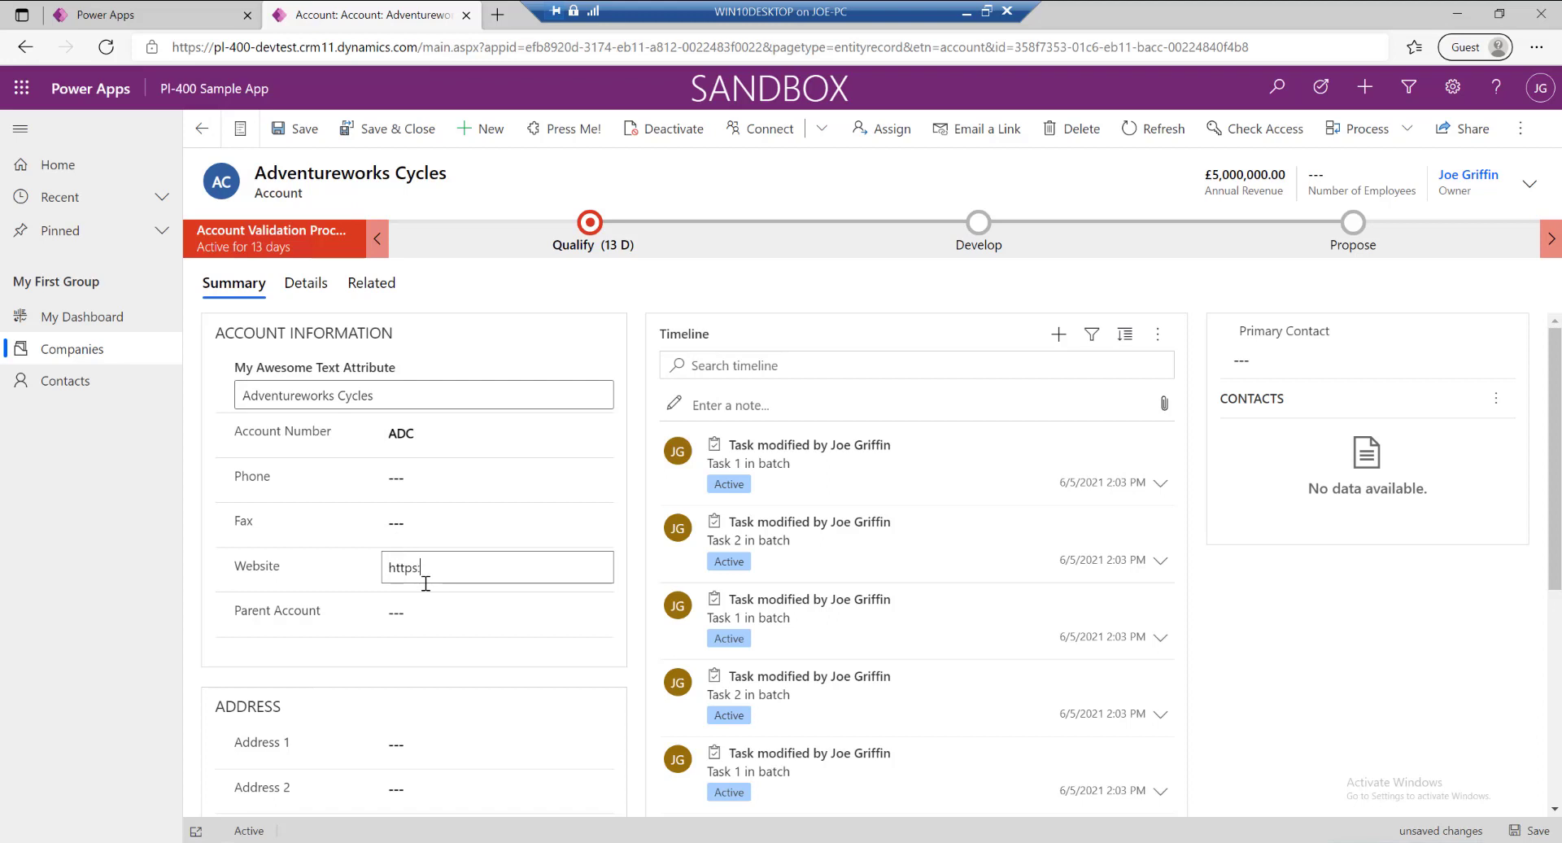
{"action": "type", "text": "://adventureworks.com"}
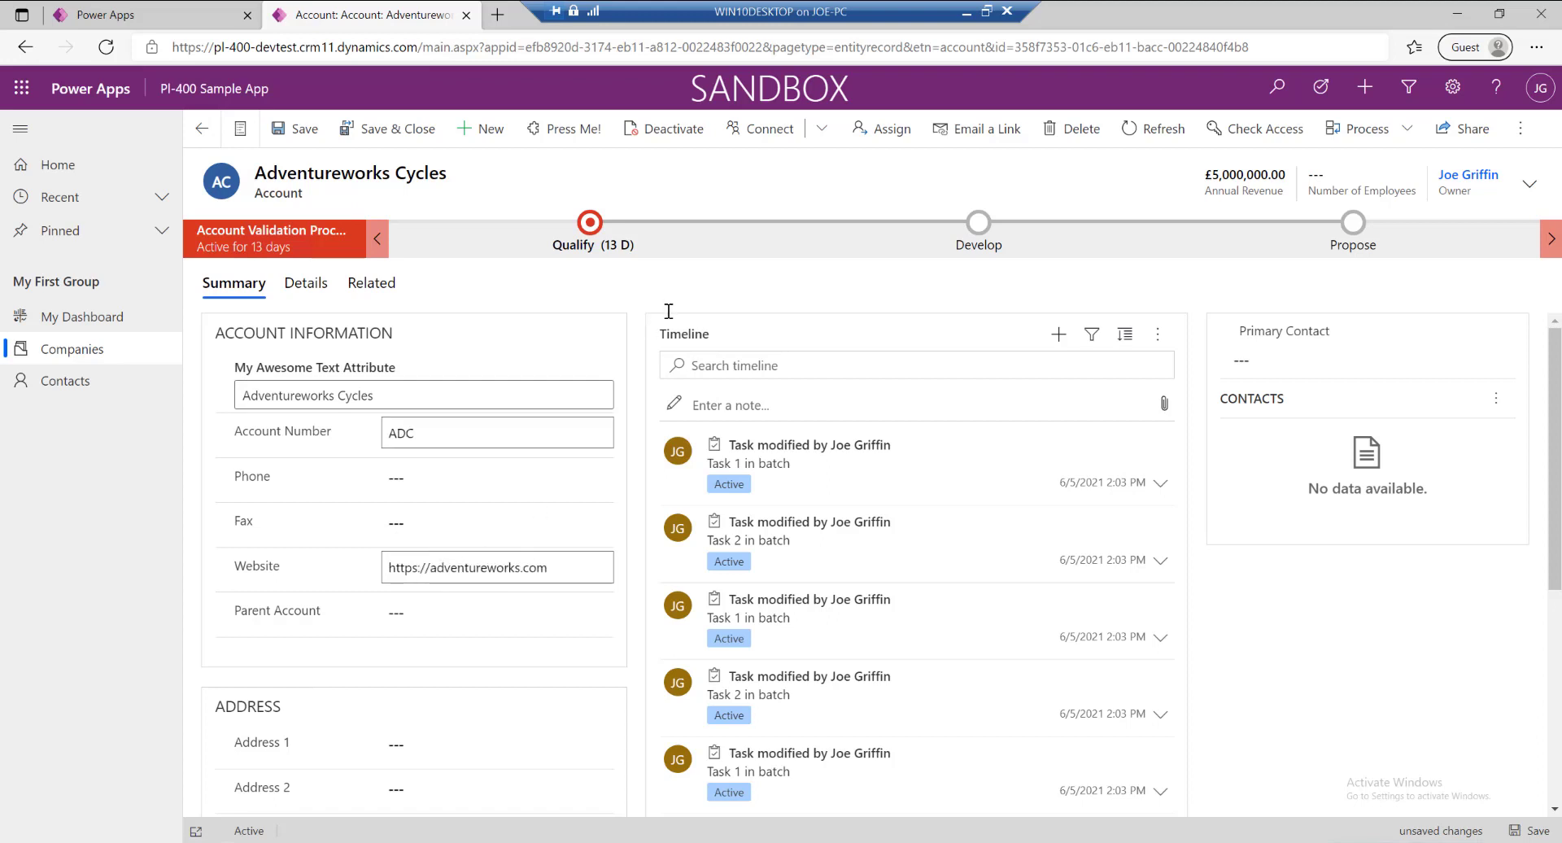
Step: Save and close the account, then select the Test account in My Accounts
{"action": "left_click", "coordinate": [304, 126]}
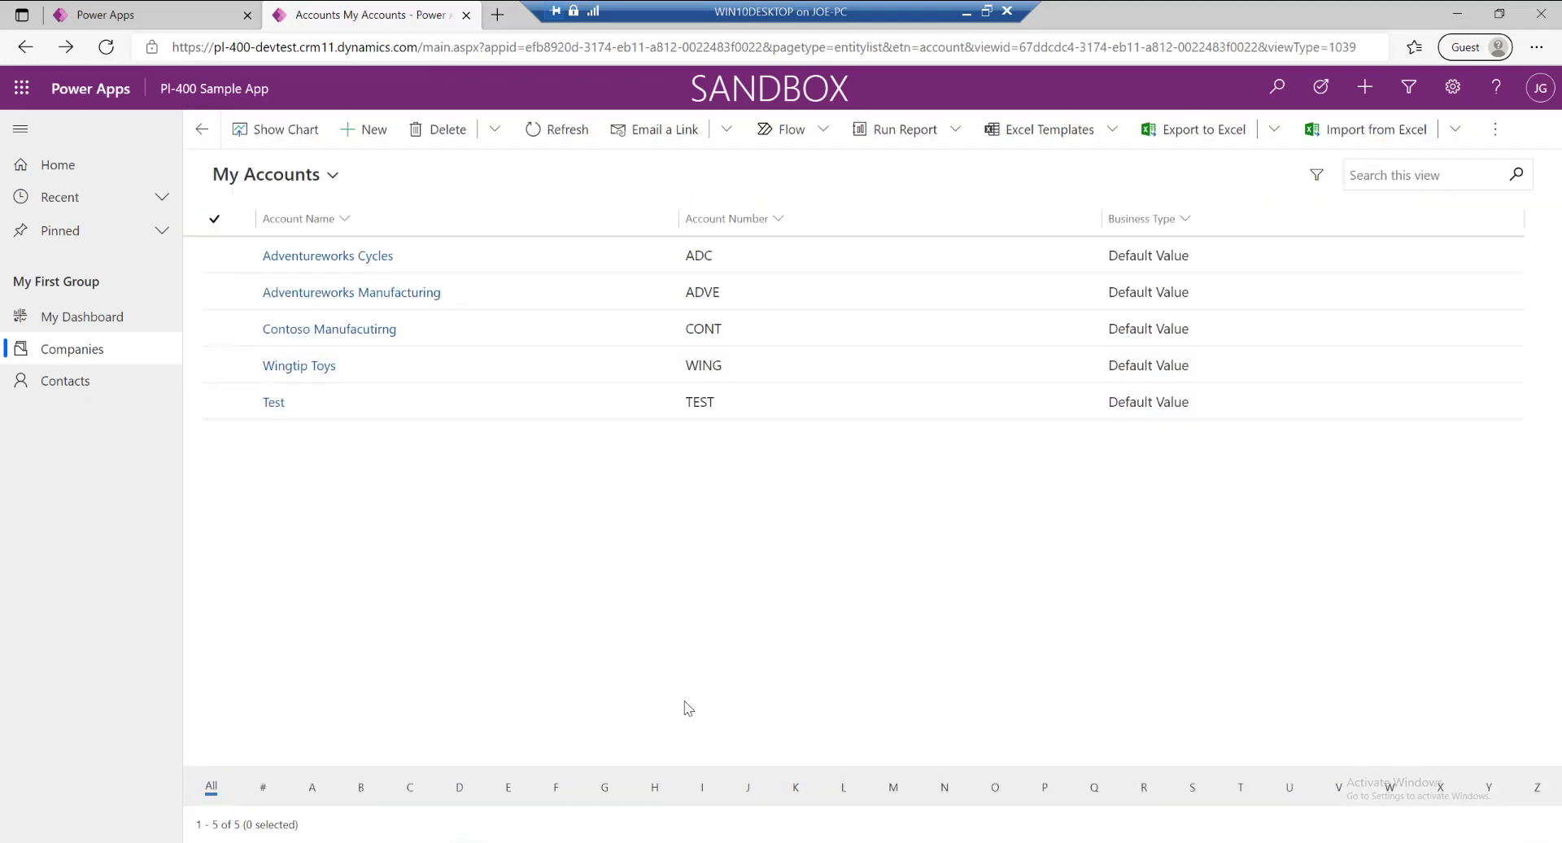
{"action": "mouse_move", "coordinate": [198, 556]}
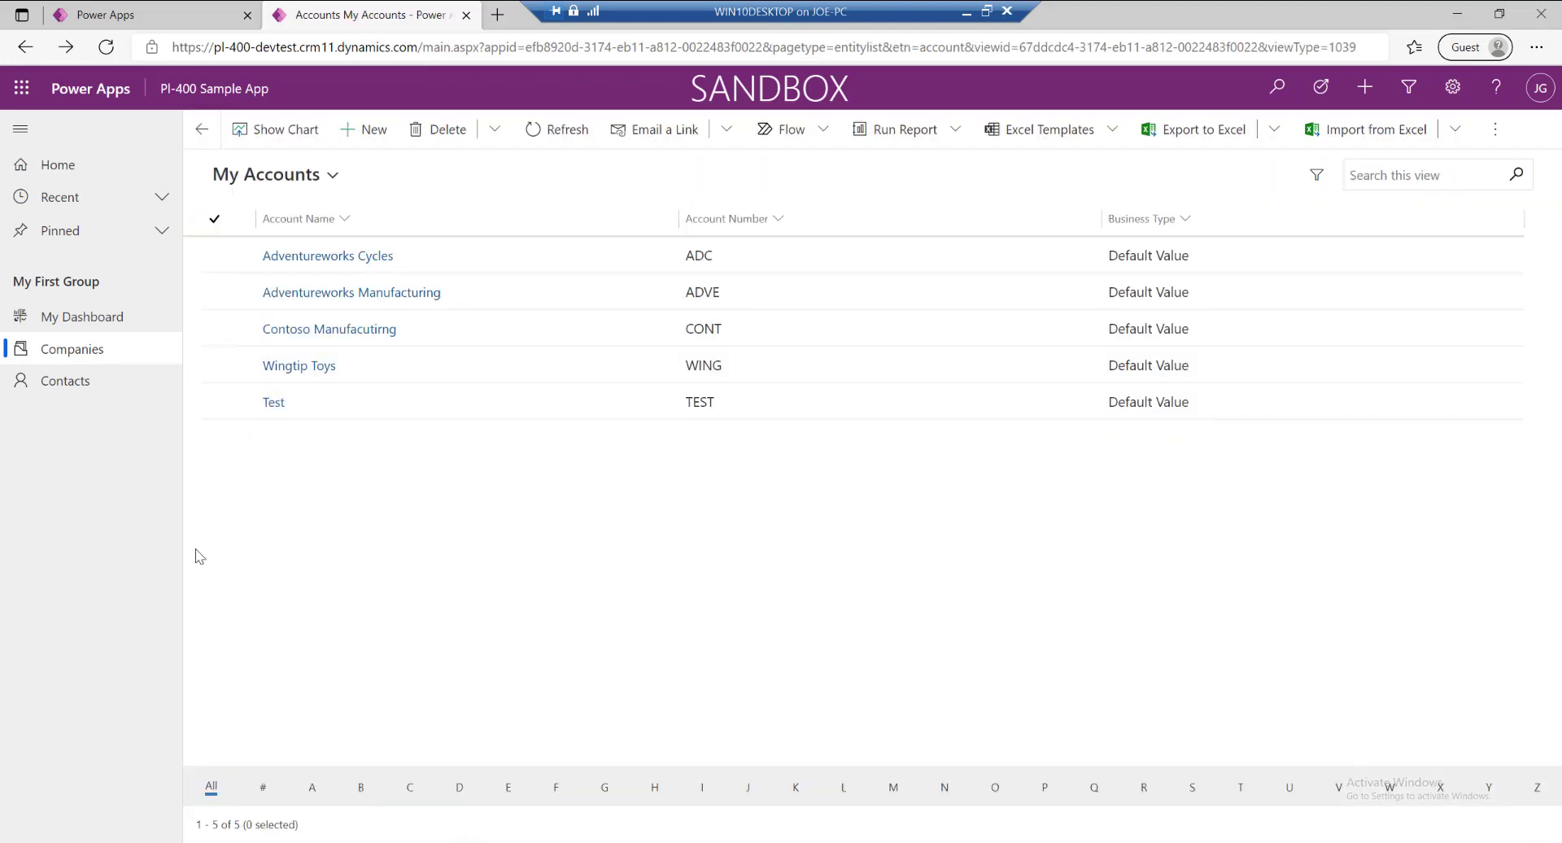
{"action": "left_click", "coordinate": [215, 402]}
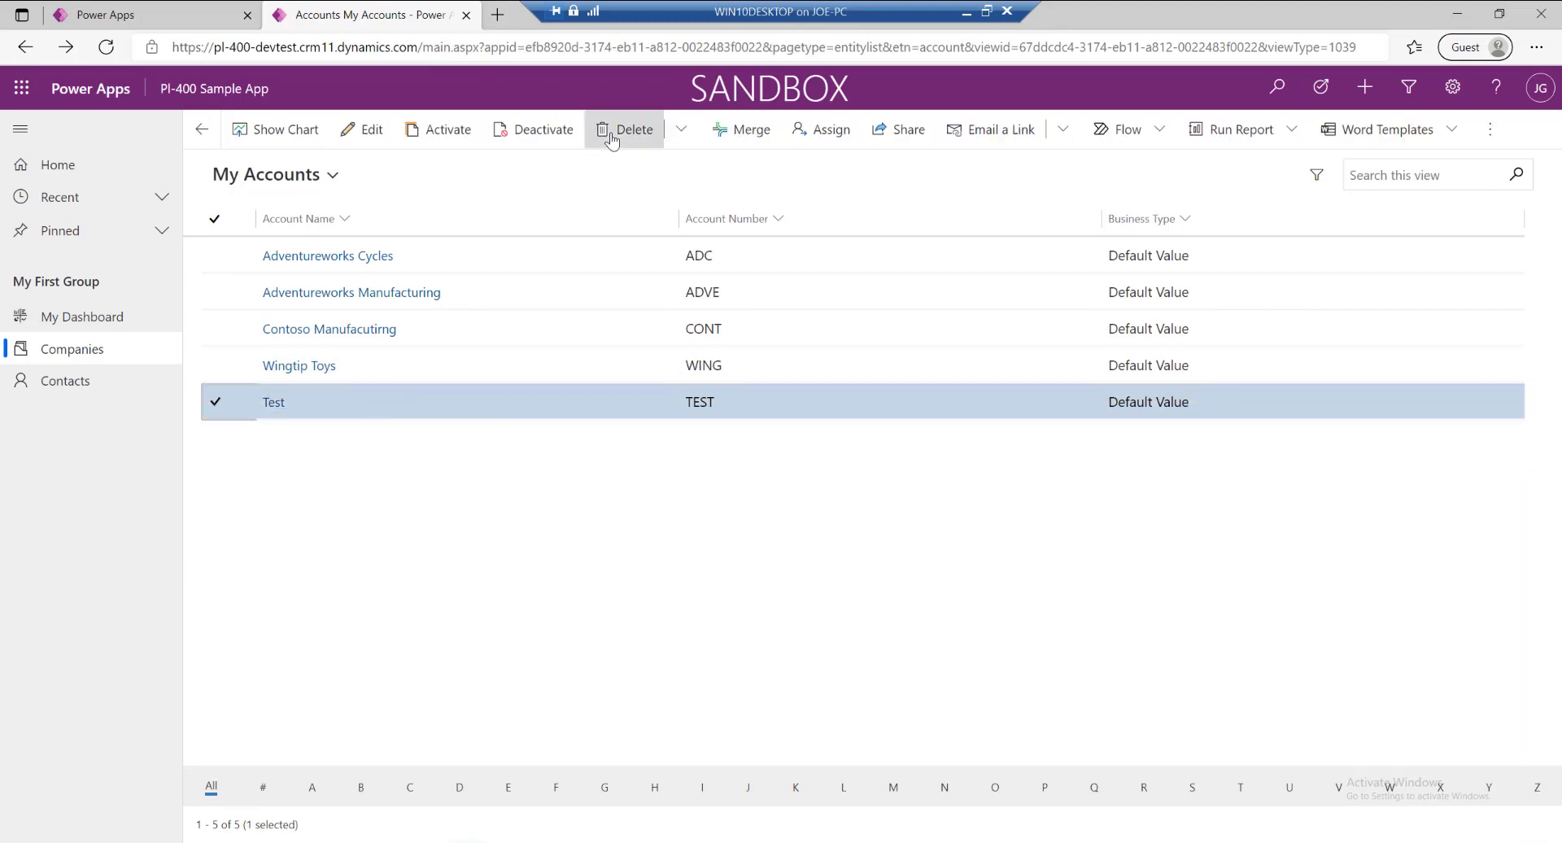
Step: Delete the Test account and confirm the deletion
{"action": "left_click", "coordinate": [623, 128]}
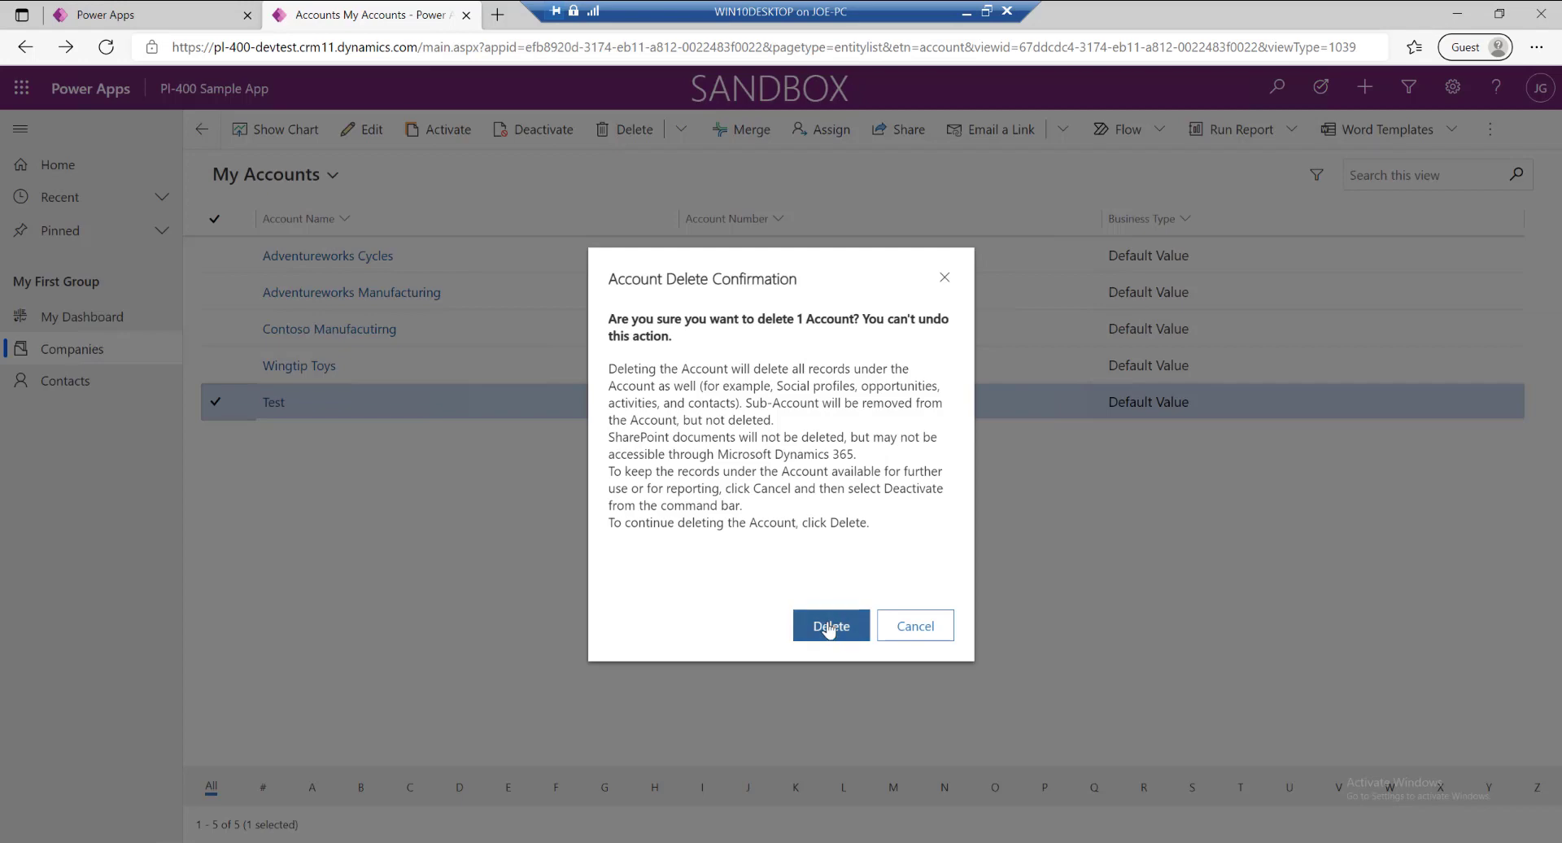
{"action": "left_click", "coordinate": [831, 626]}
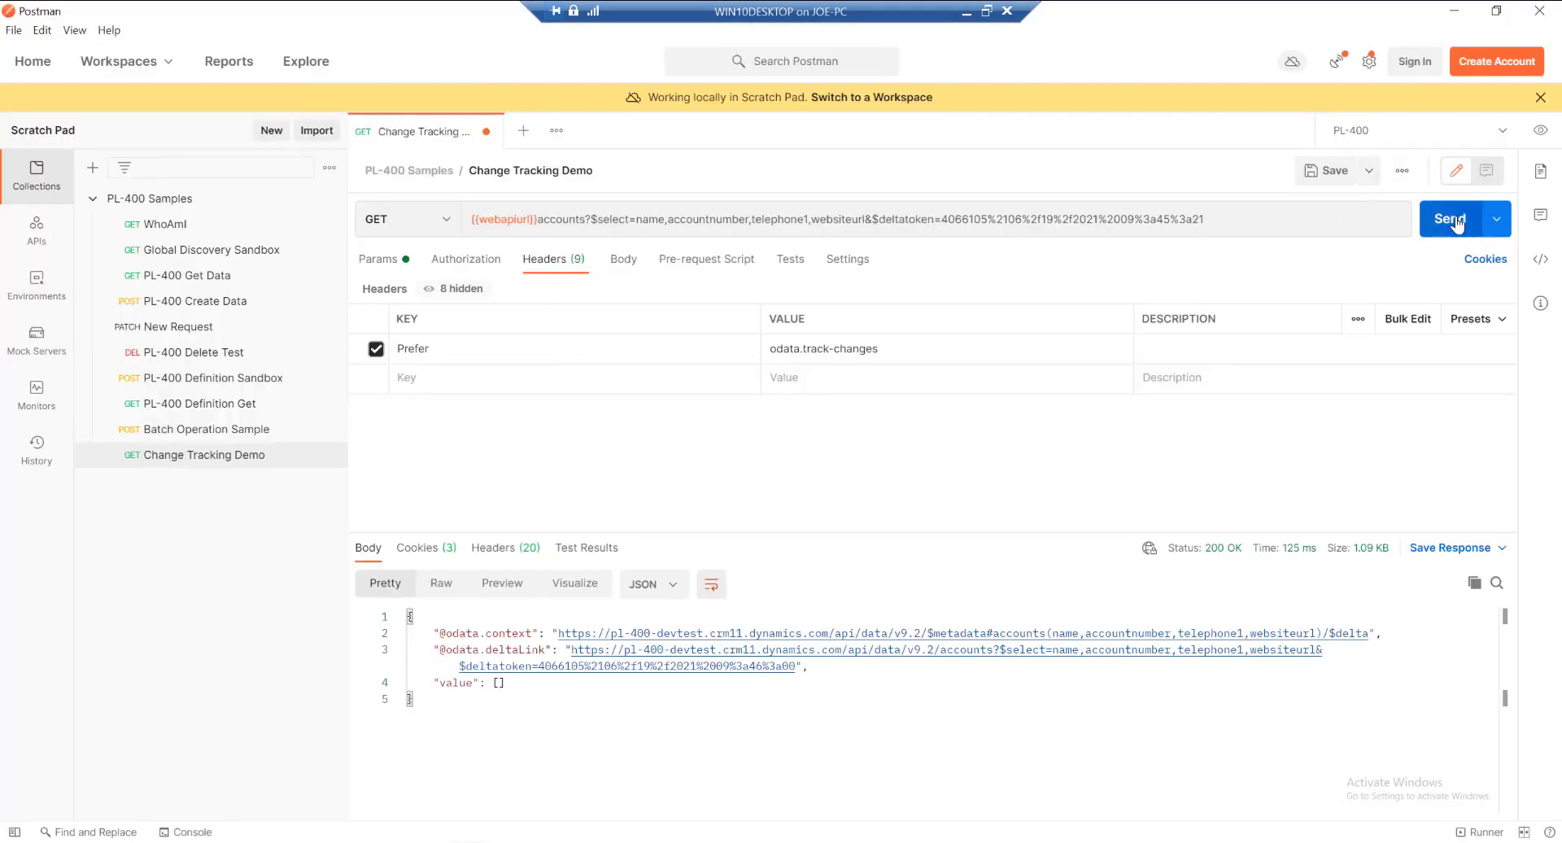
Step: Resend the delta-token GET and review the created, updated and deleted account entries
{"action": "left_click", "coordinate": [1449, 218]}
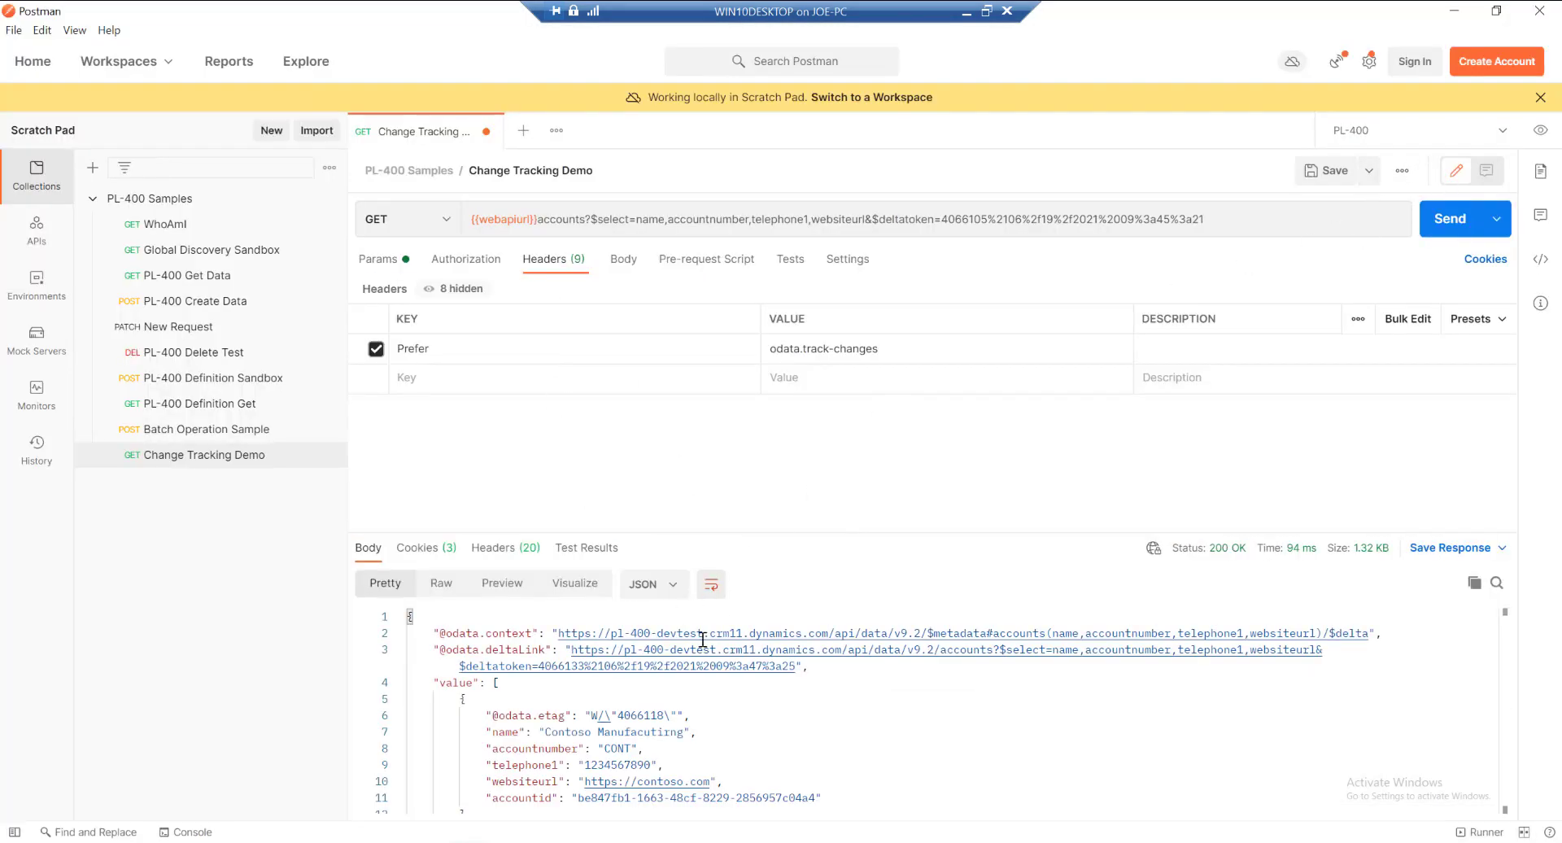
{"action": "scroll", "scroll_direction": "down", "scroll_amount": 3}
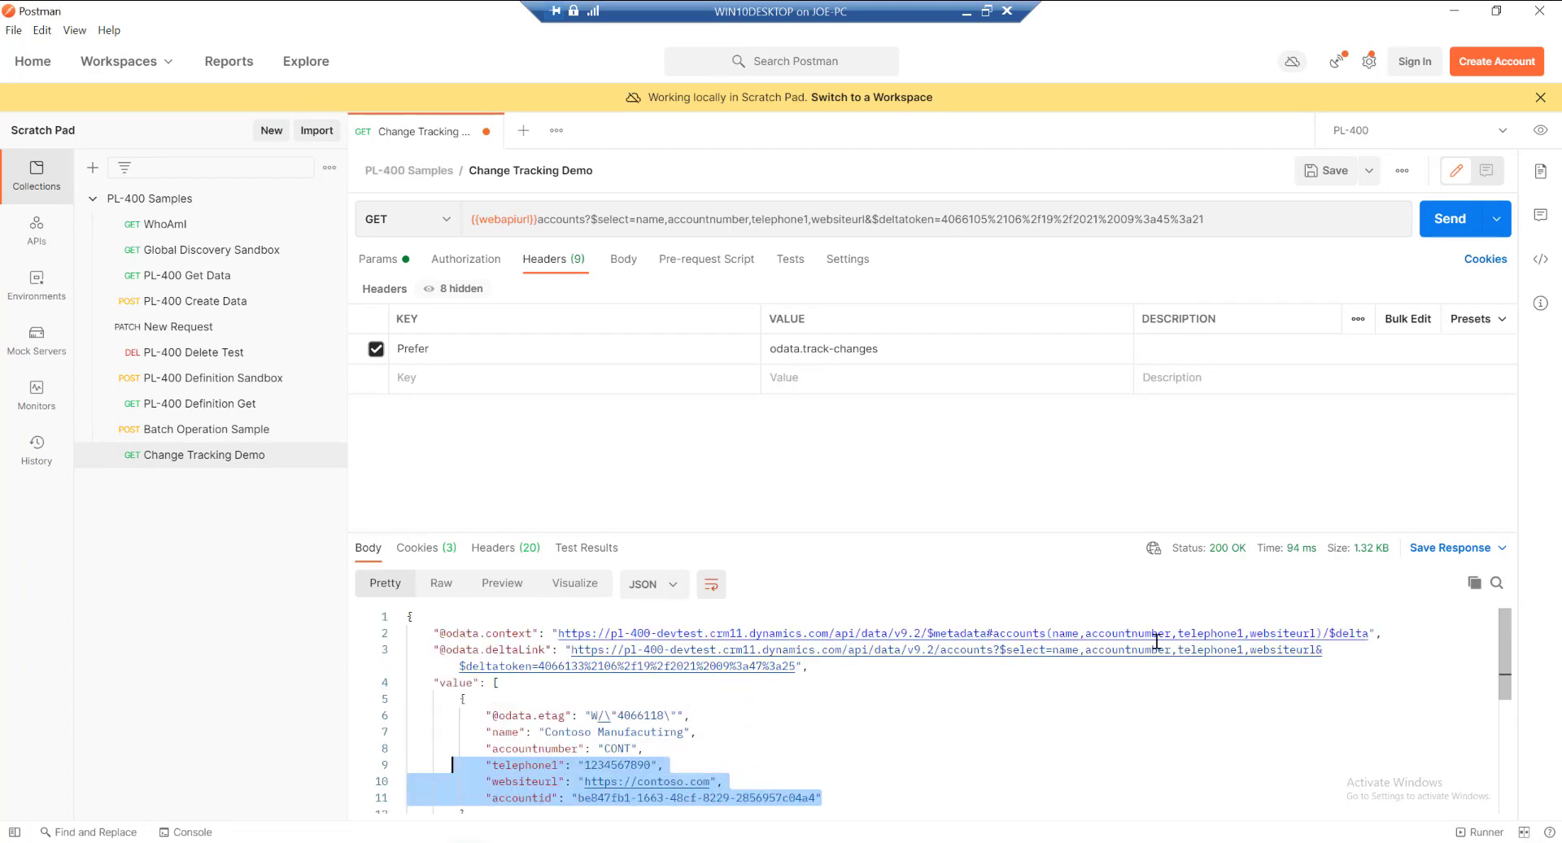
{"action": "scroll", "scroll_direction": "down", "scroll_amount": 3}
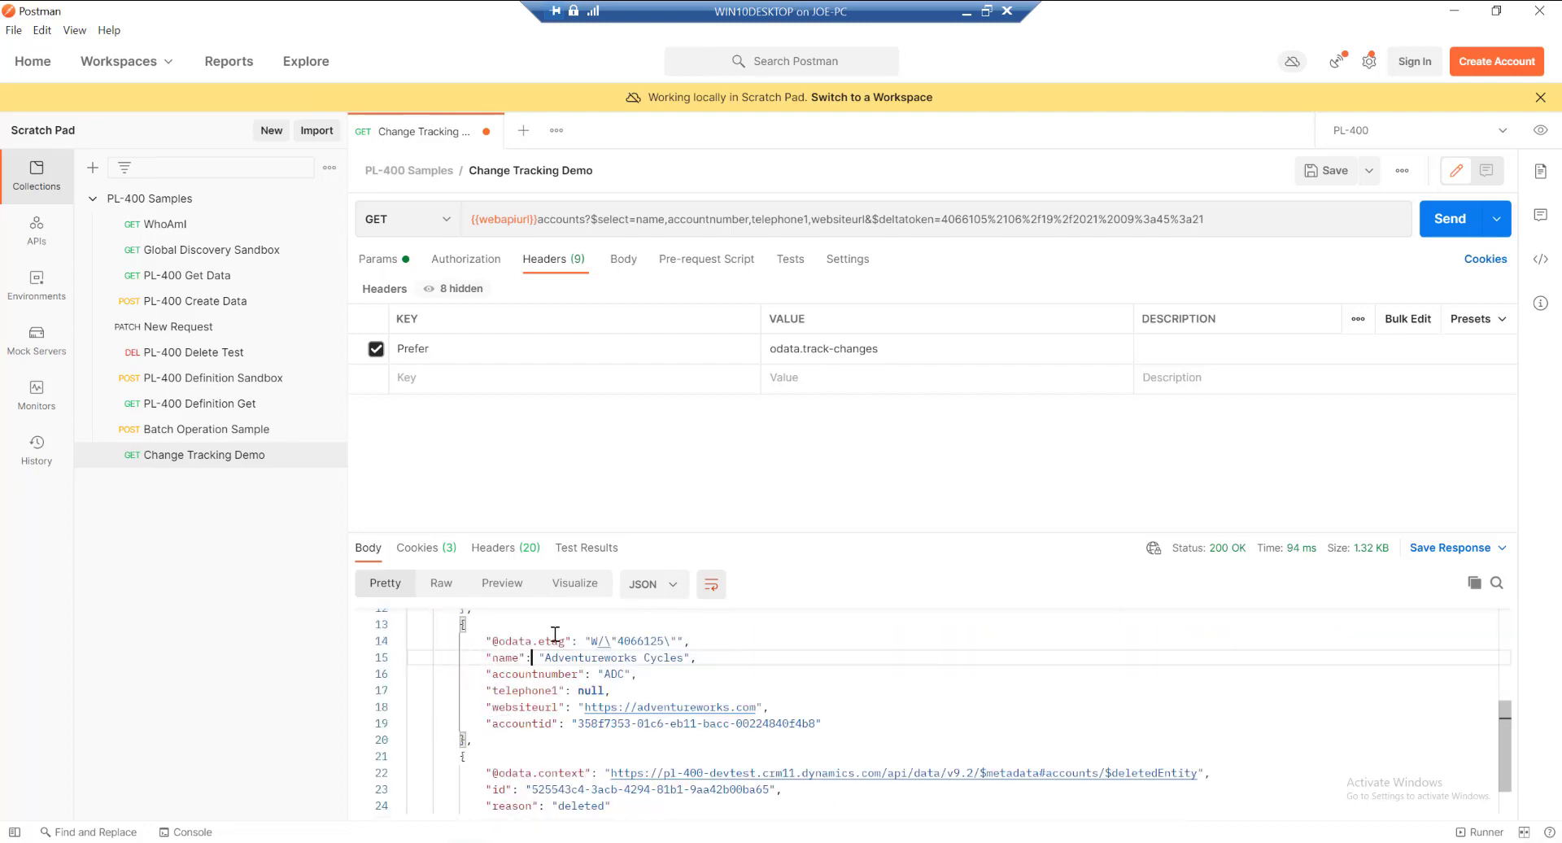
{"action": "mouse_move", "coordinate": [669, 658]}
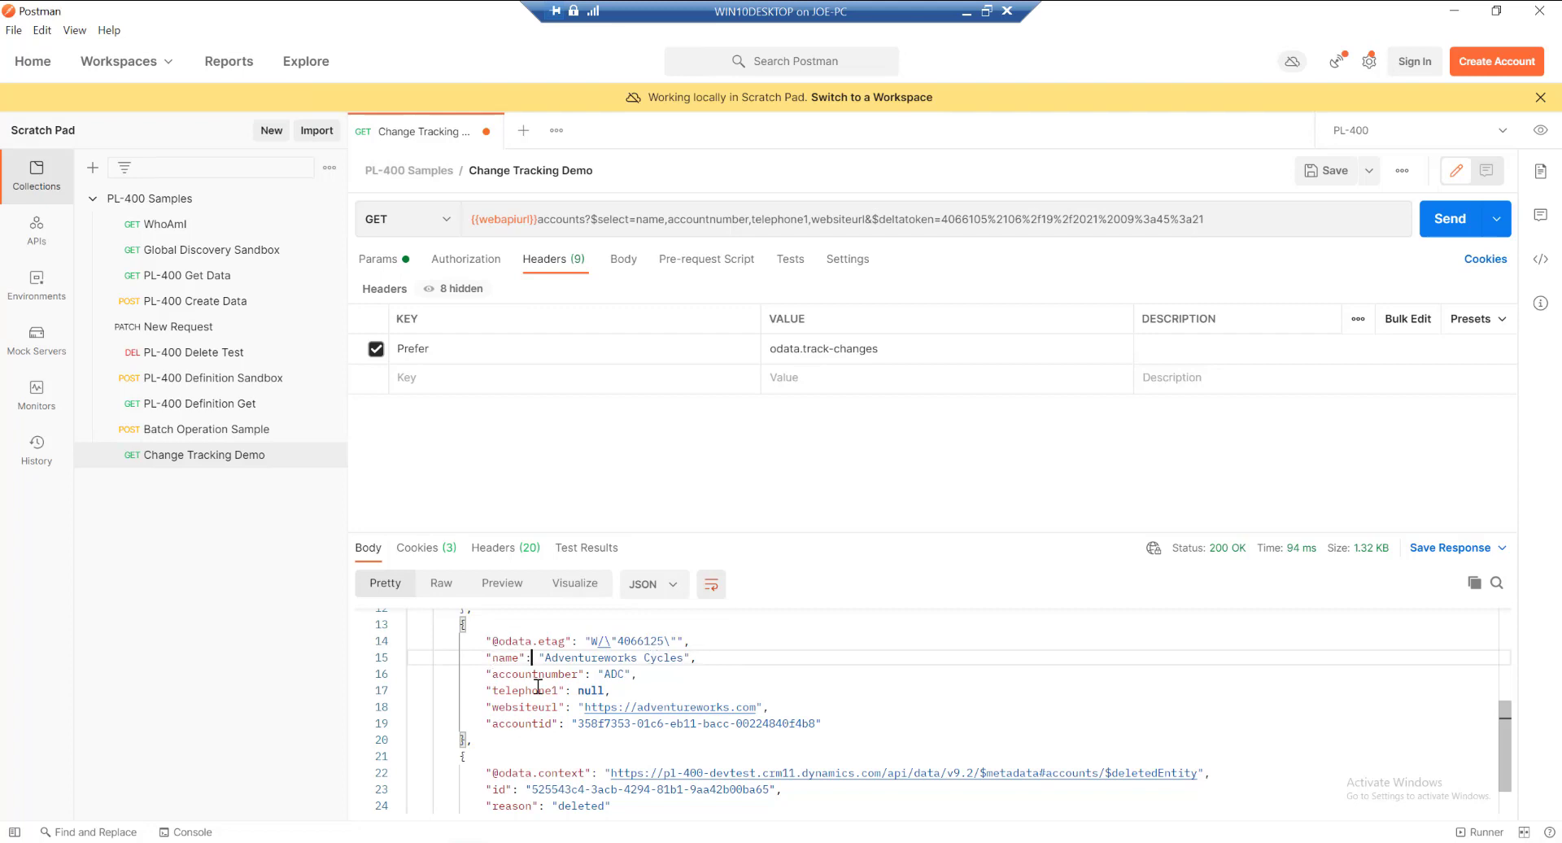
{"action": "mouse_move", "coordinate": [818, 731]}
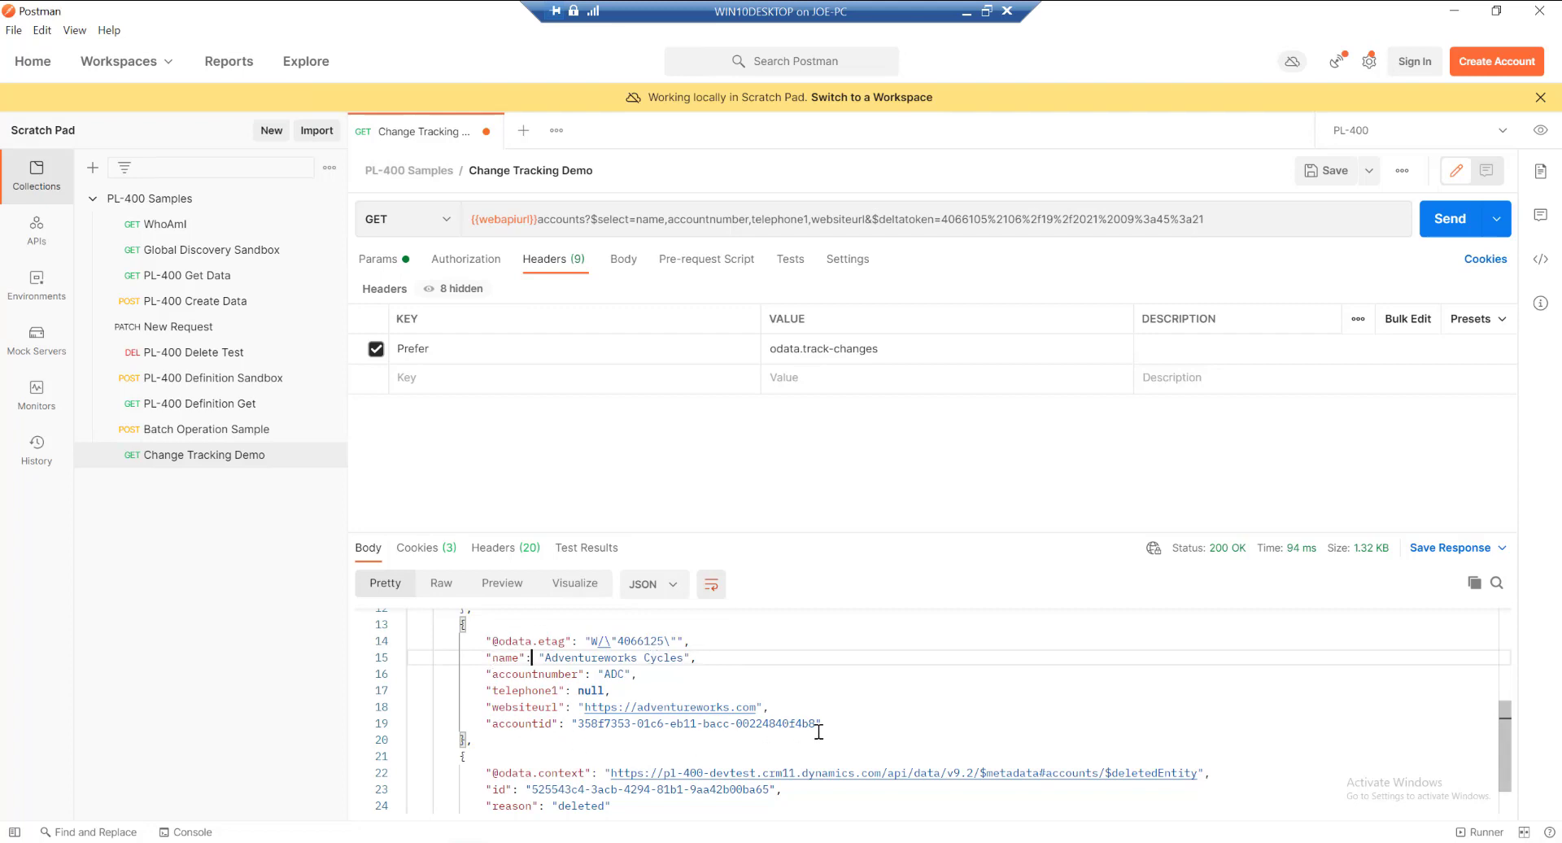
{"action": "double_click", "coordinate": [614, 674]}
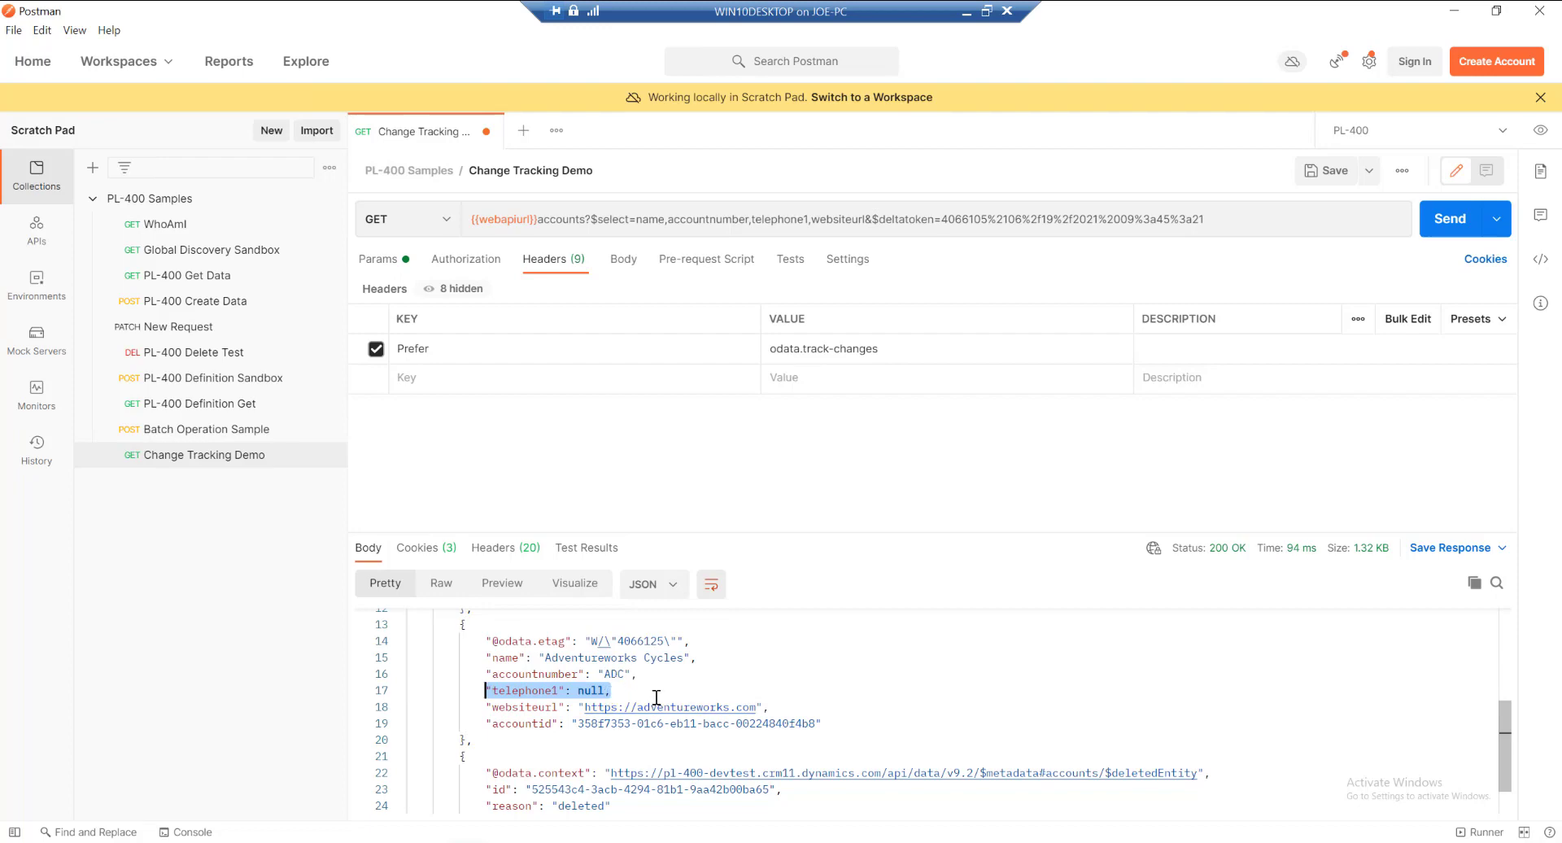
{"action": "mouse_move", "coordinate": [669, 686]}
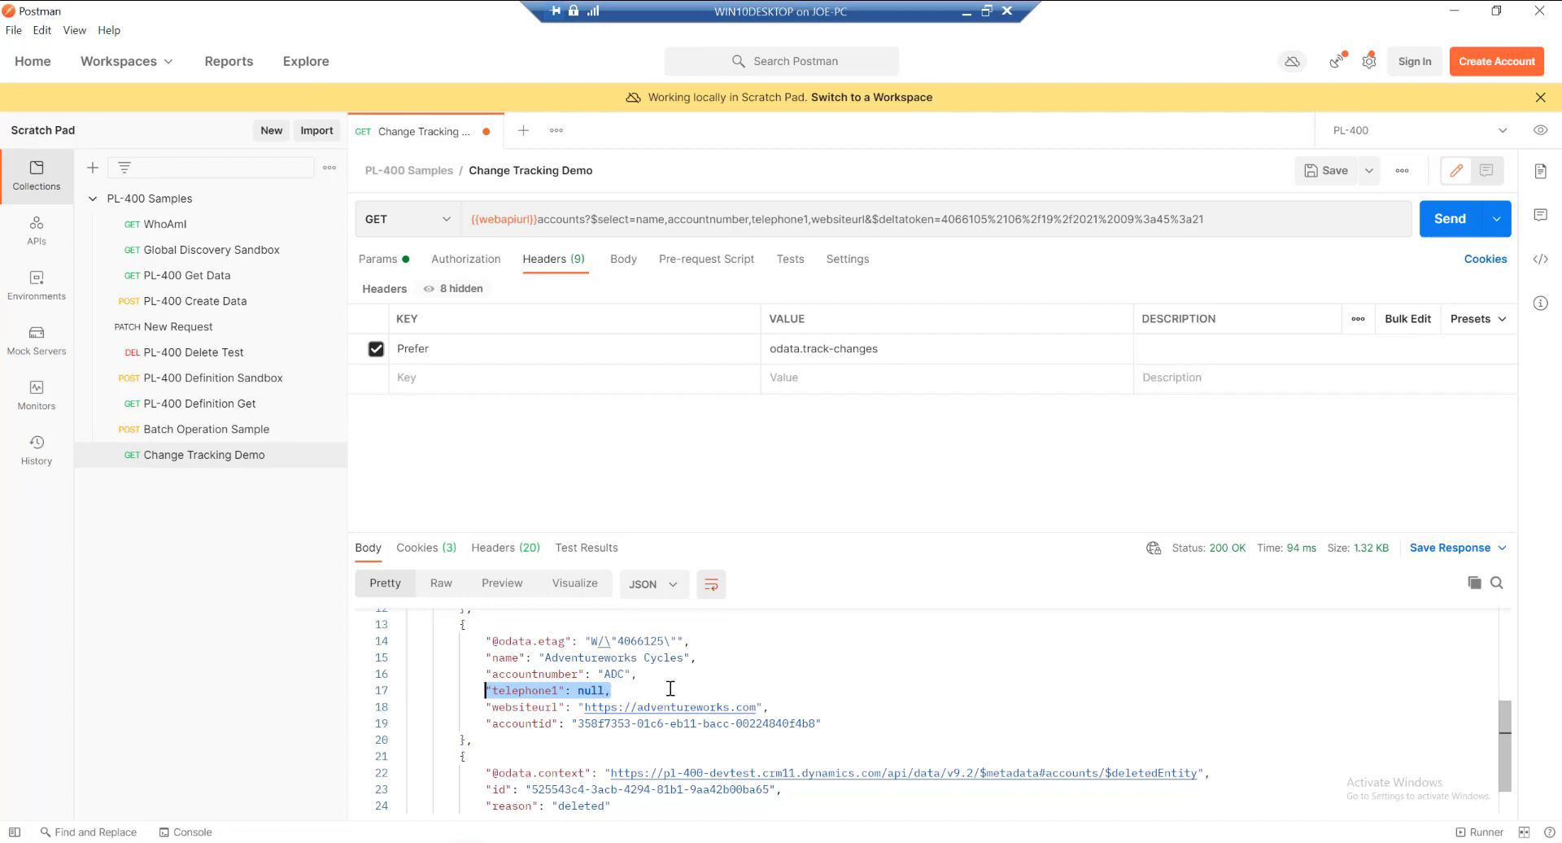
{"action": "scroll", "scroll_direction": "down", "scroll_amount": 3}
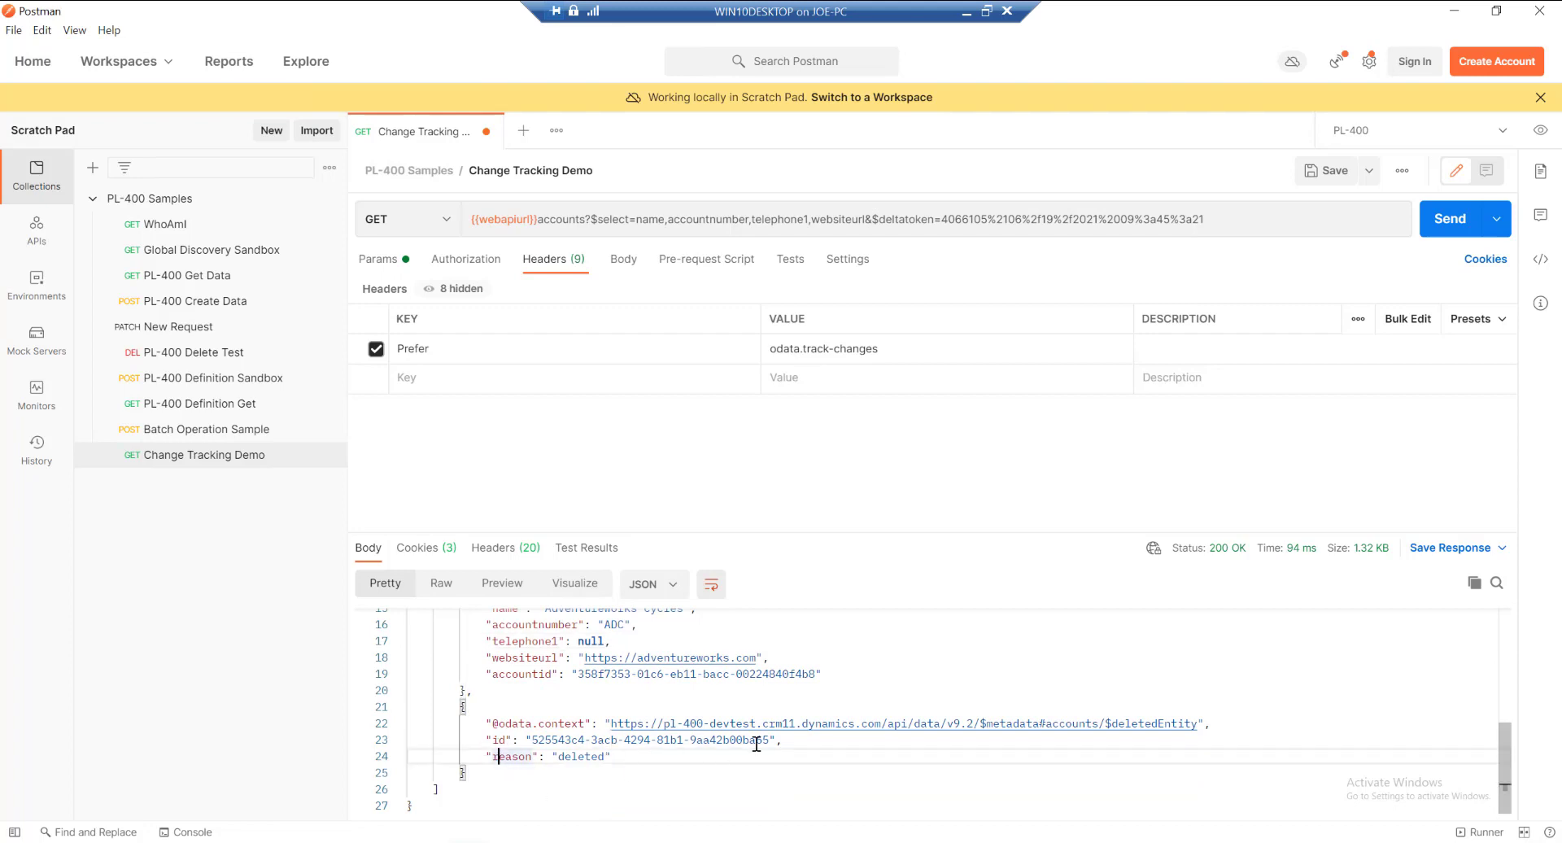
{"action": "double_click", "coordinate": [648, 740]}
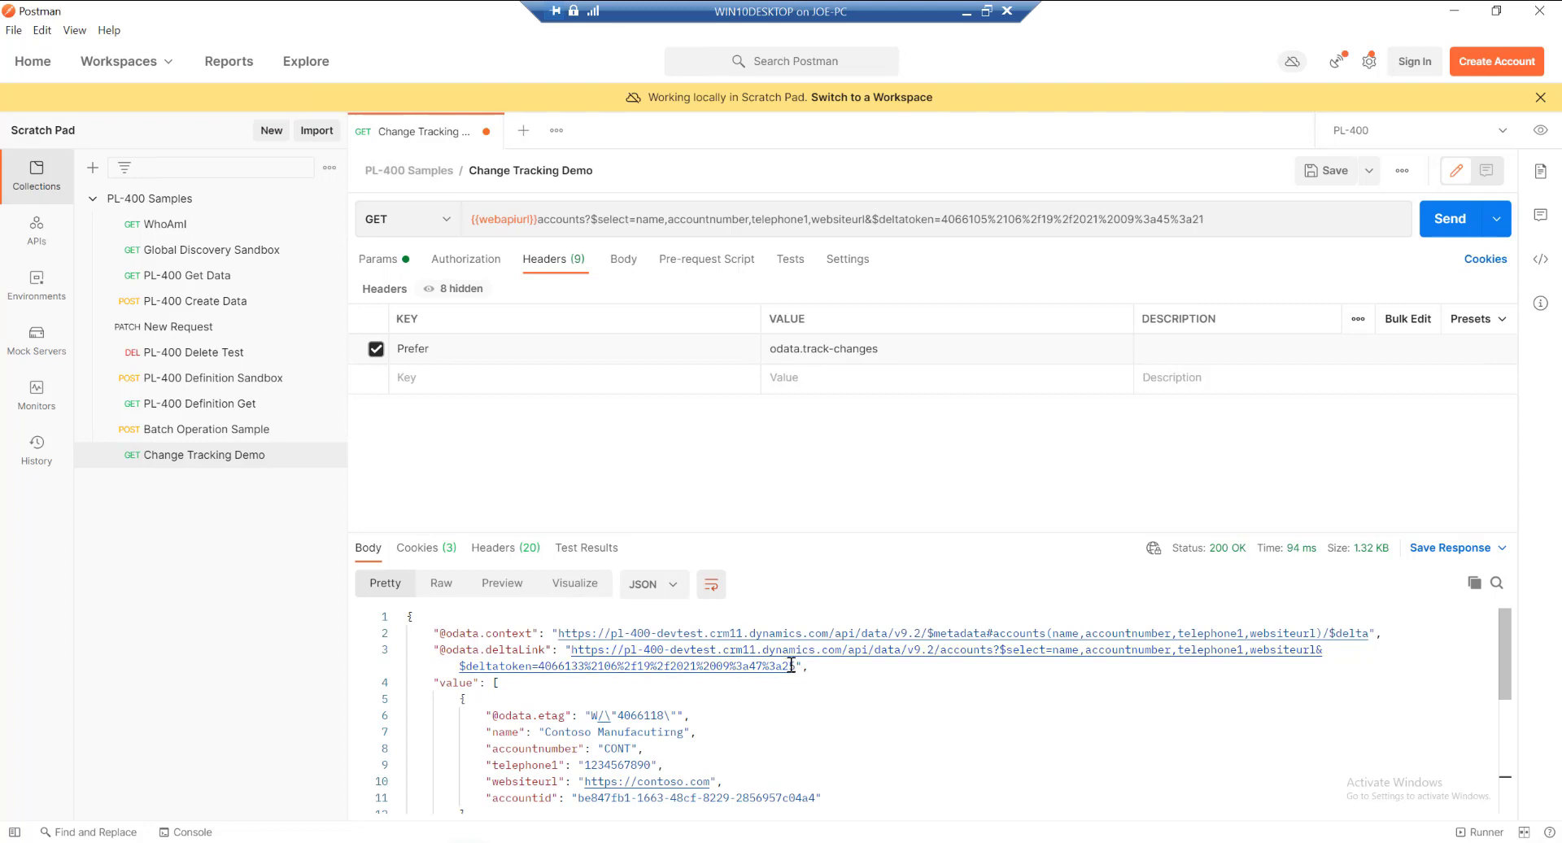
{"action": "mouse_move", "coordinate": [867, 653]}
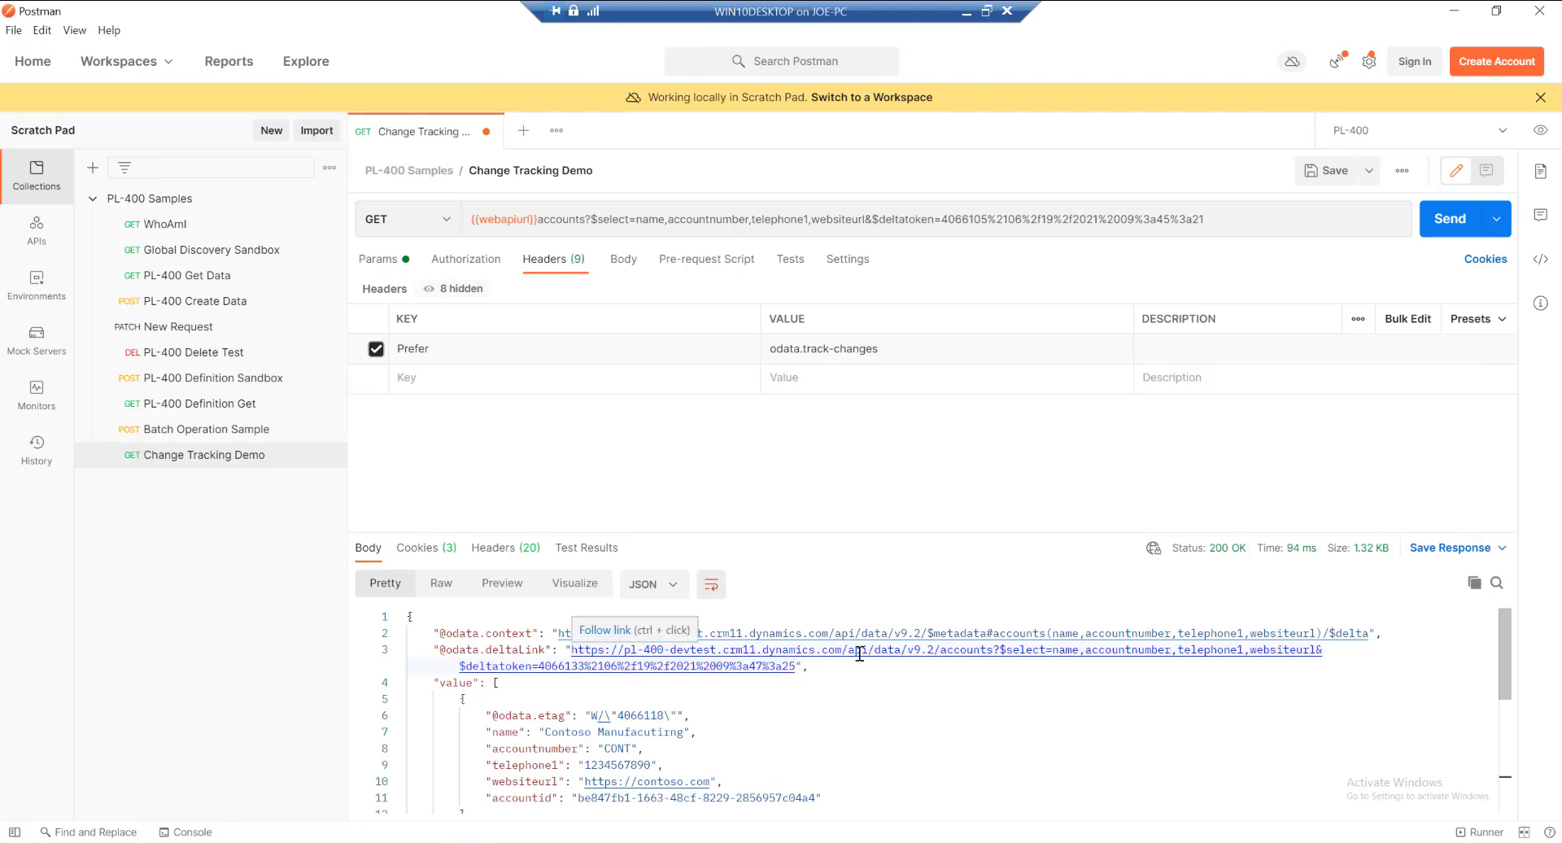
{"action": "mouse_move", "coordinate": [850, 553]}
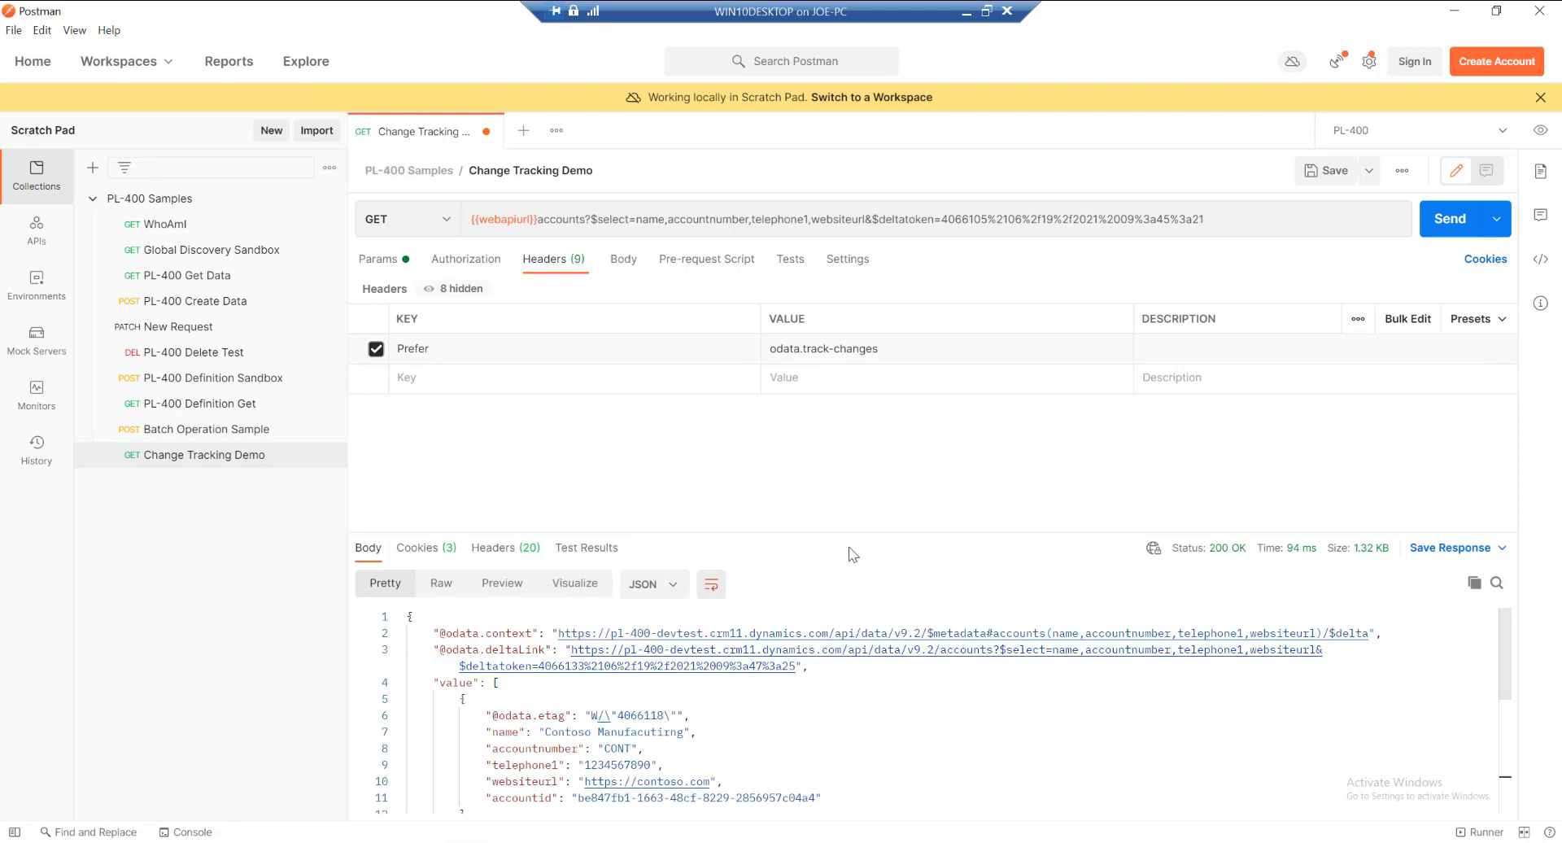
{"action": "mouse_move", "coordinate": [843, 572]}
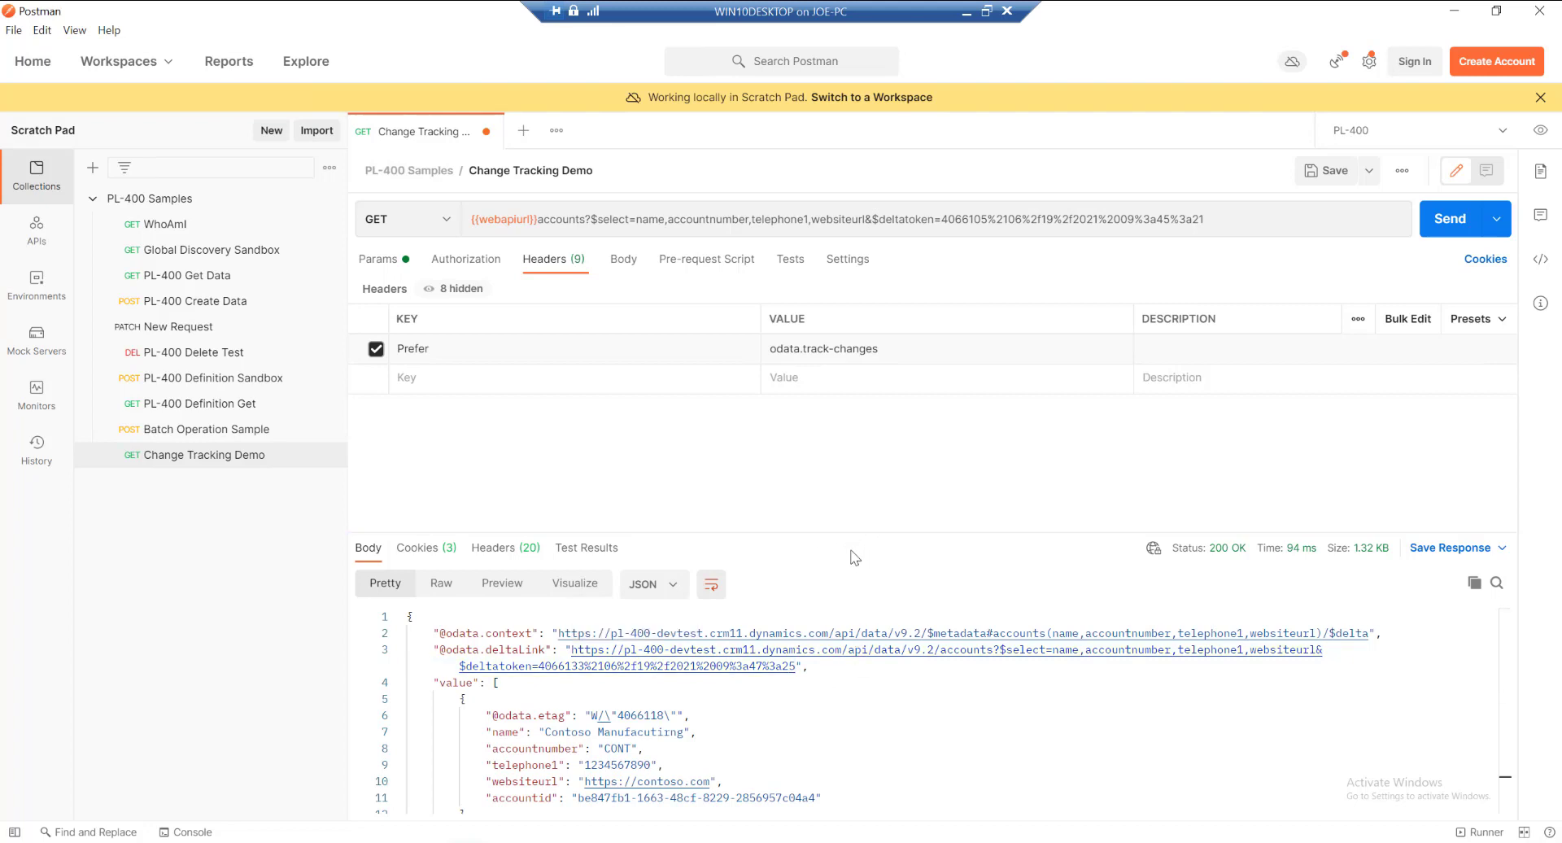
{"action": "mouse_move", "coordinate": [784, 678]}
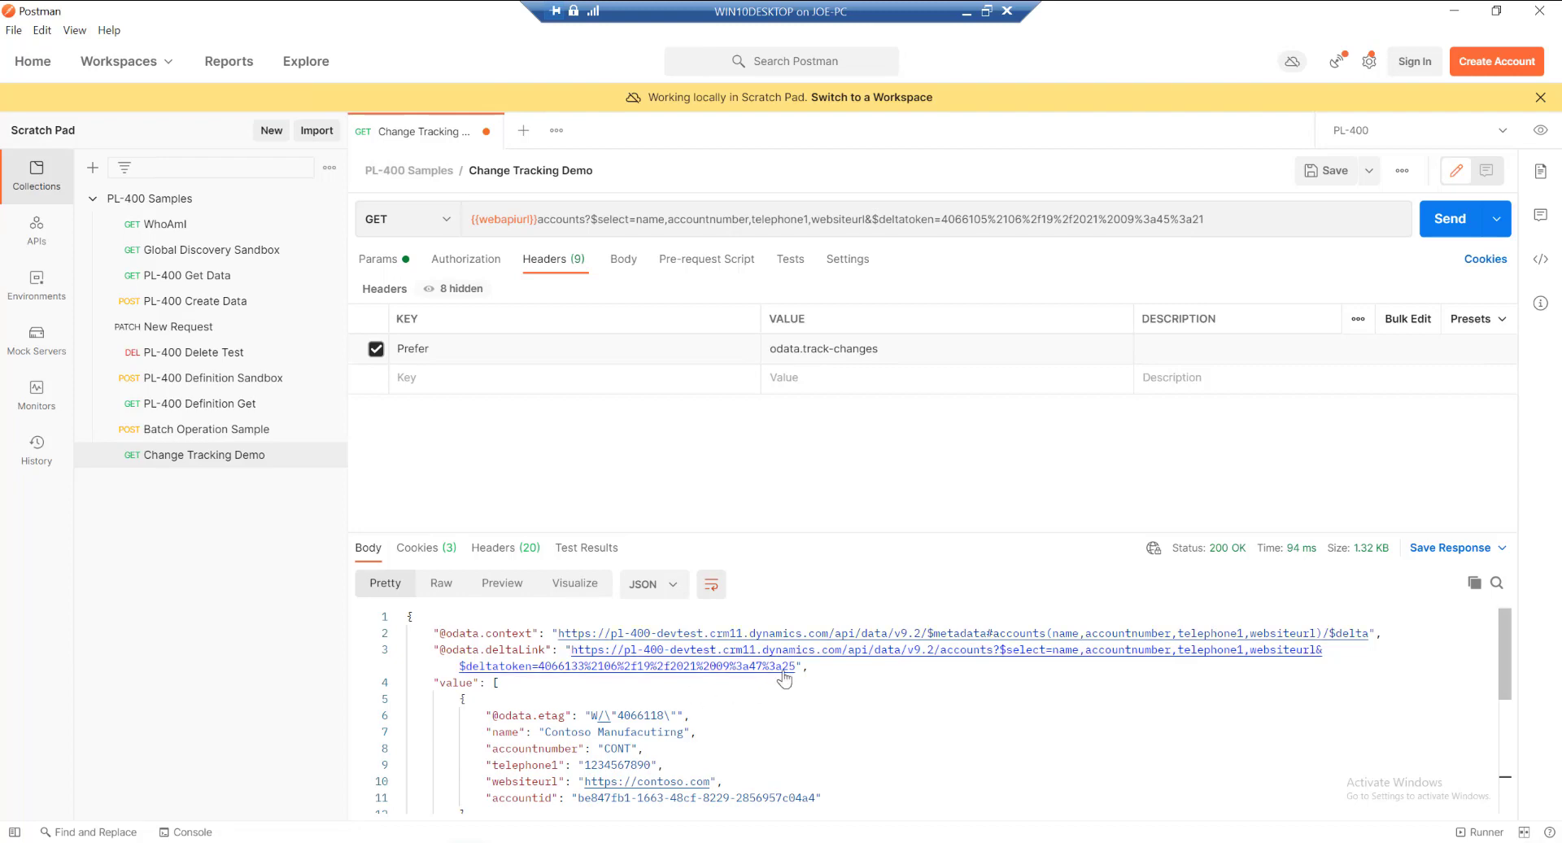
{"action": "scroll", "scroll_direction": "down", "scroll_amount": 3}
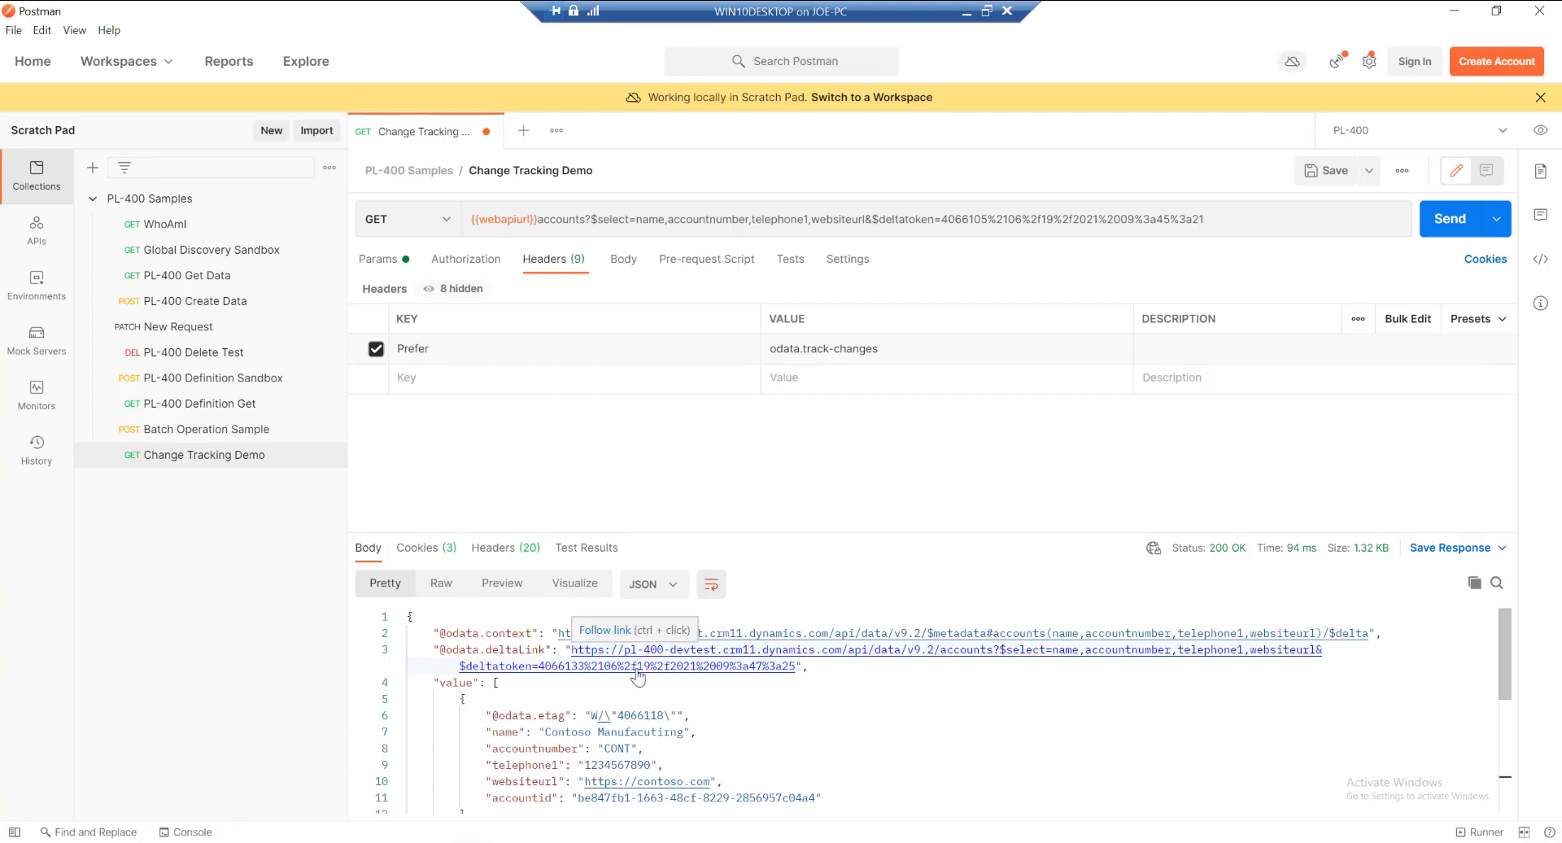
{"action": "mouse_move", "coordinate": [796, 552]}
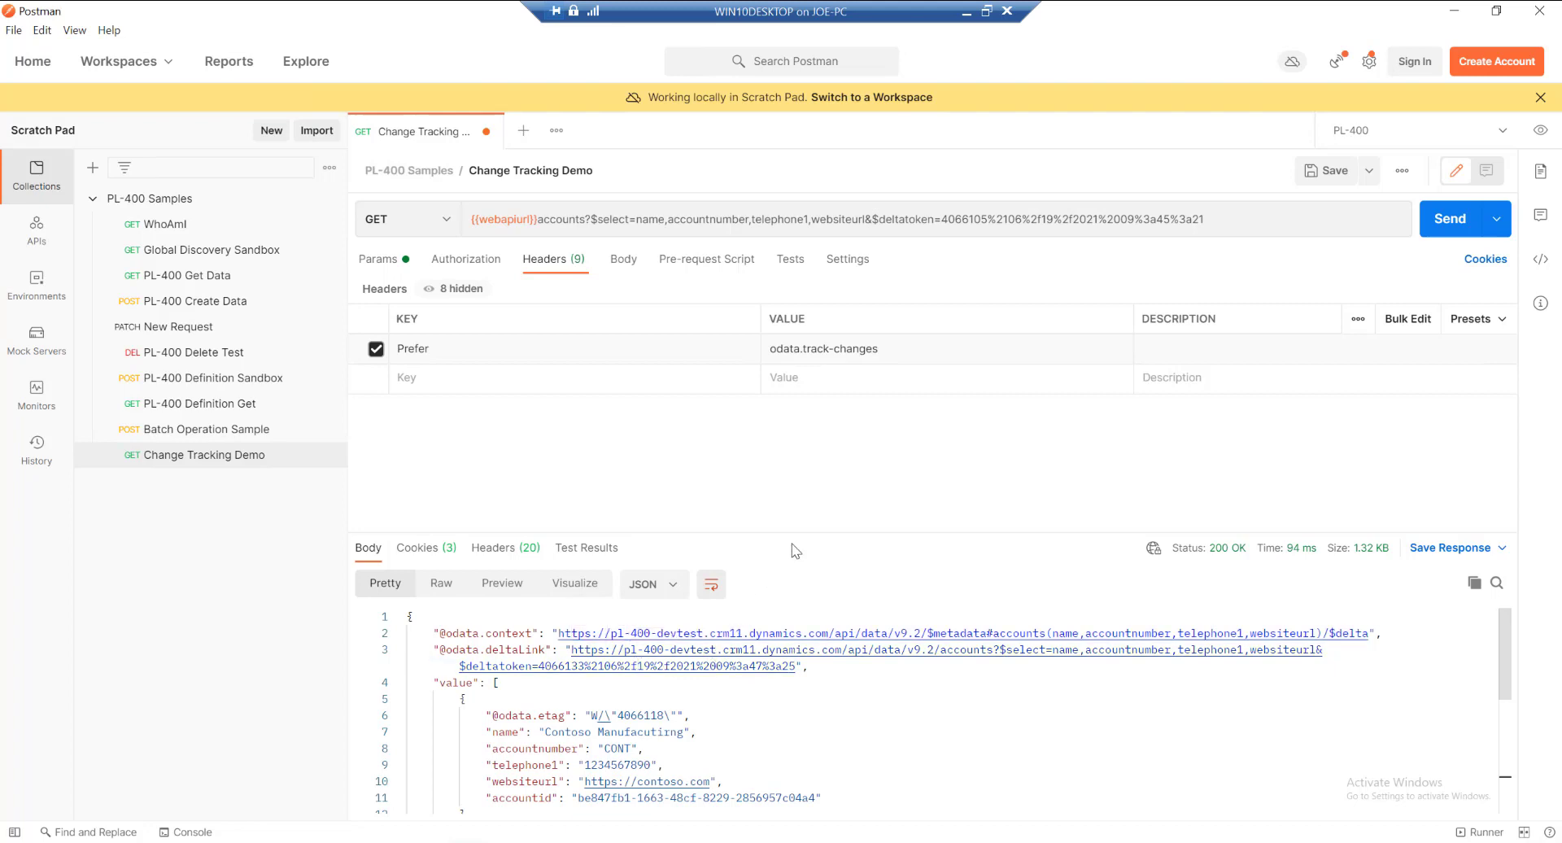
{"action": "mouse_move", "coordinate": [737, 503]}
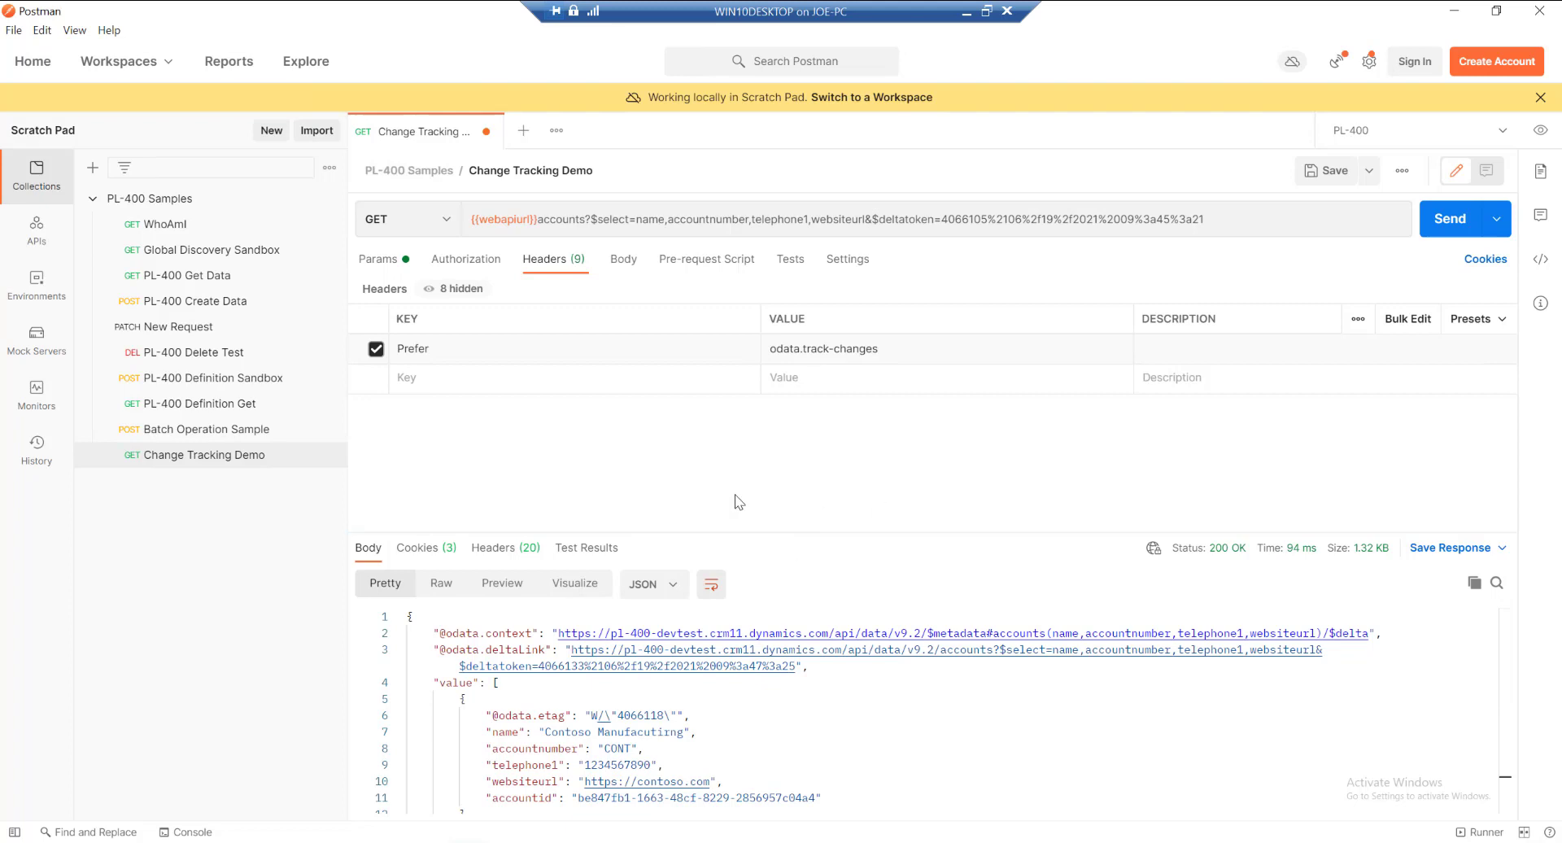
{"action": "mouse_move", "coordinate": [992, 720]}
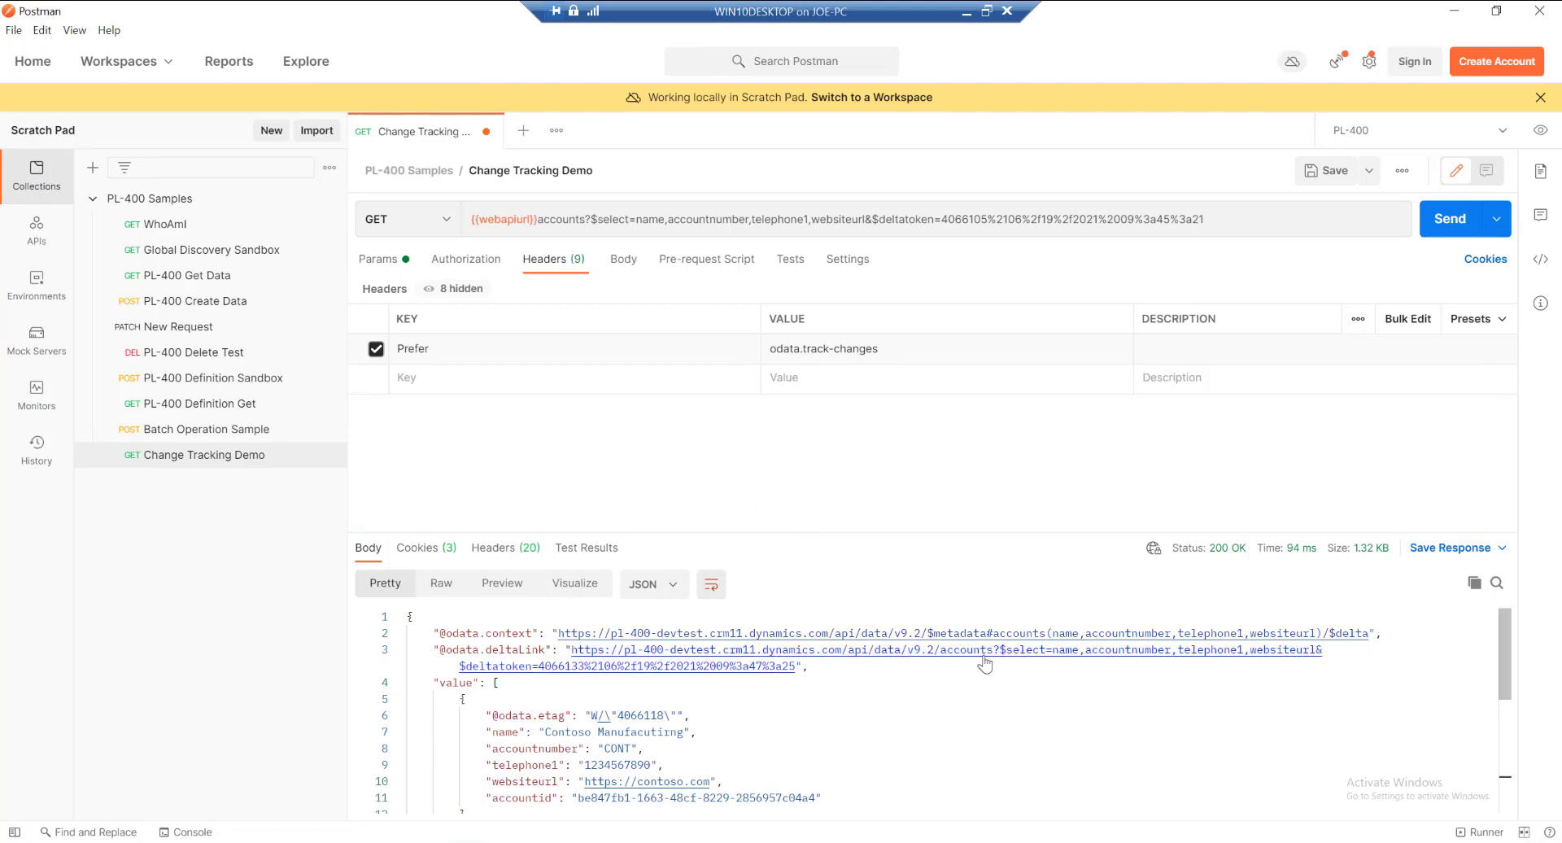
{"action": "mouse_move", "coordinate": [940, 729]}
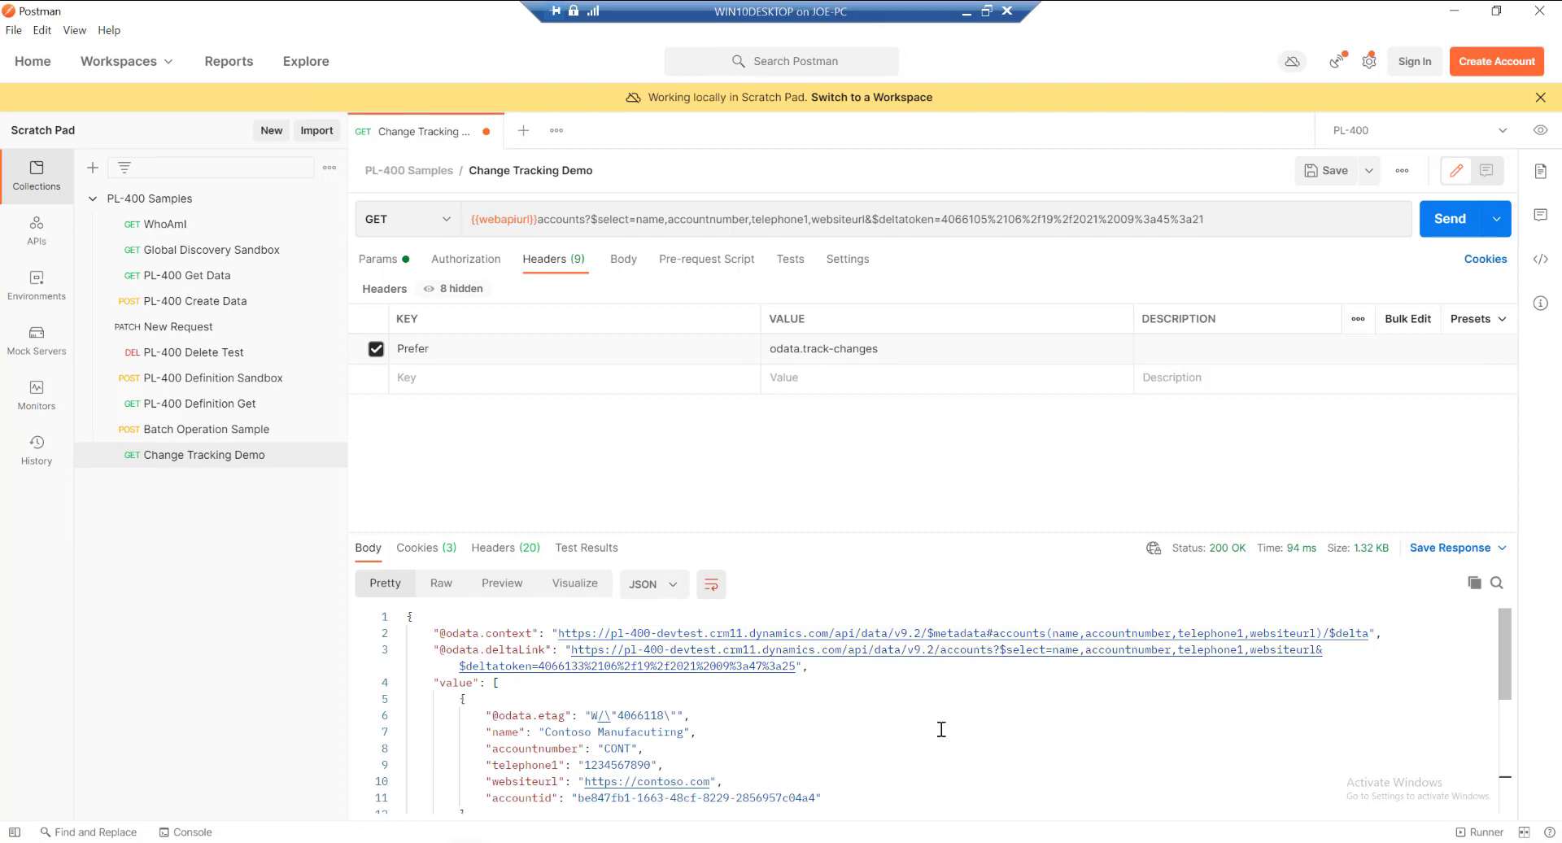
{"action": "mouse_move", "coordinate": [864, 708]}
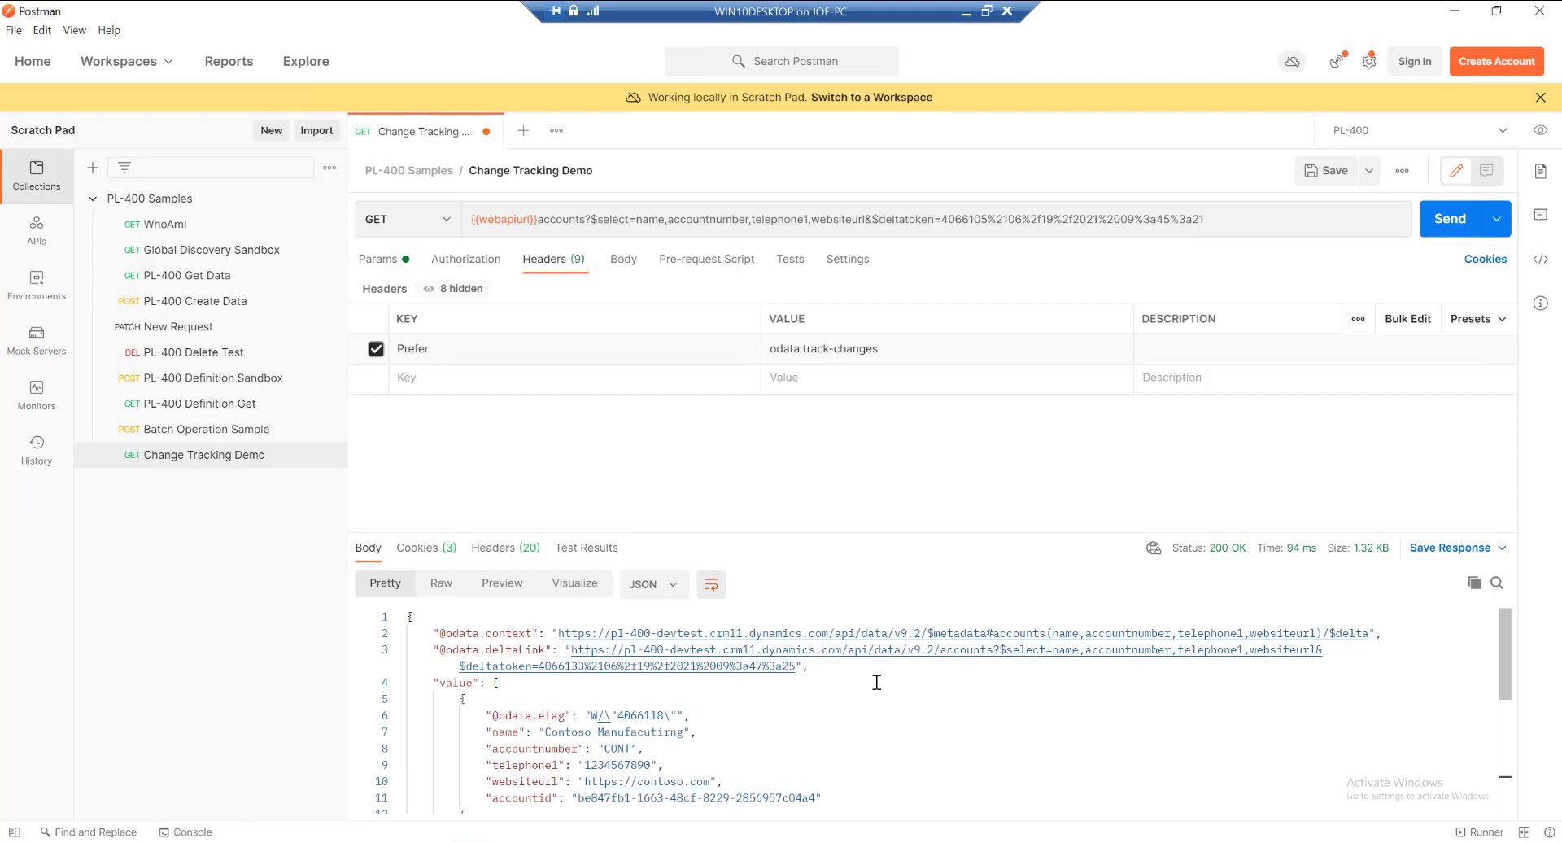
{"action": "mouse_move", "coordinate": [880, 688]}
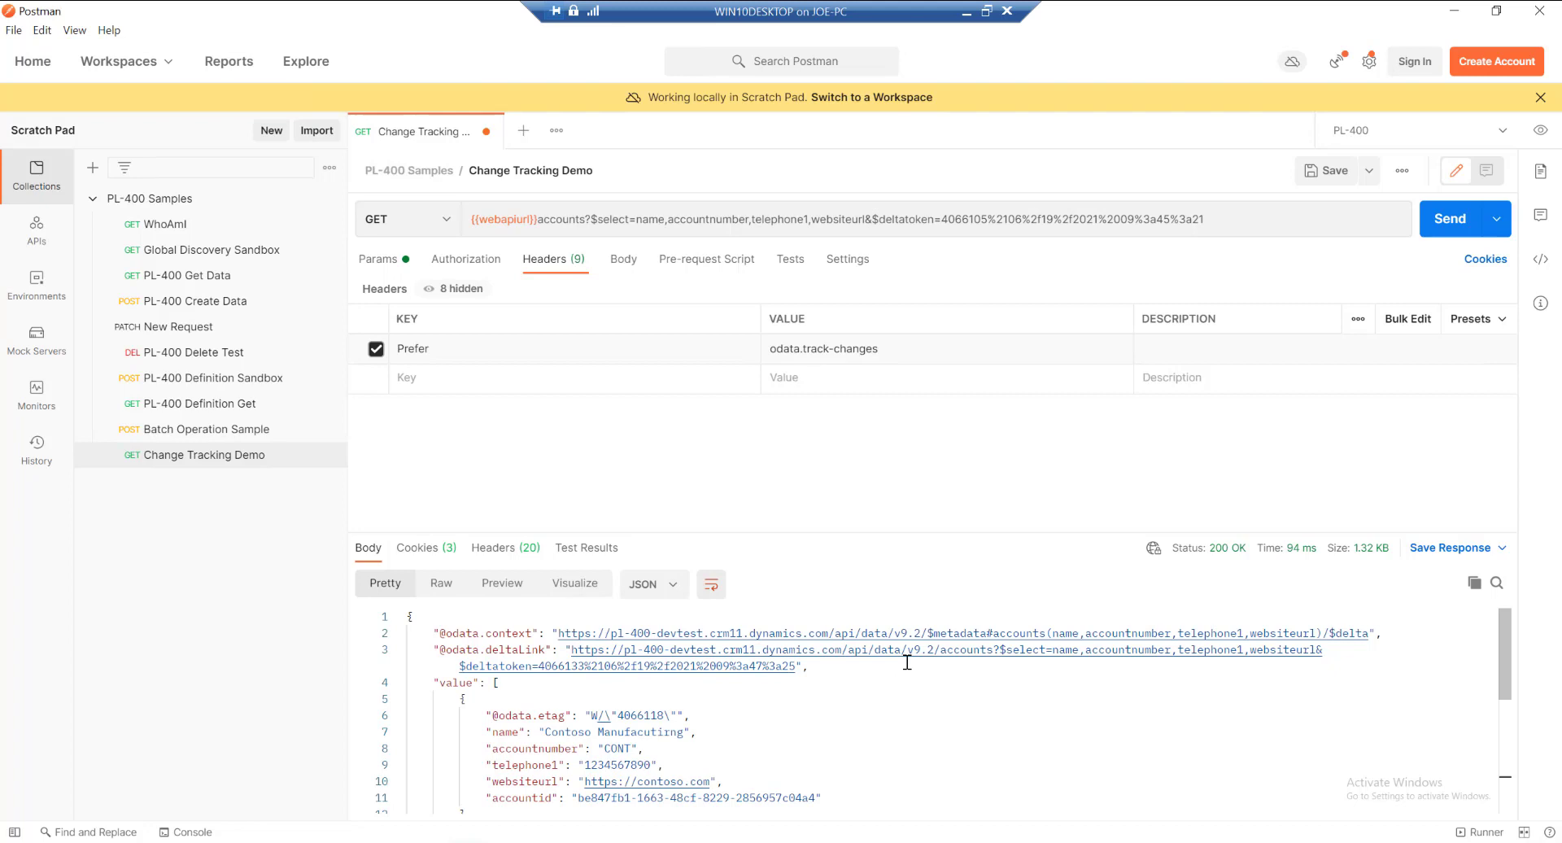
{"action": "mouse_move", "coordinate": [872, 657]}
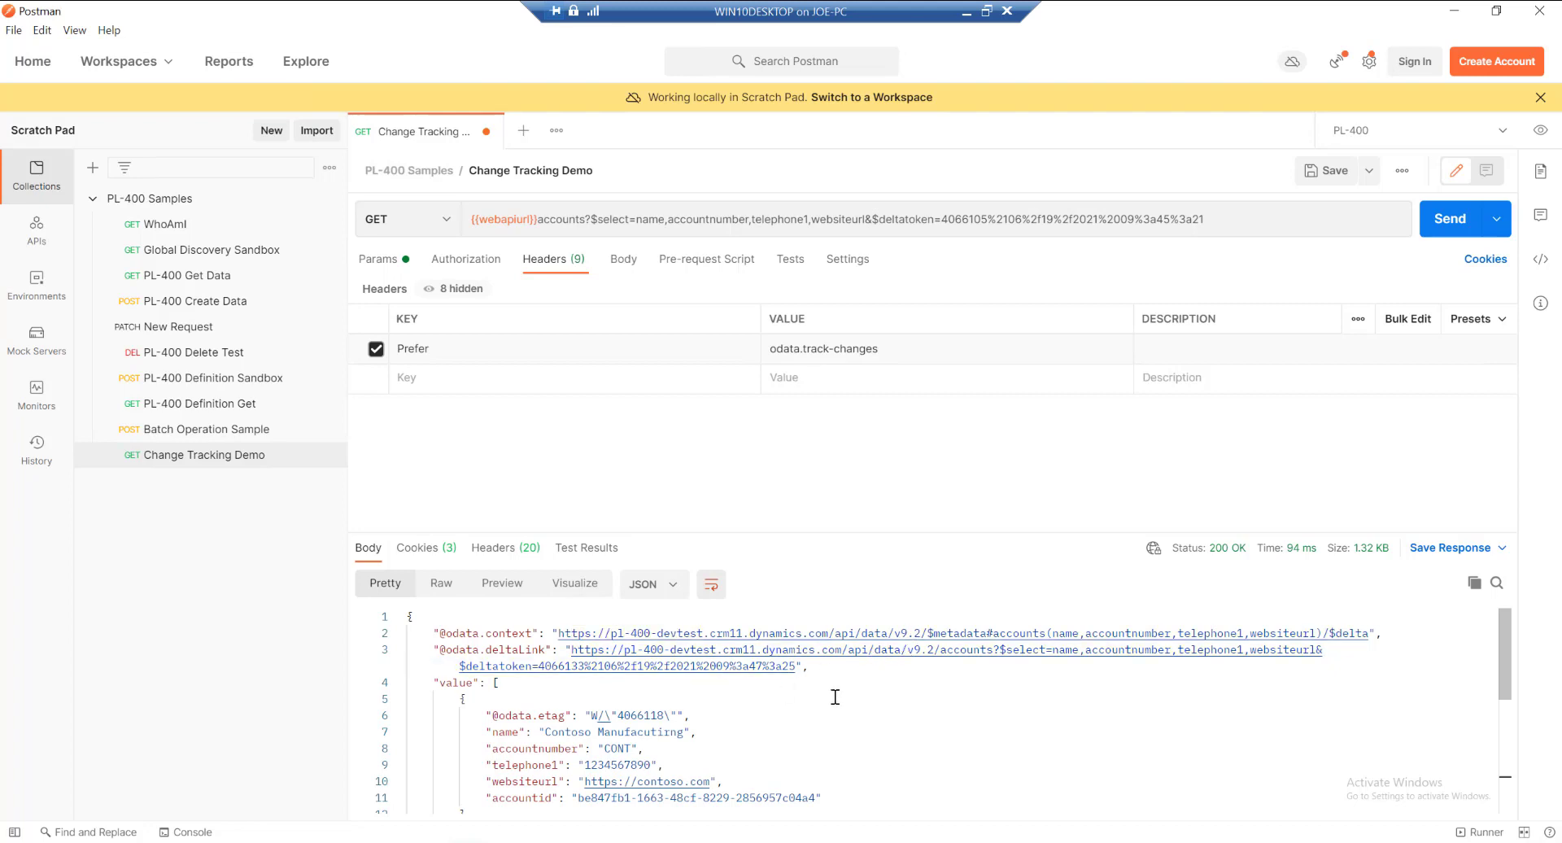
{"action": "mouse_move", "coordinate": [841, 695]}
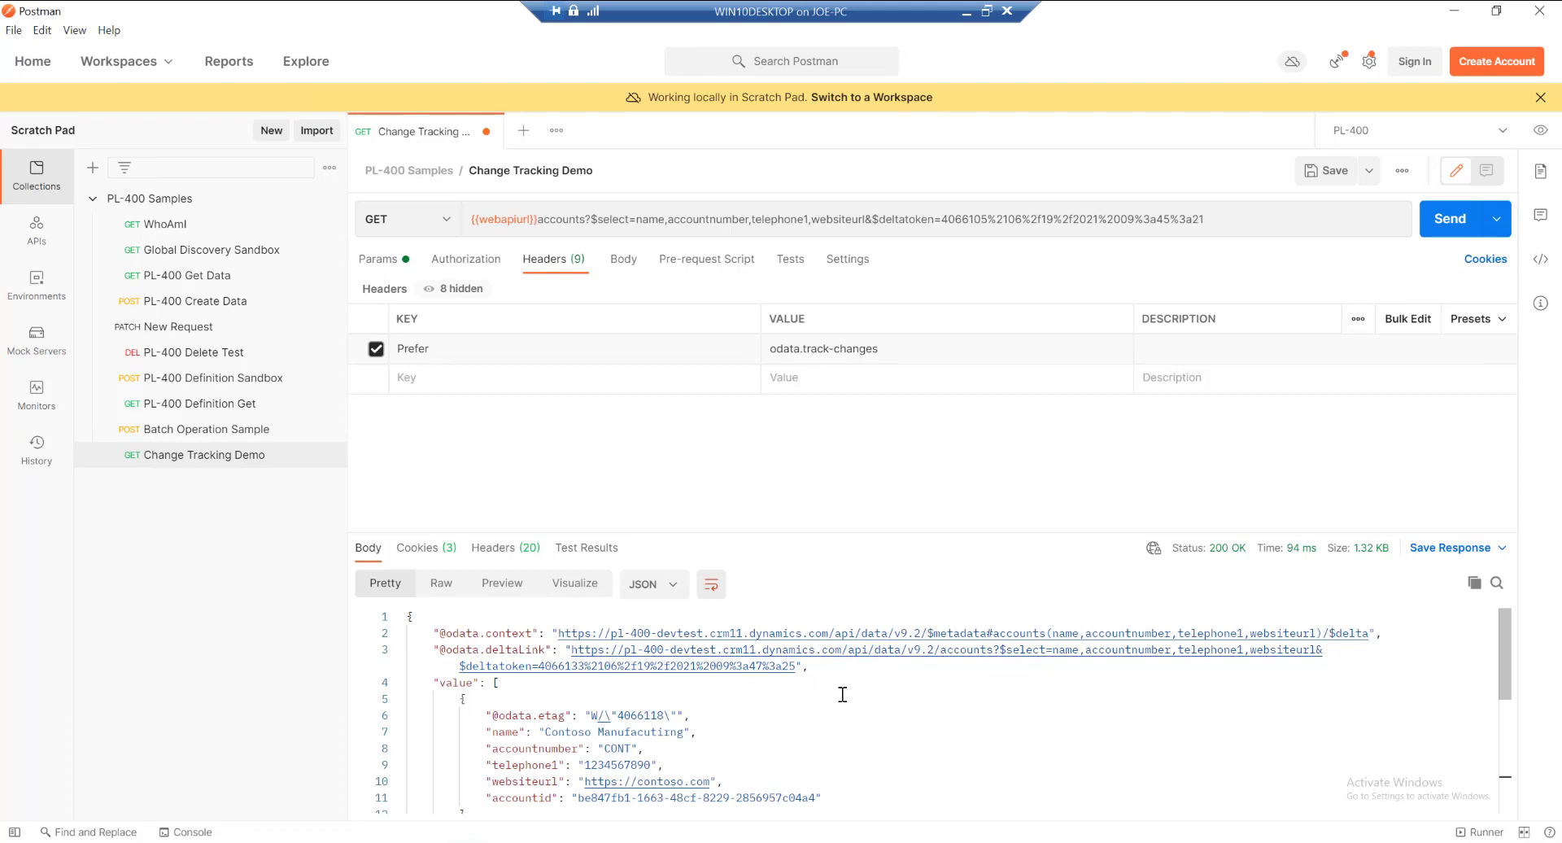